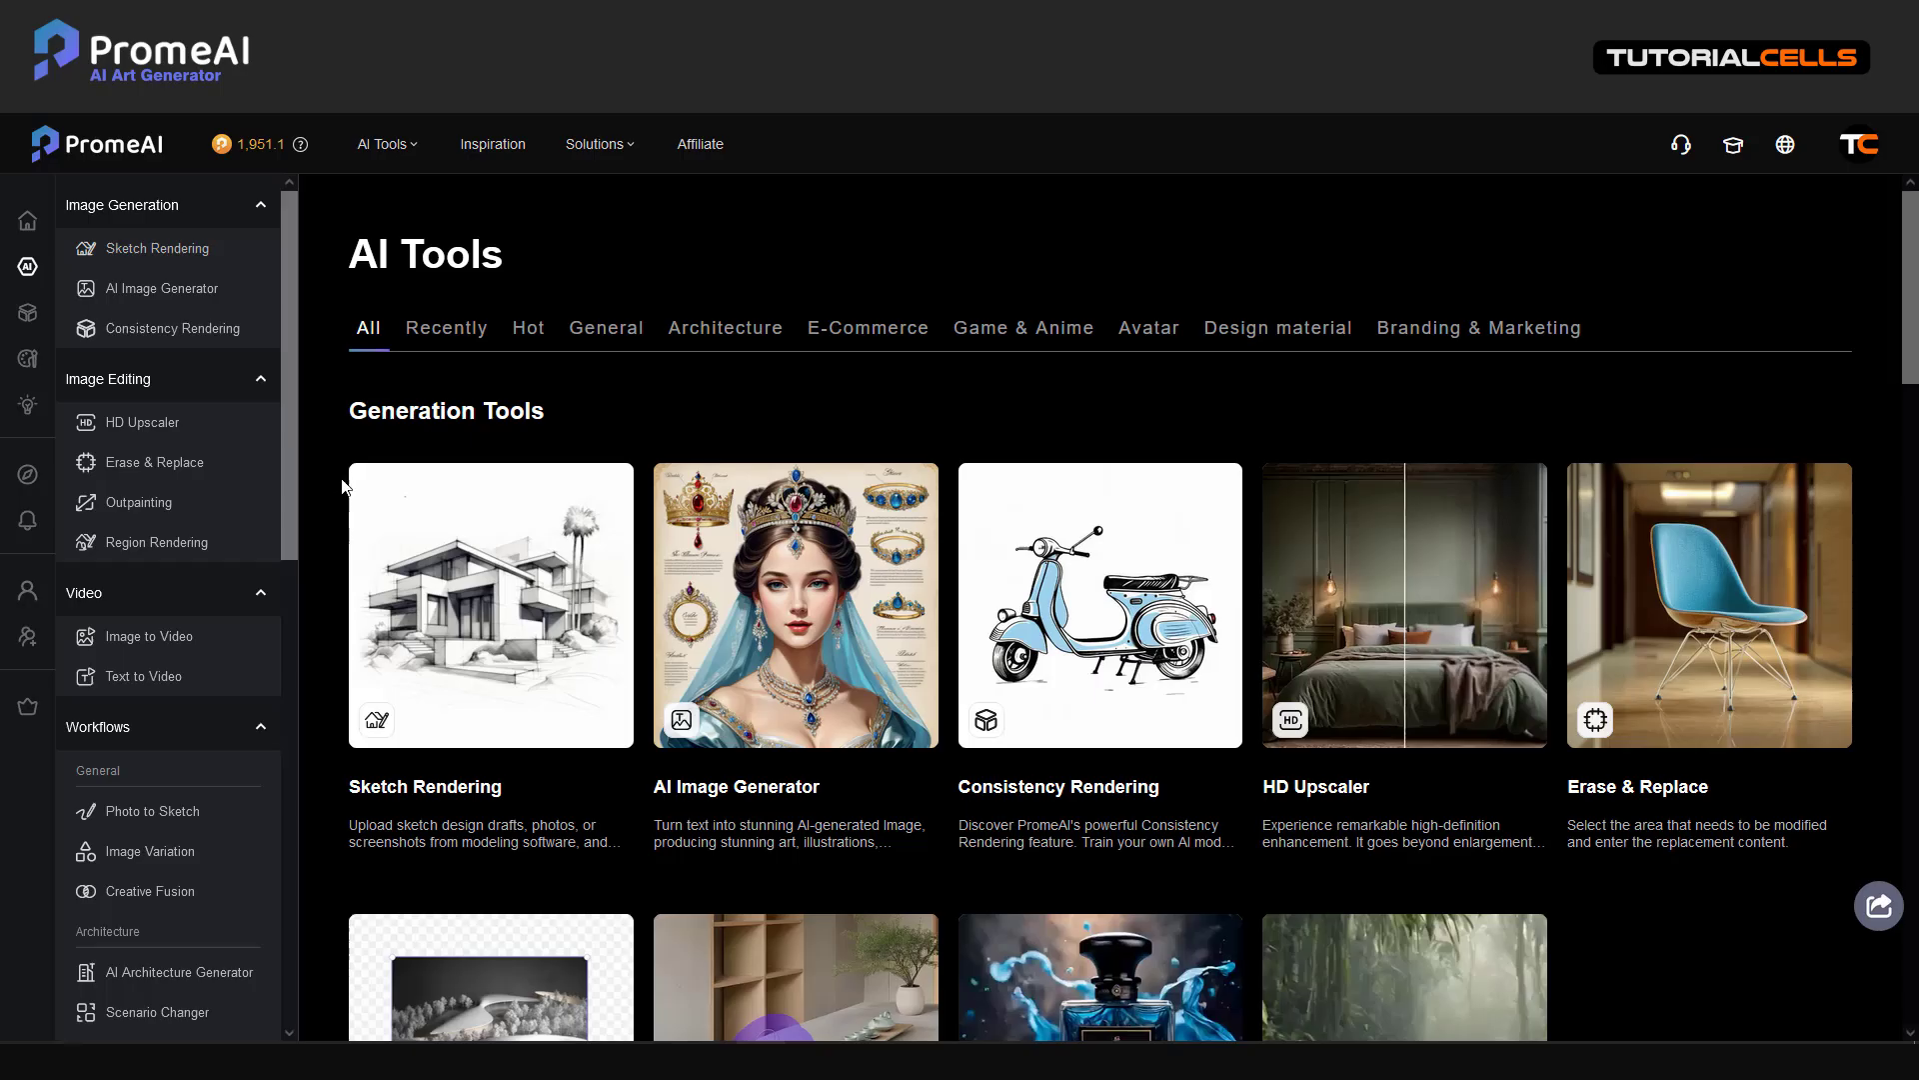
mouse_move(150, 635)
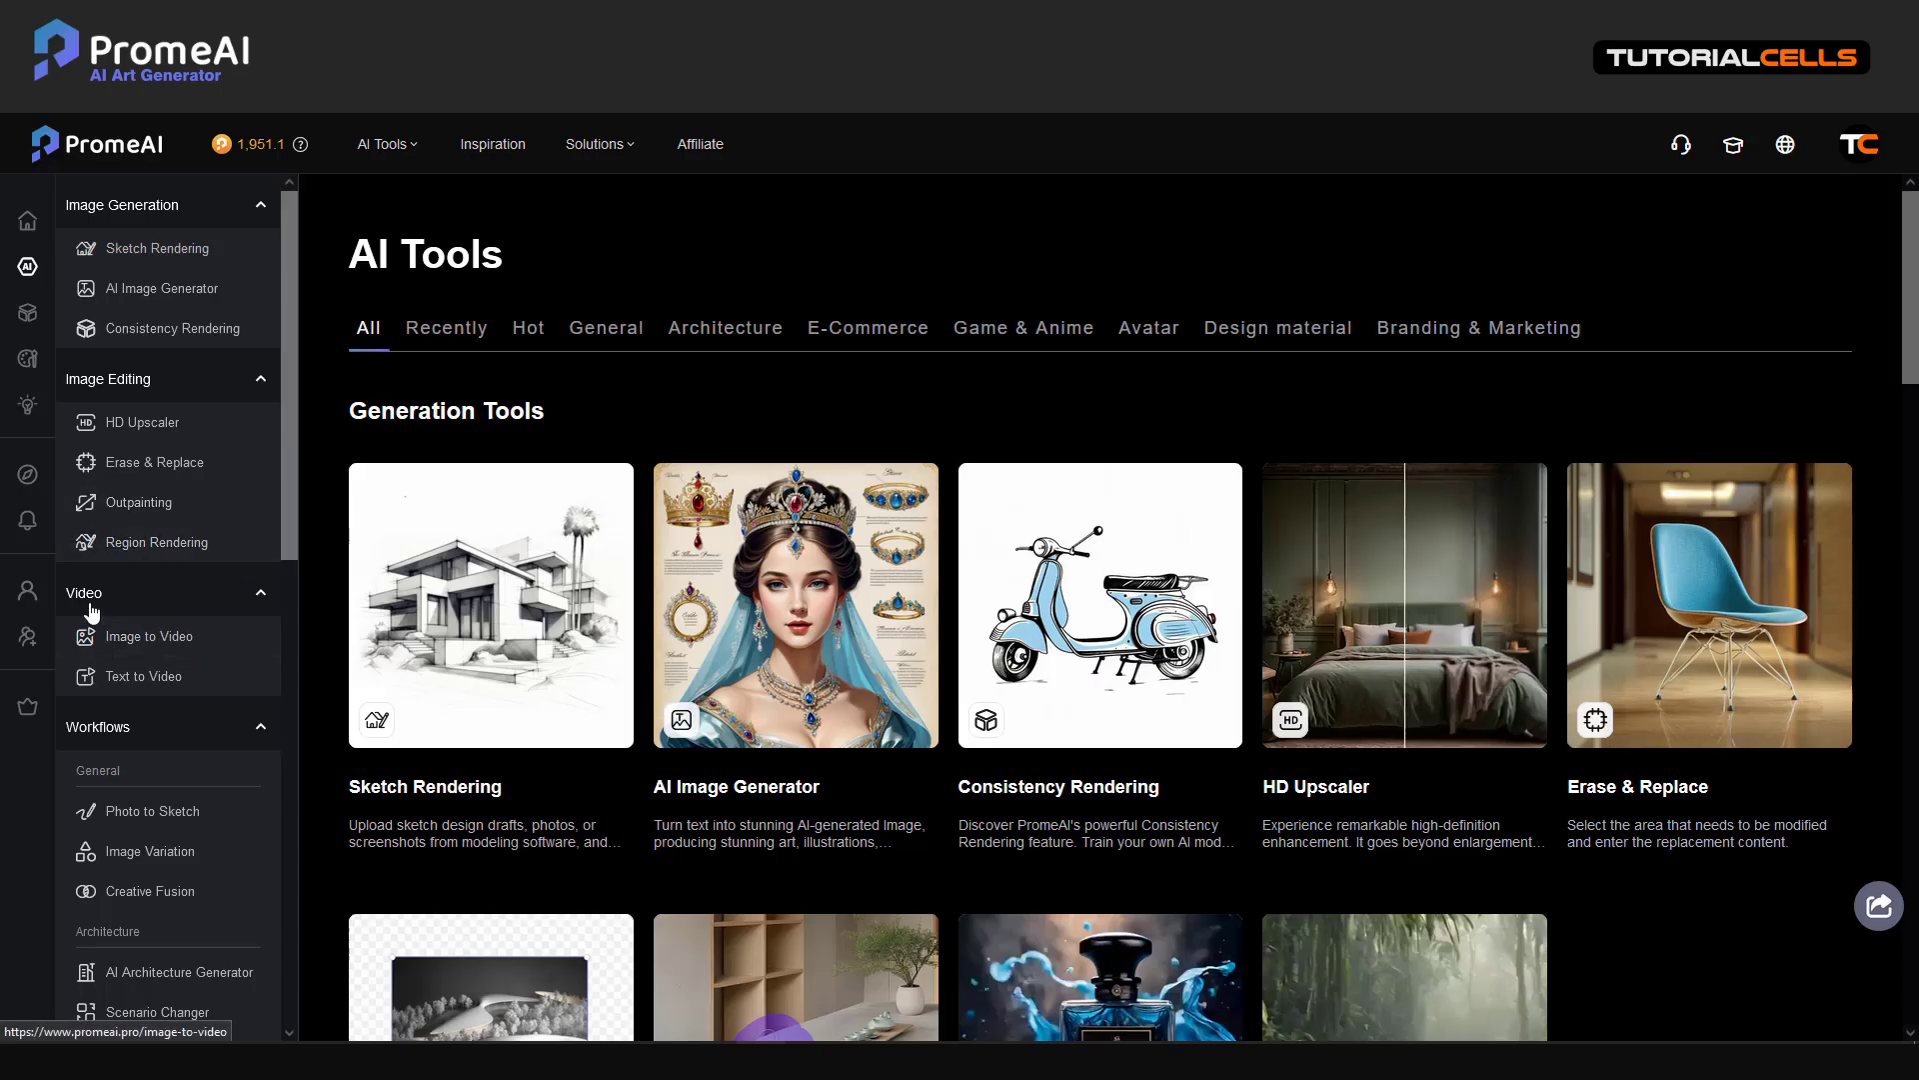
mouse_move(144, 636)
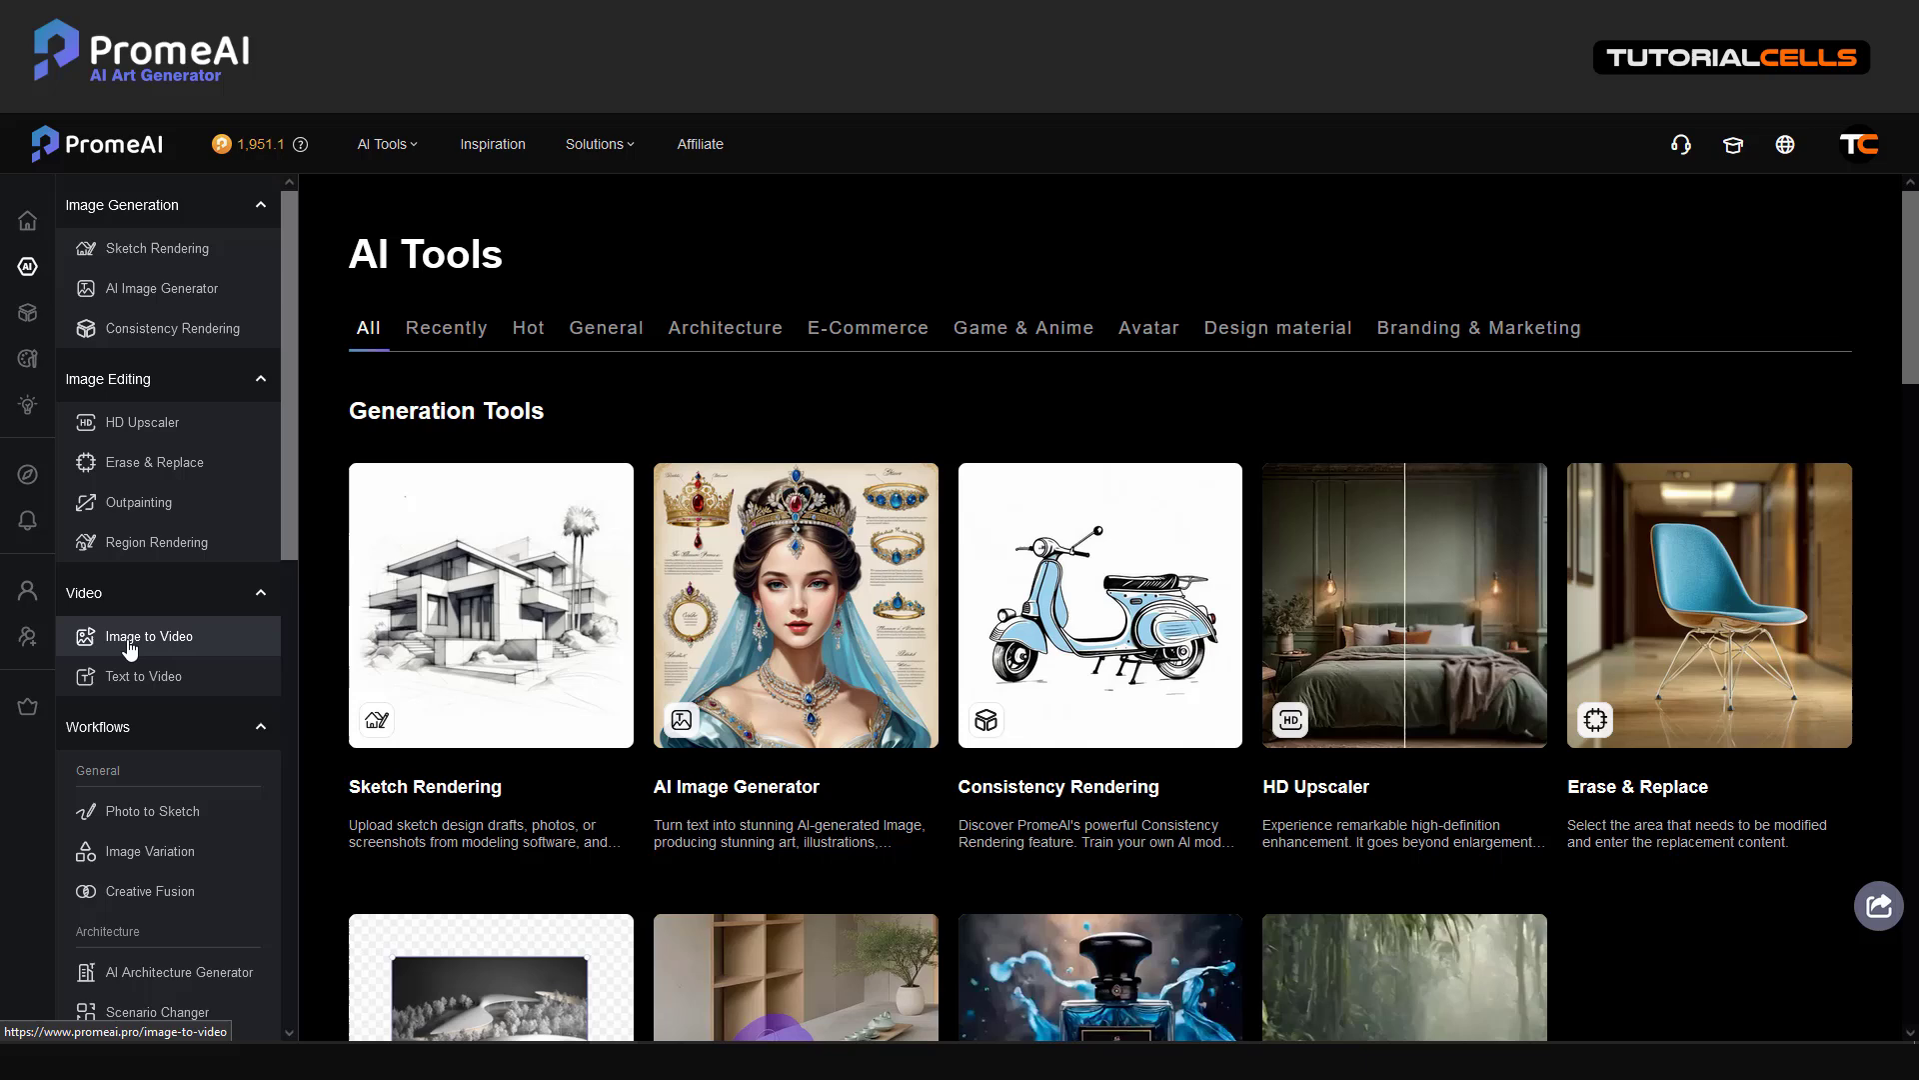
Step: Load the pirate ship into Image to Video, trying motion intensity 73 before returning to 100
left_click(143, 636)
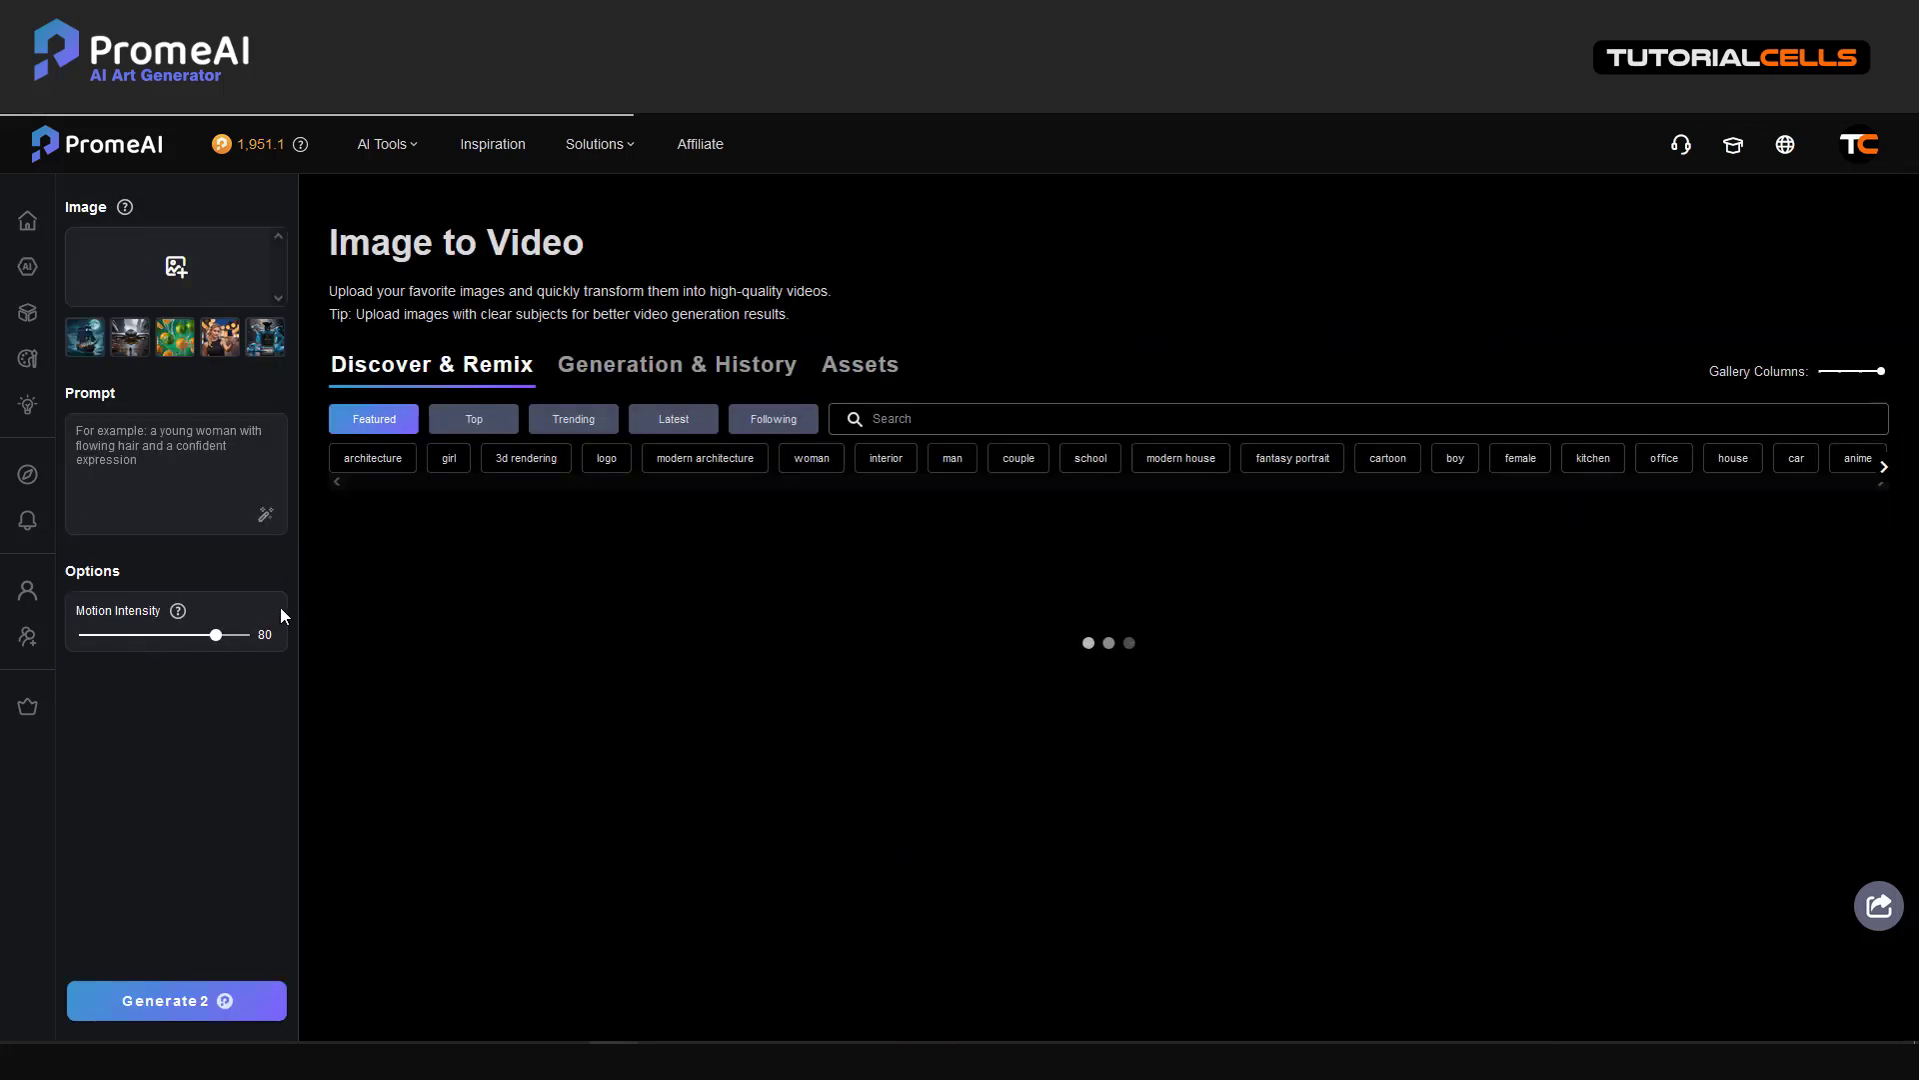
mouse_move(104, 282)
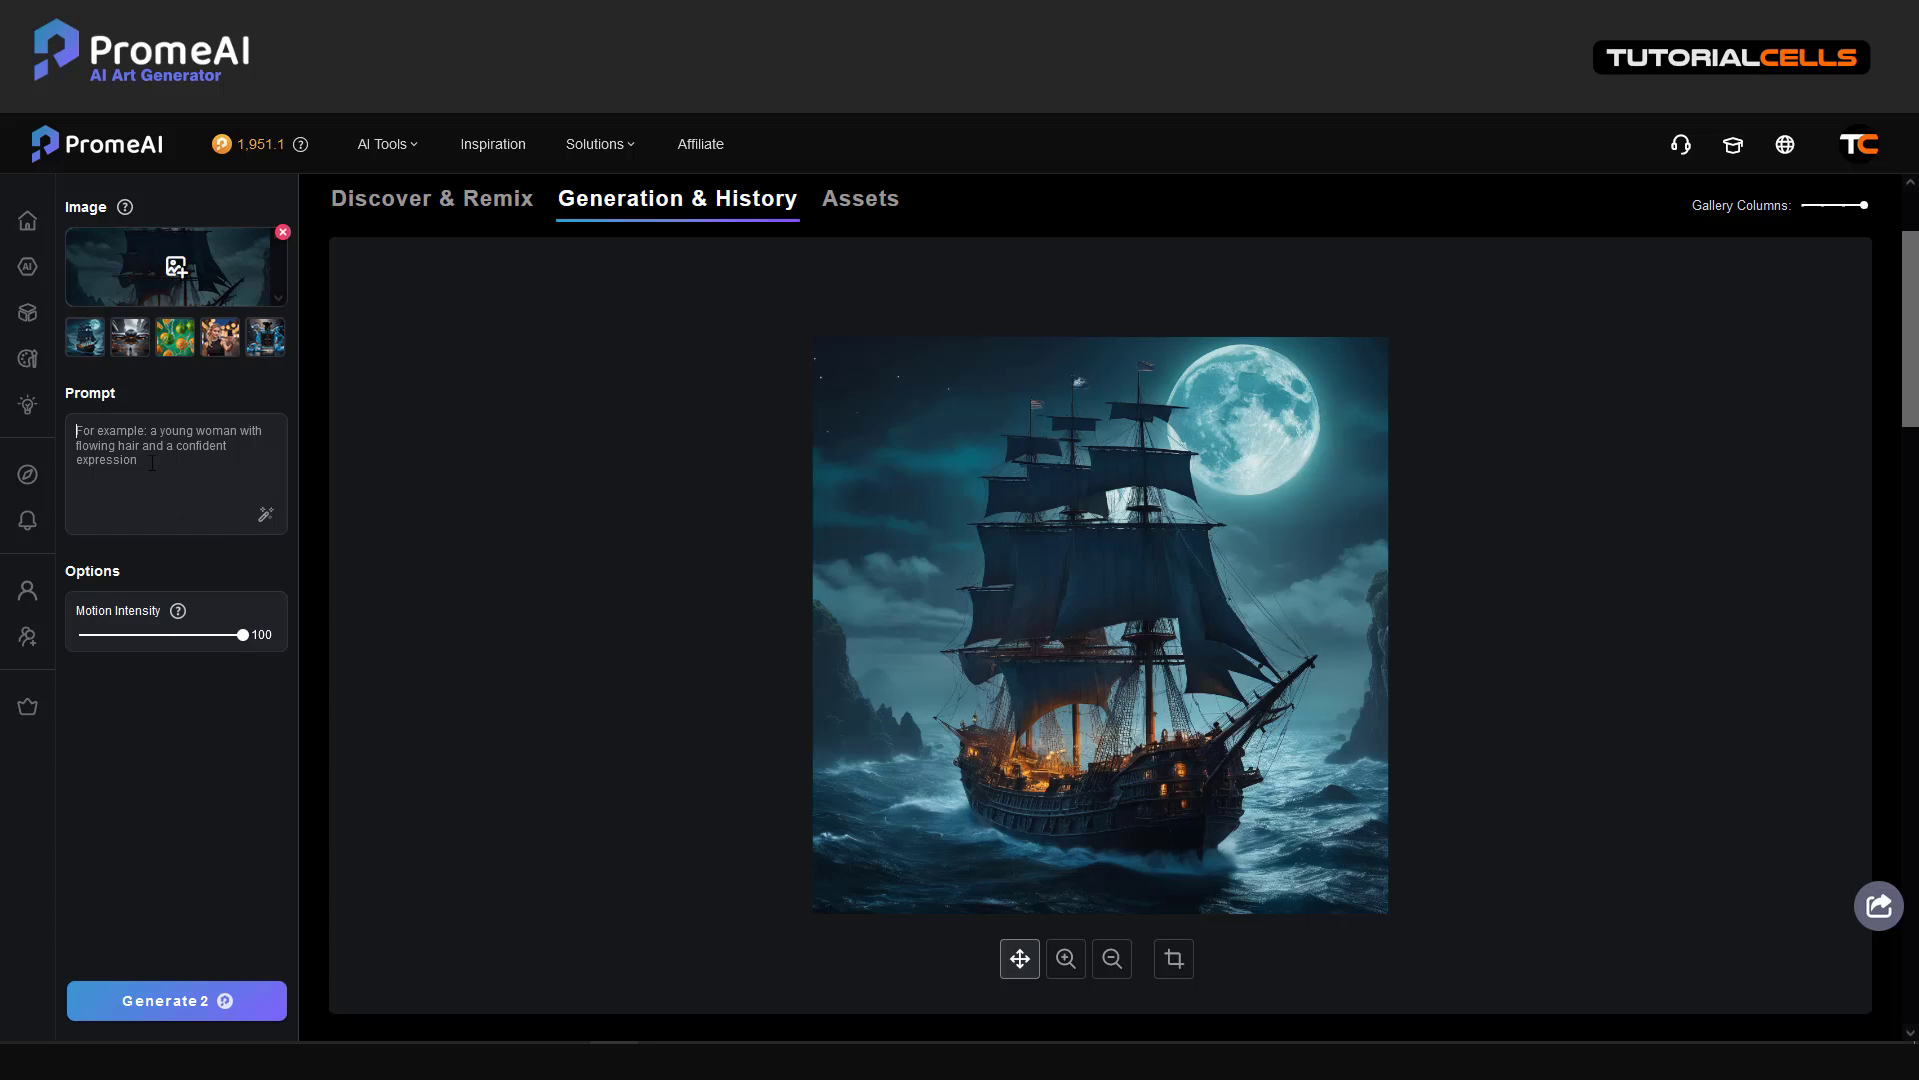
mouse_move(936, 426)
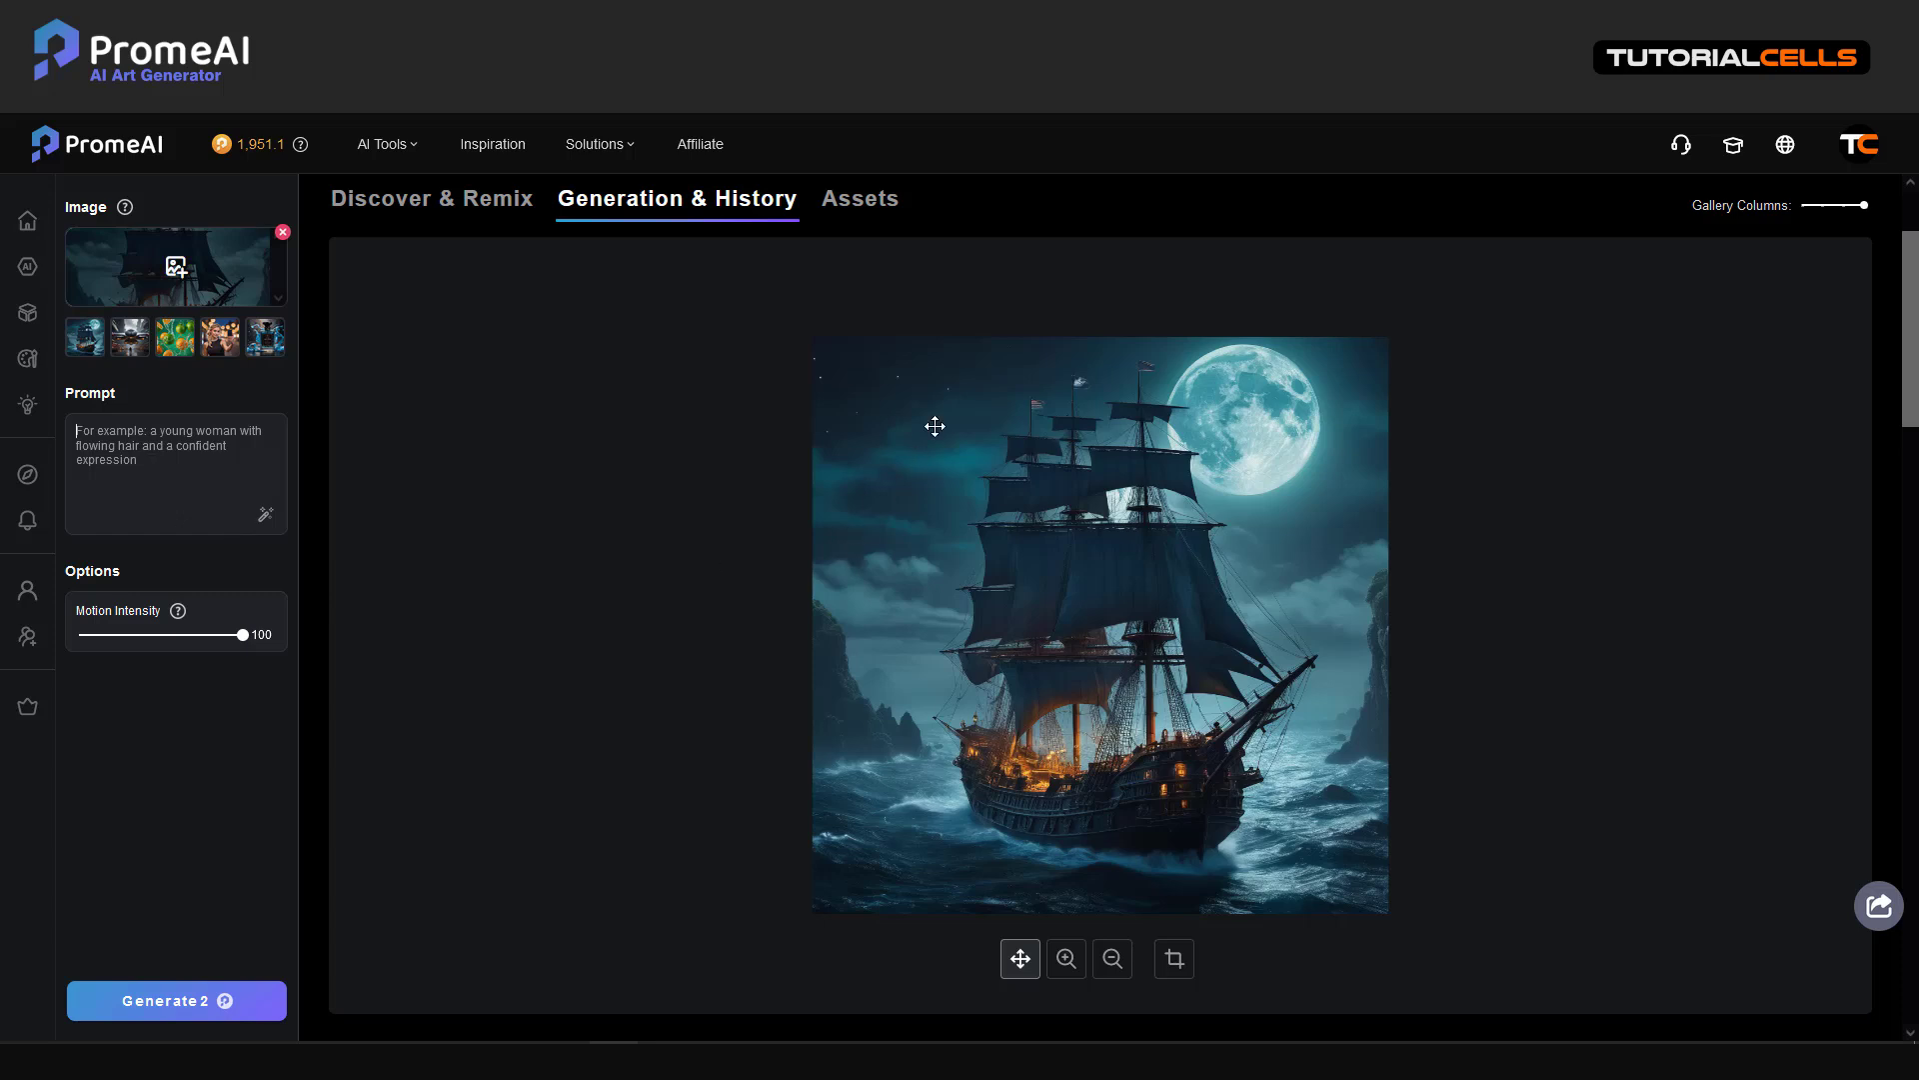
mouse_move(658, 656)
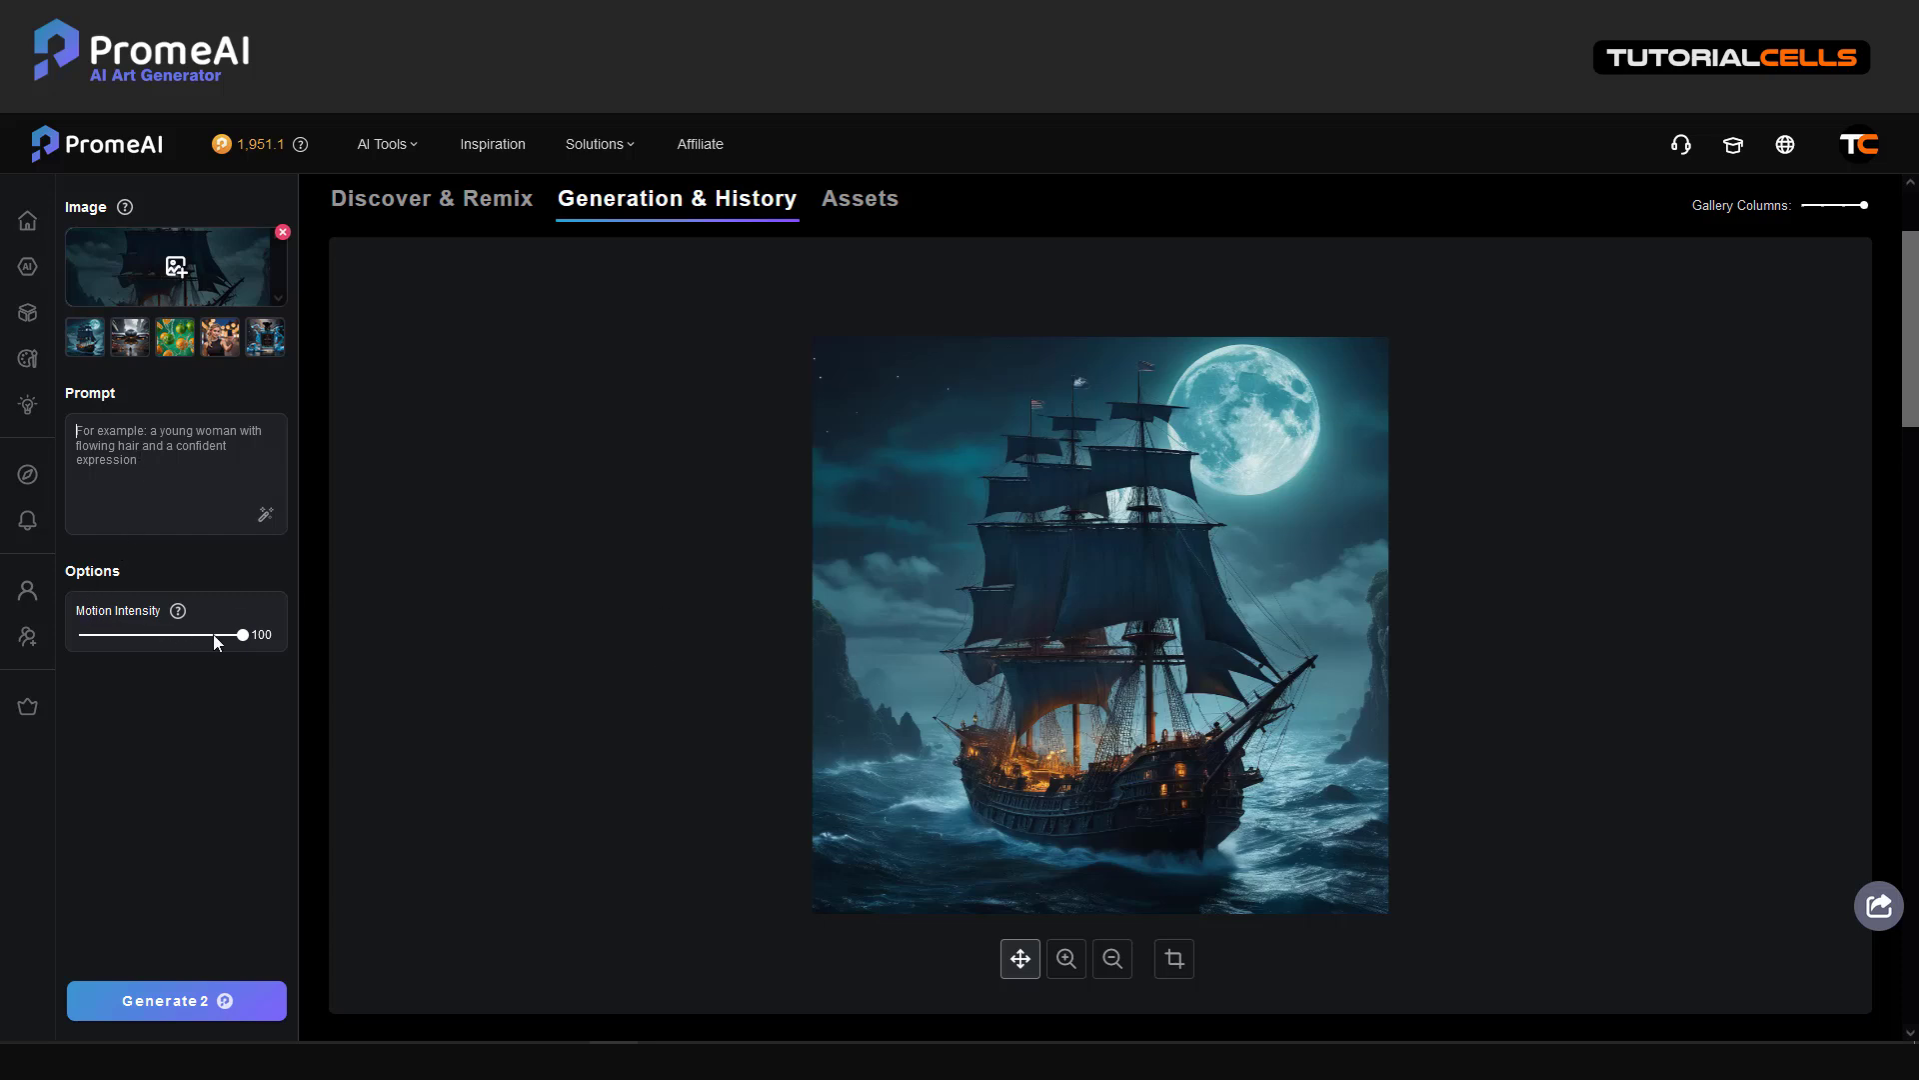
left_click_drag(242, 634, 202, 634)
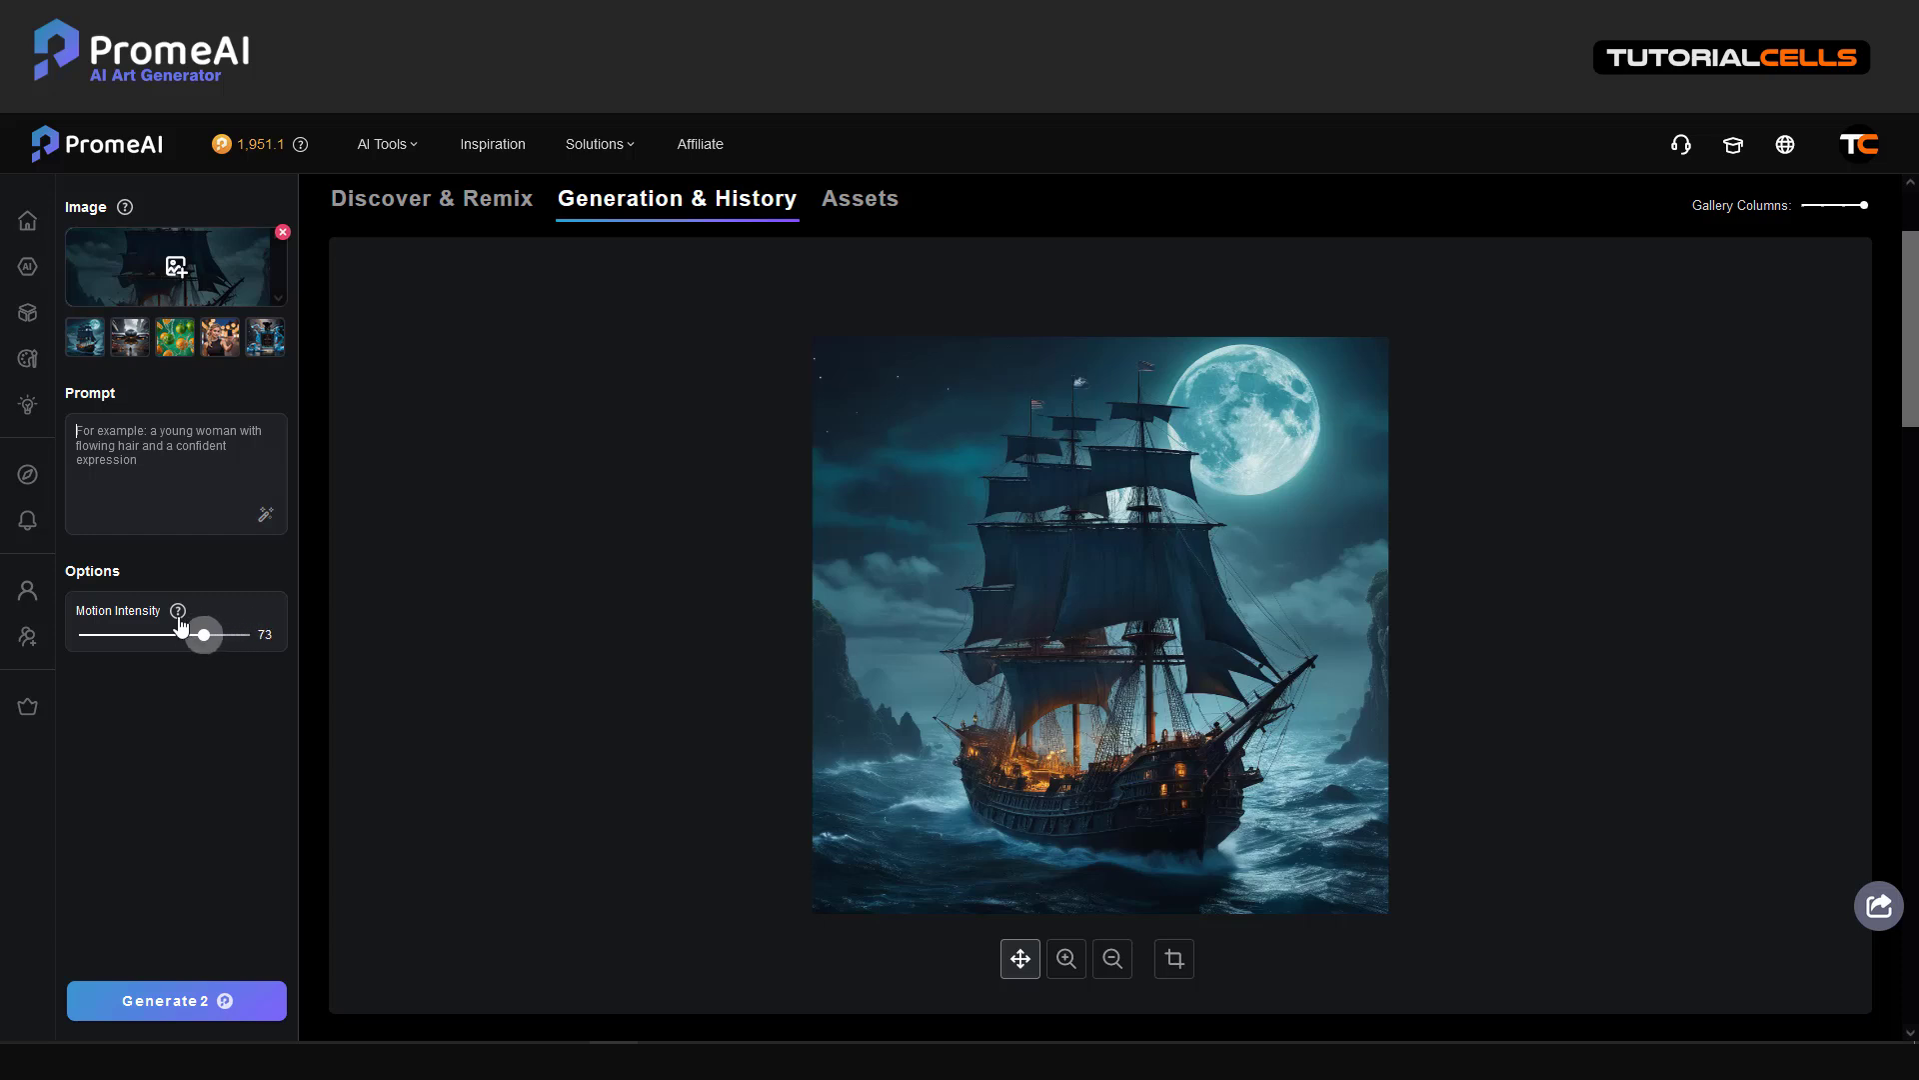
mouse_move(176, 612)
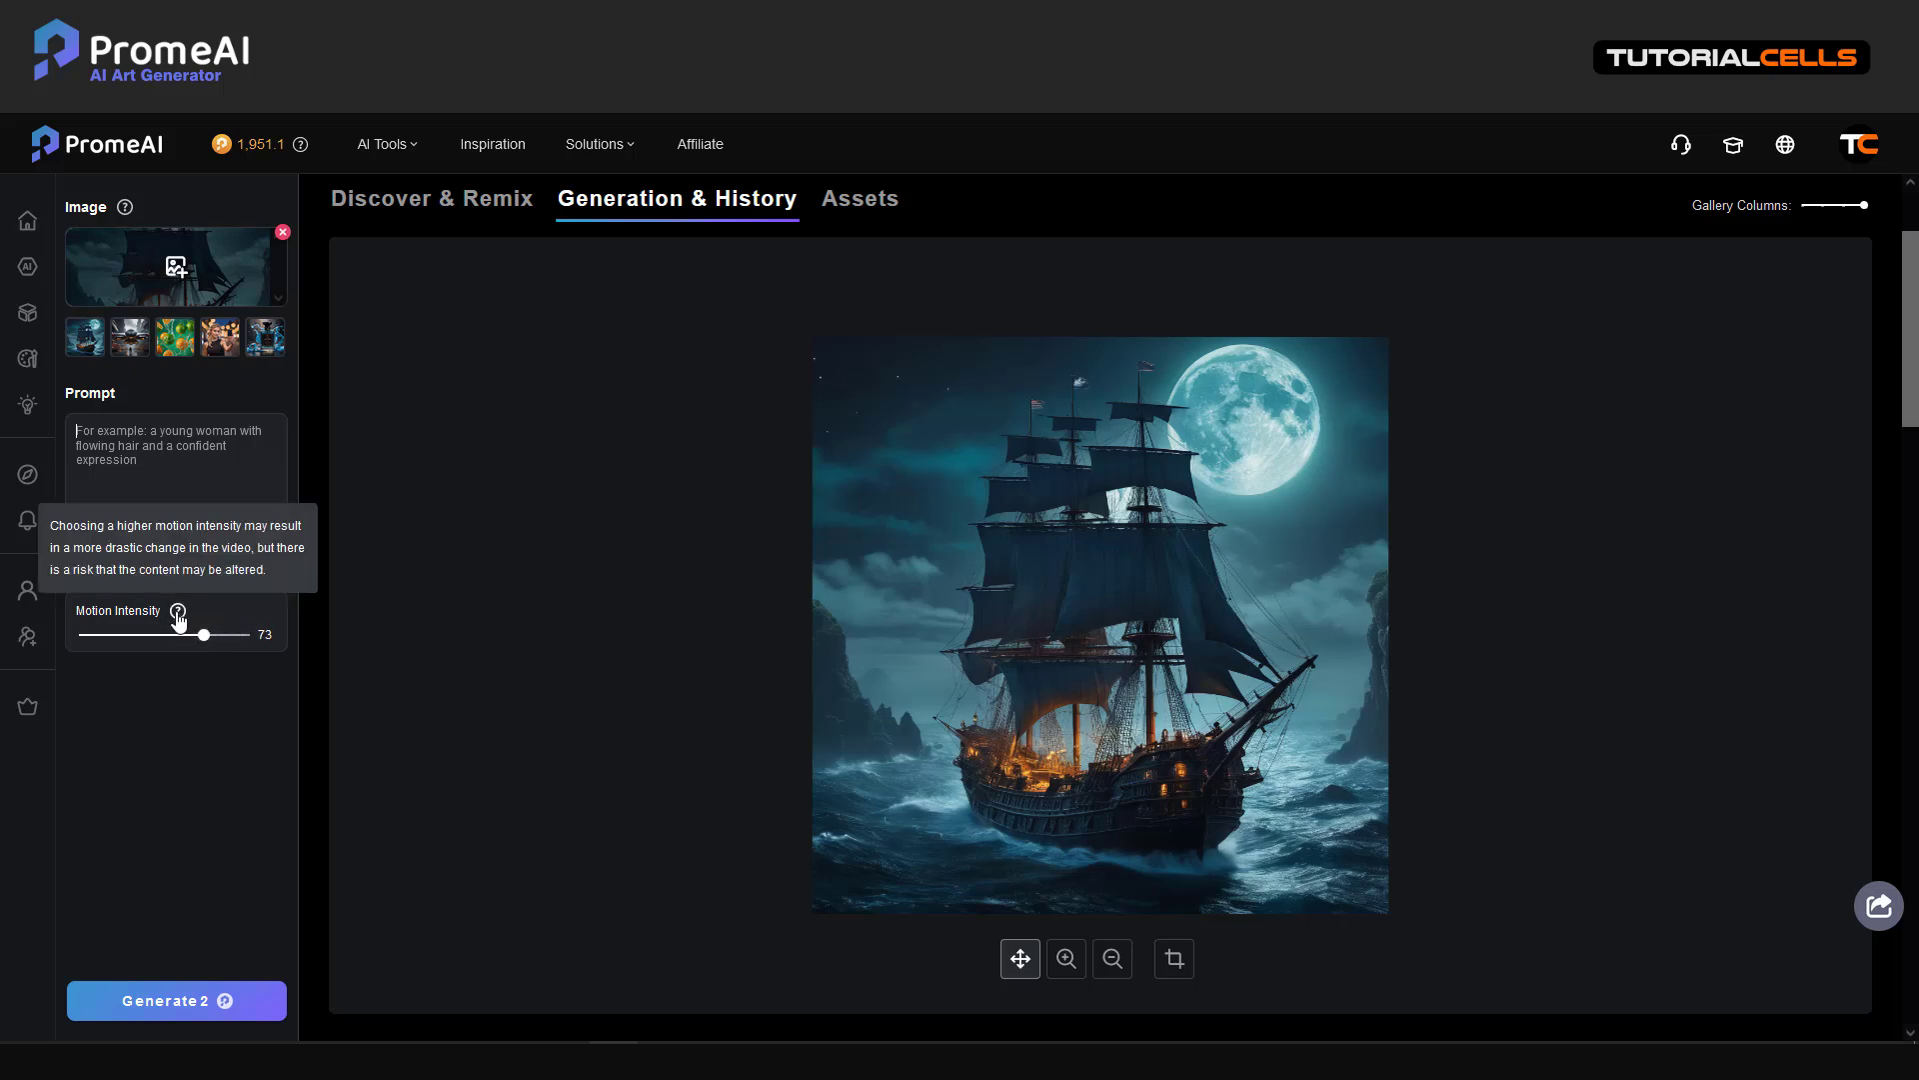
mouse_move(832, 714)
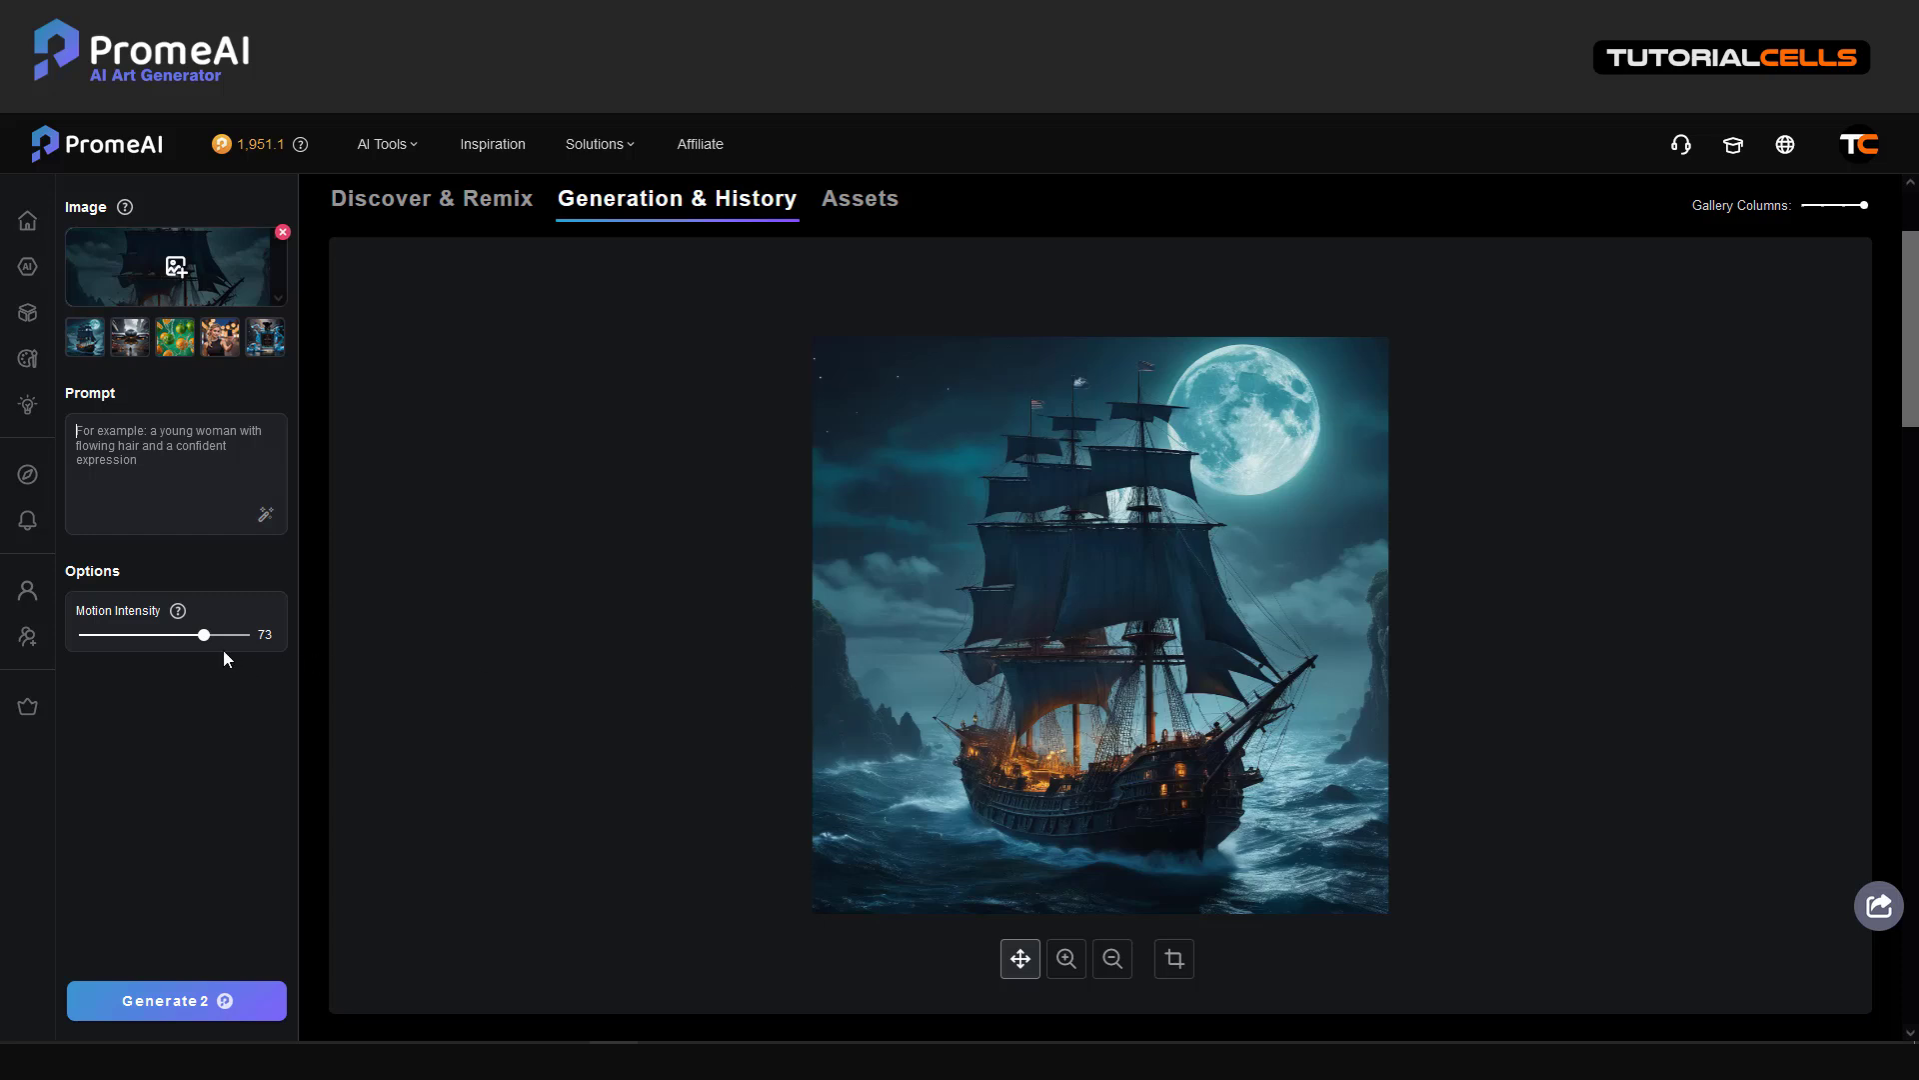
left_click_drag(206, 636, 244, 636)
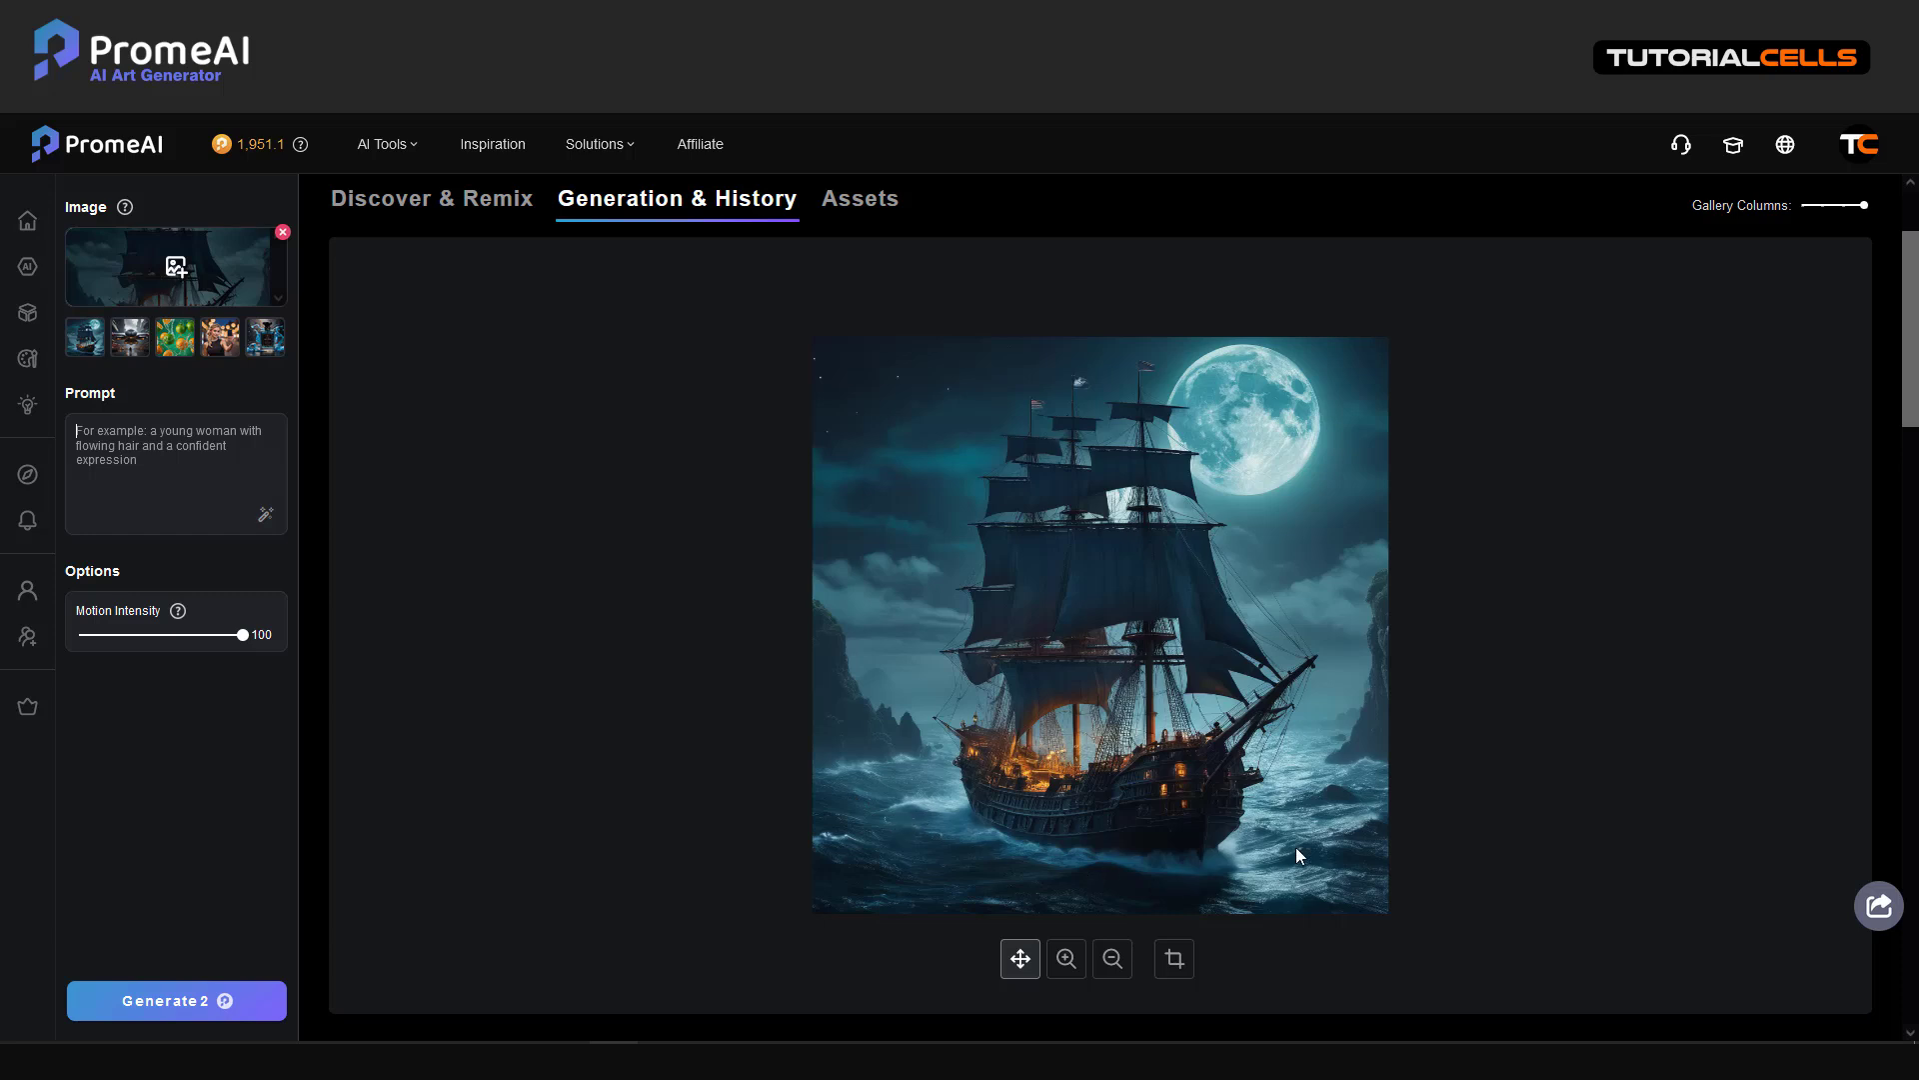
mouse_move(1049, 818)
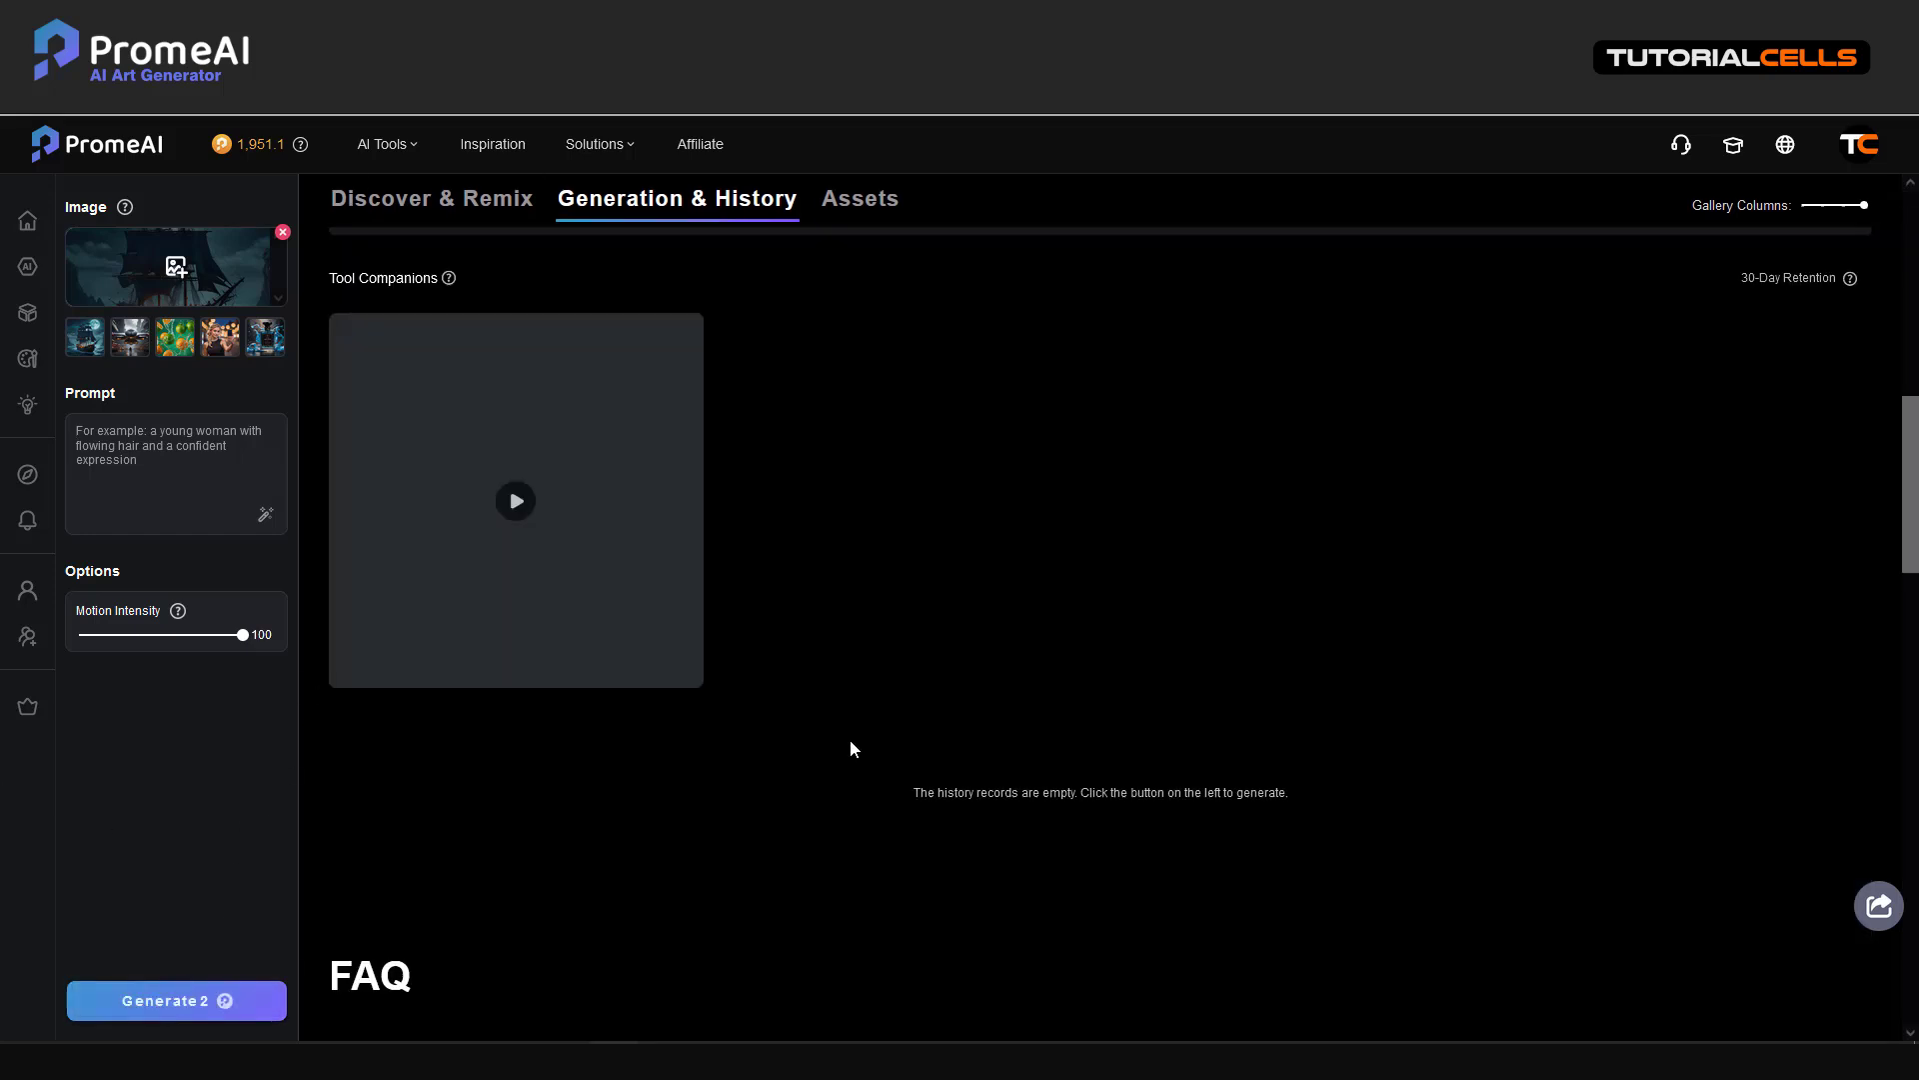
Step: Generate the pirate ship video at intensity 100 and preview it
left_click(176, 999)
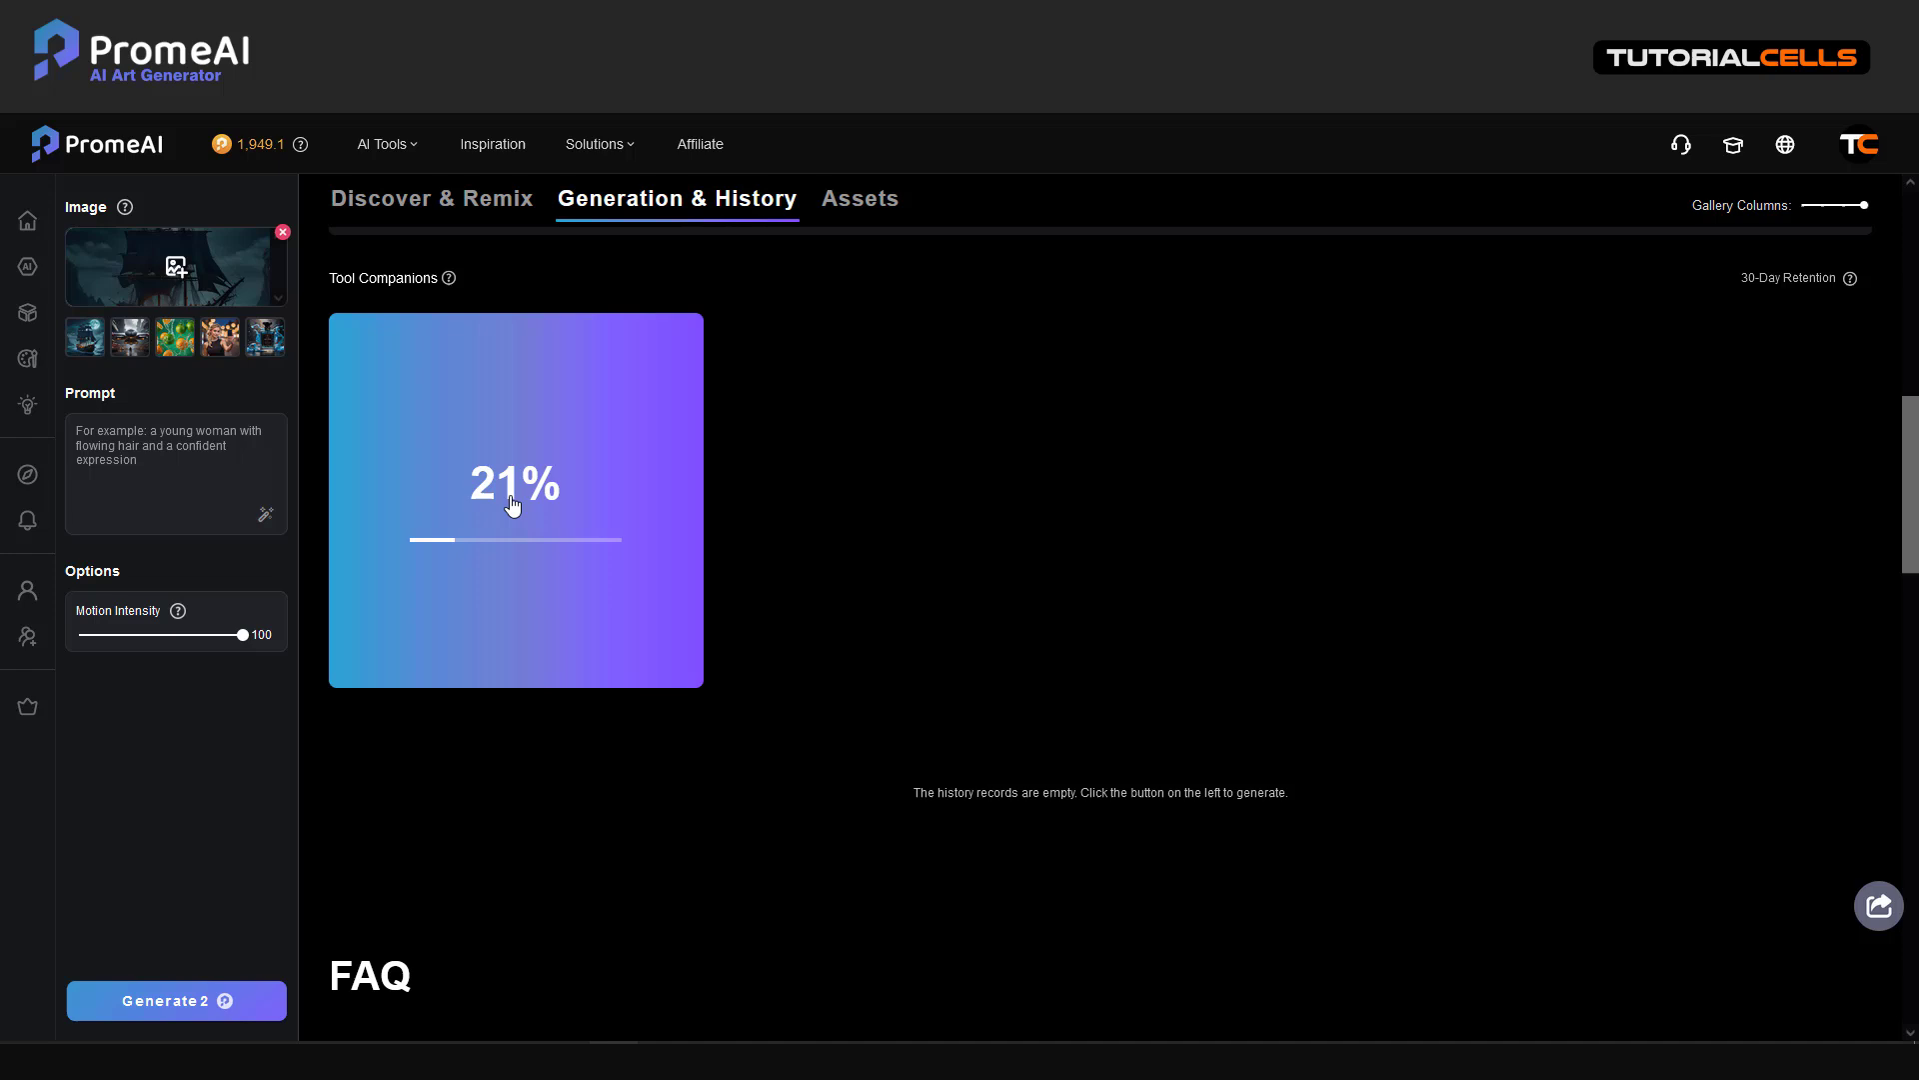
mouse_move(608, 517)
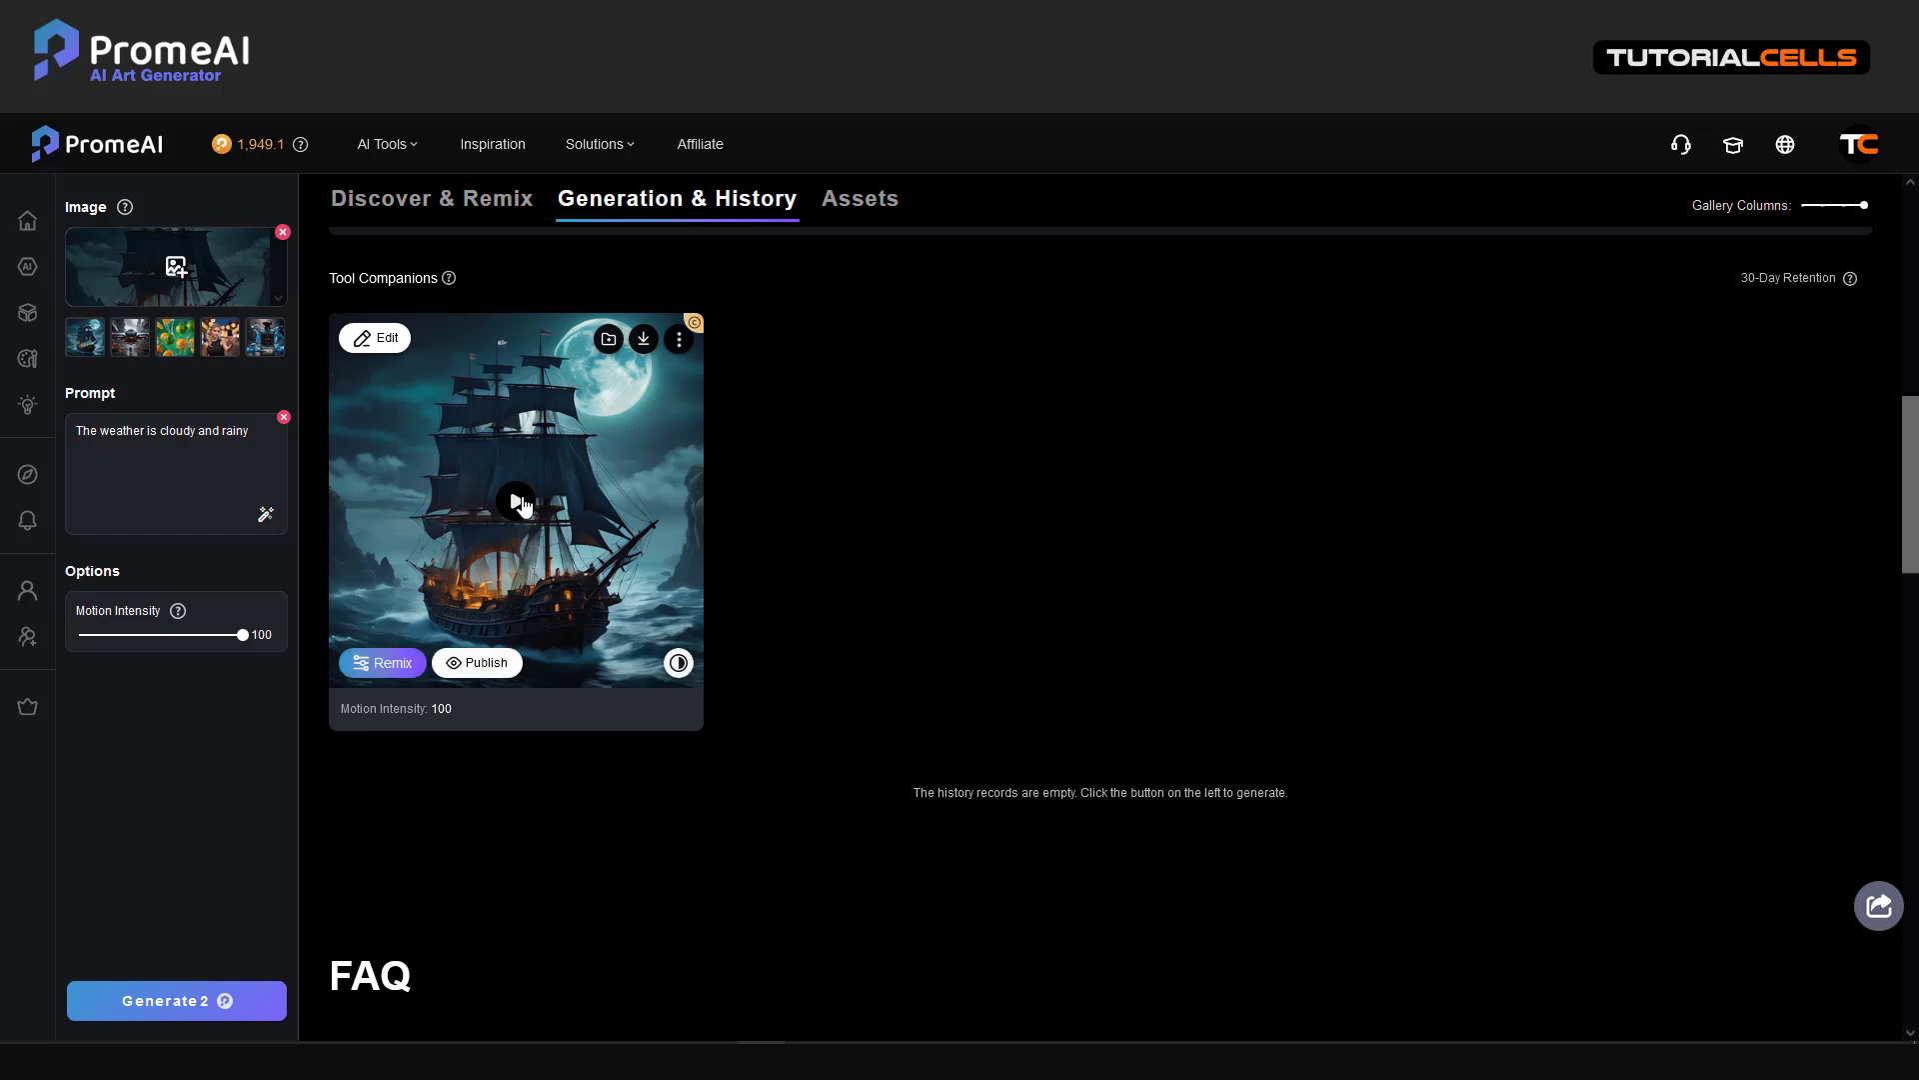
left_click(516, 504)
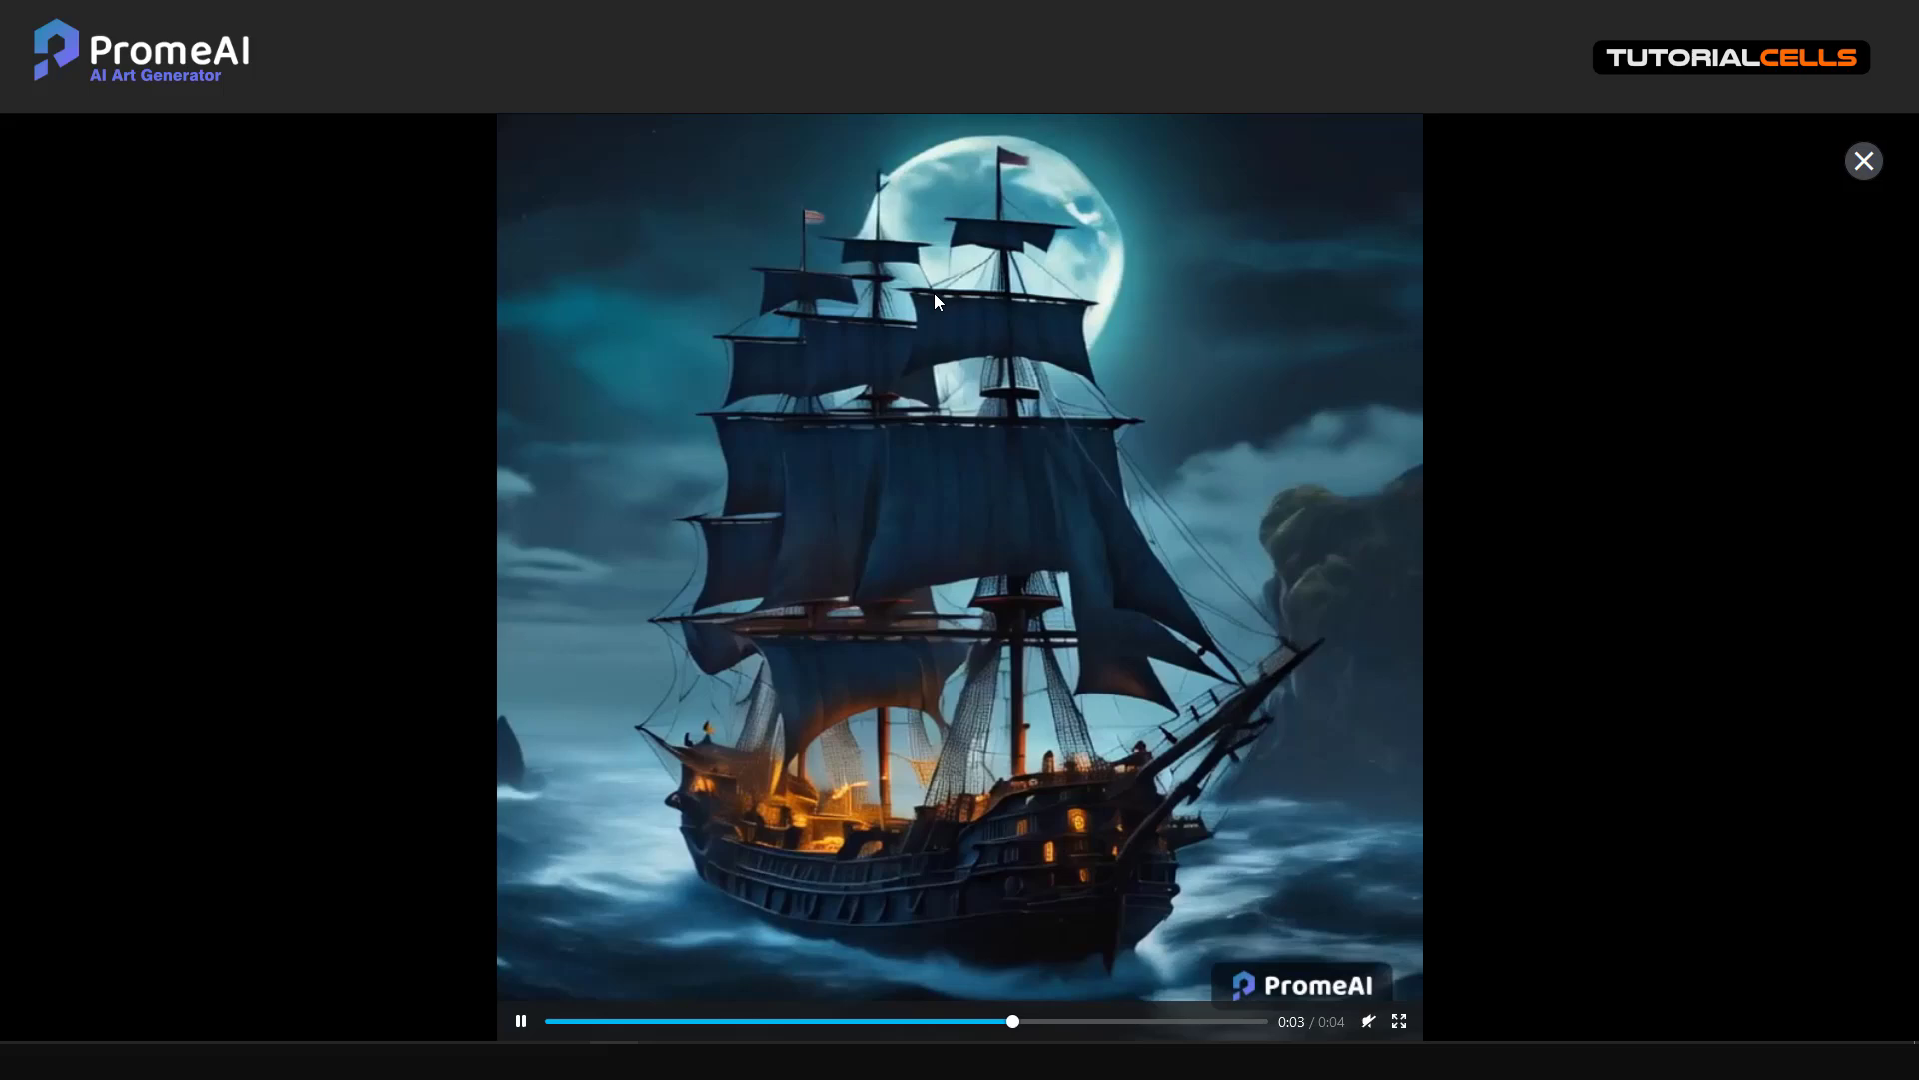
left_click(1862, 160)
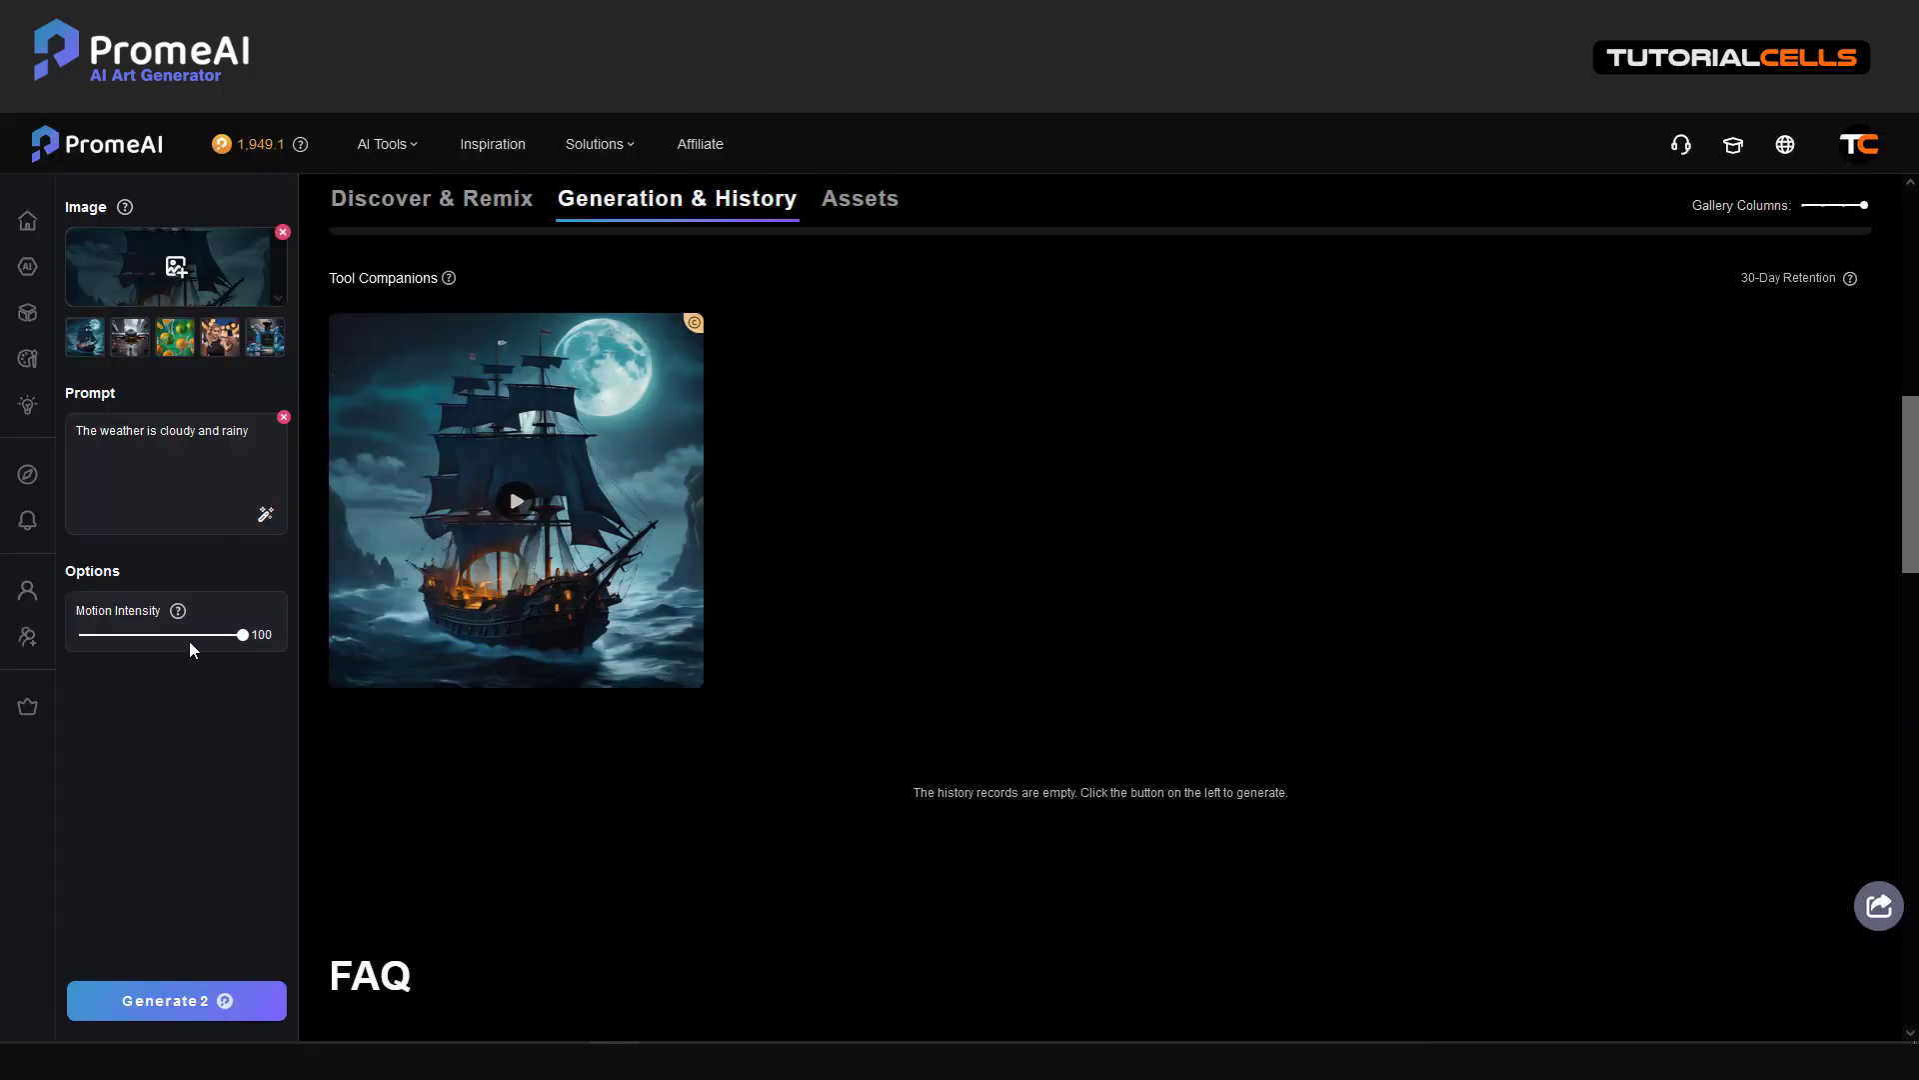
Step: Lower motion intensity to 63 and generate a video from the detailed sunset prompt
left_click_drag(244, 634, 182, 634)
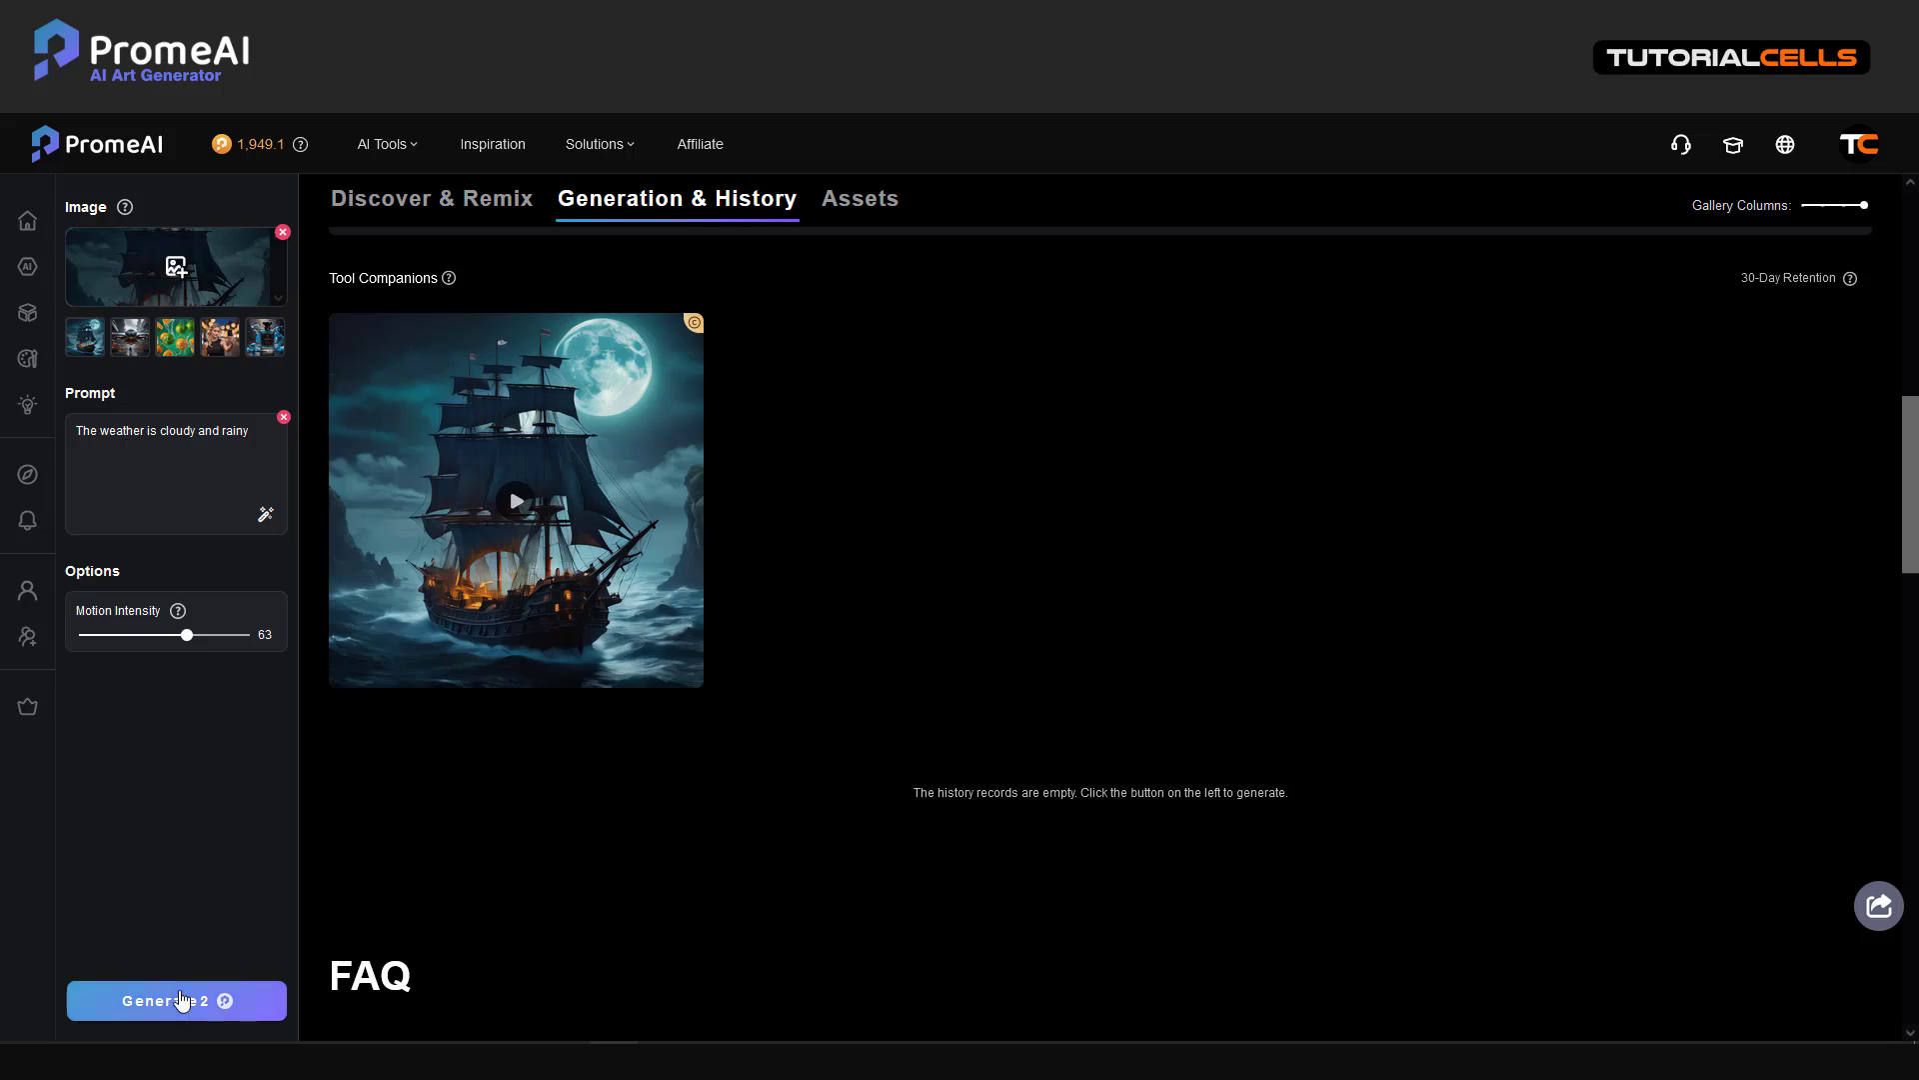
mouse_move(266, 514)
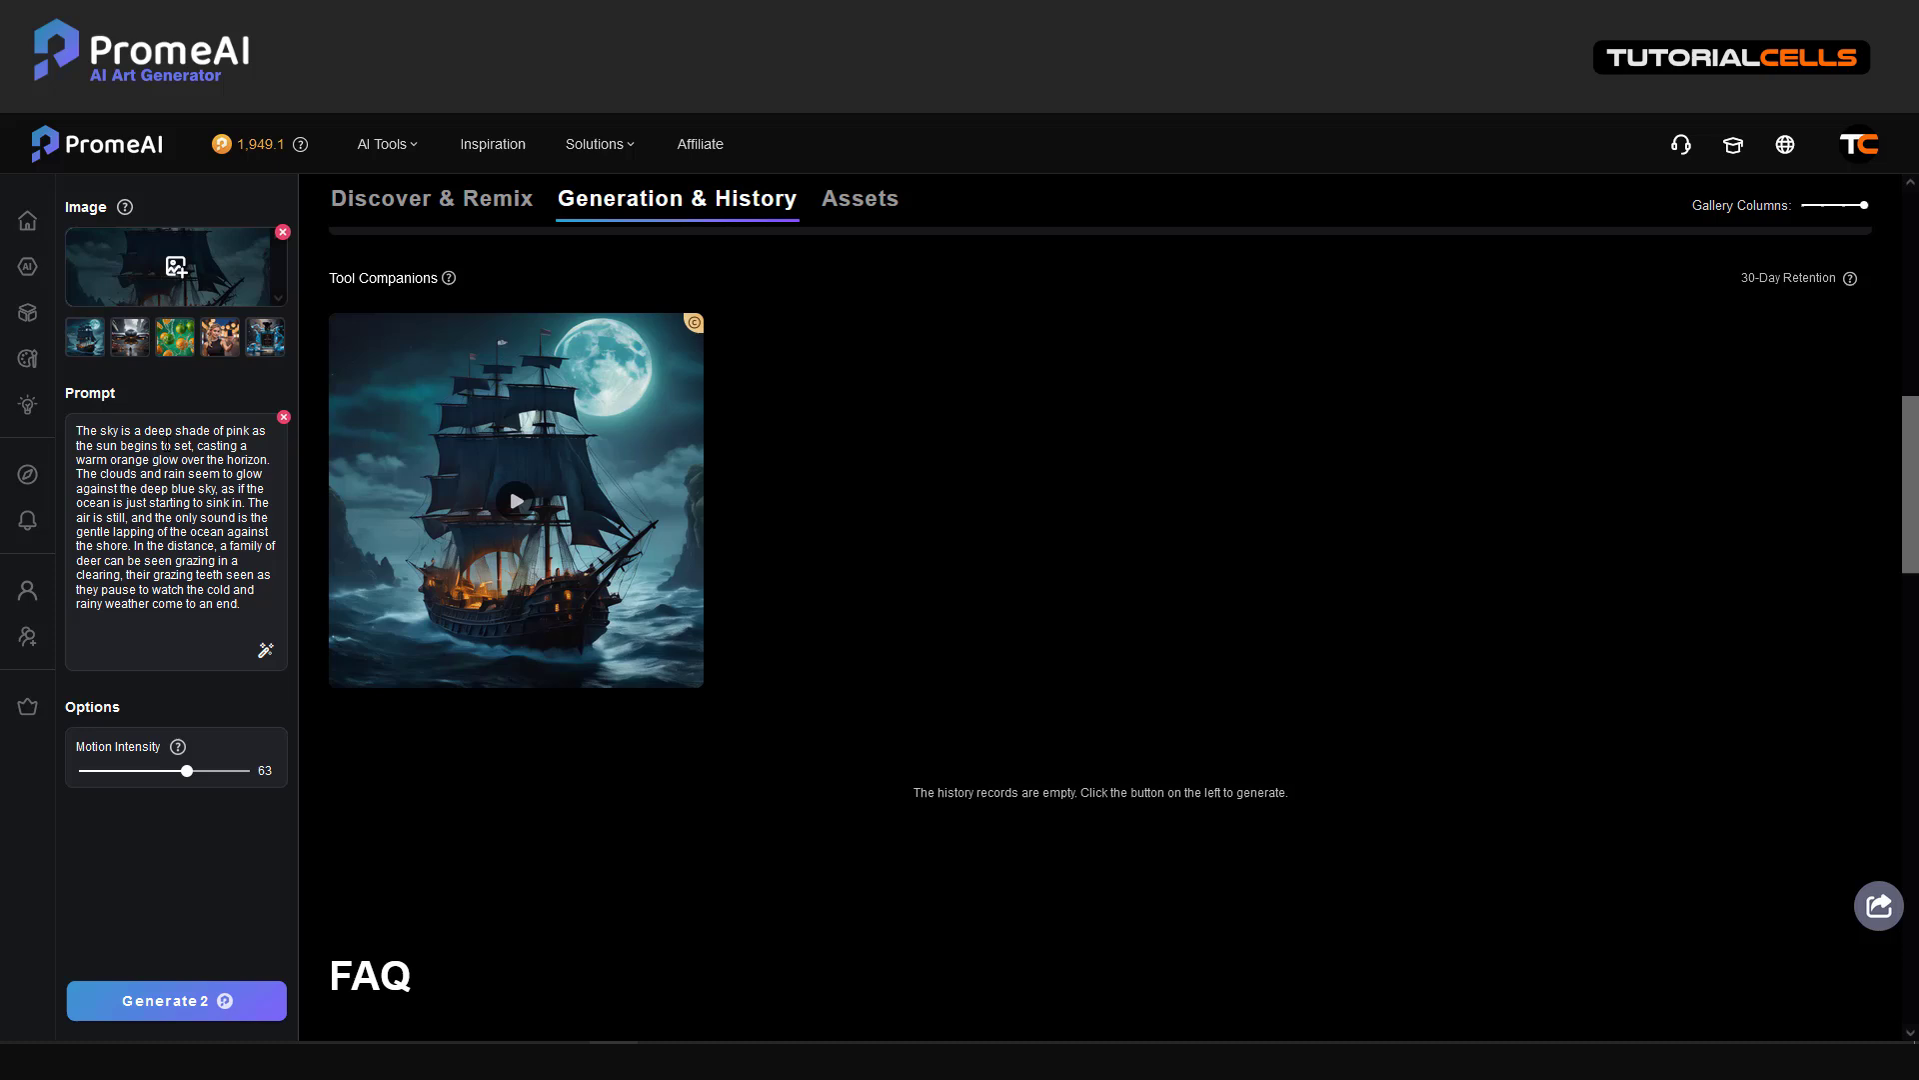
mouse_move(204, 661)
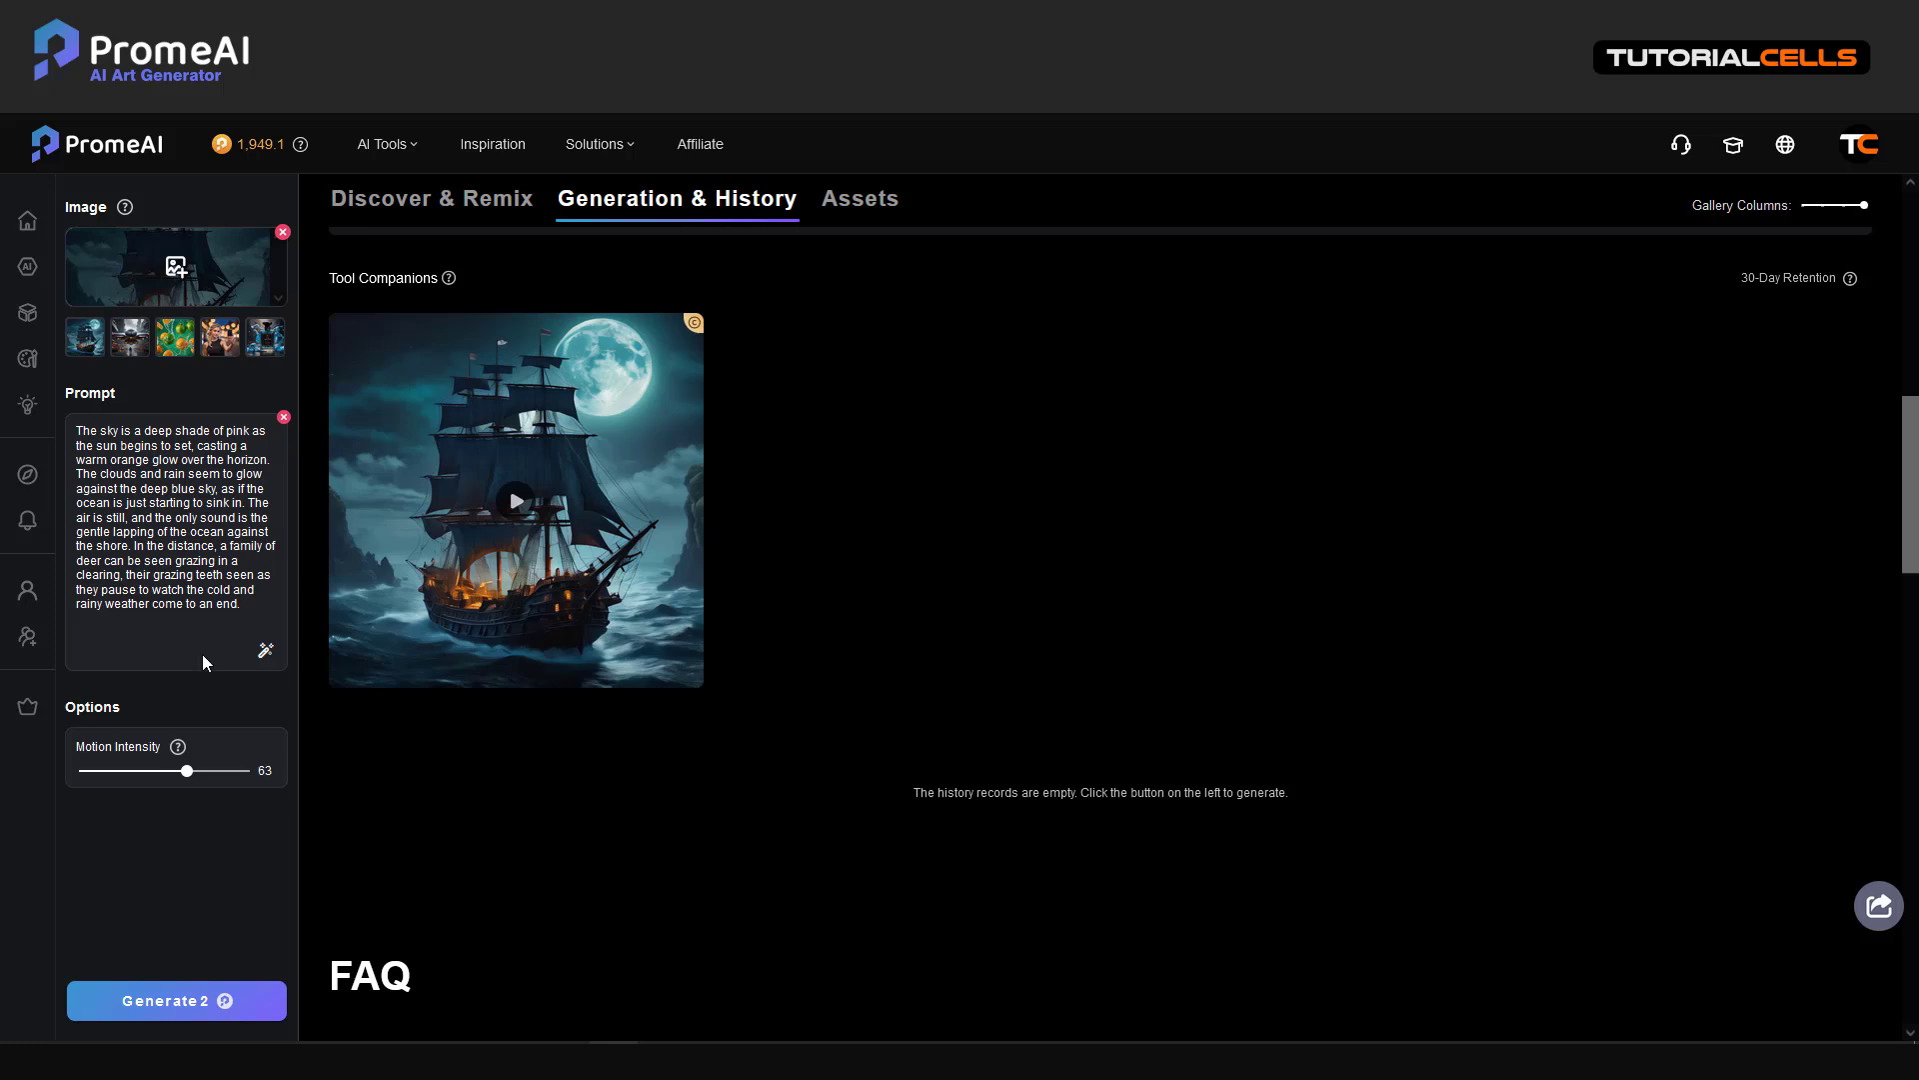
left_click(176, 999)
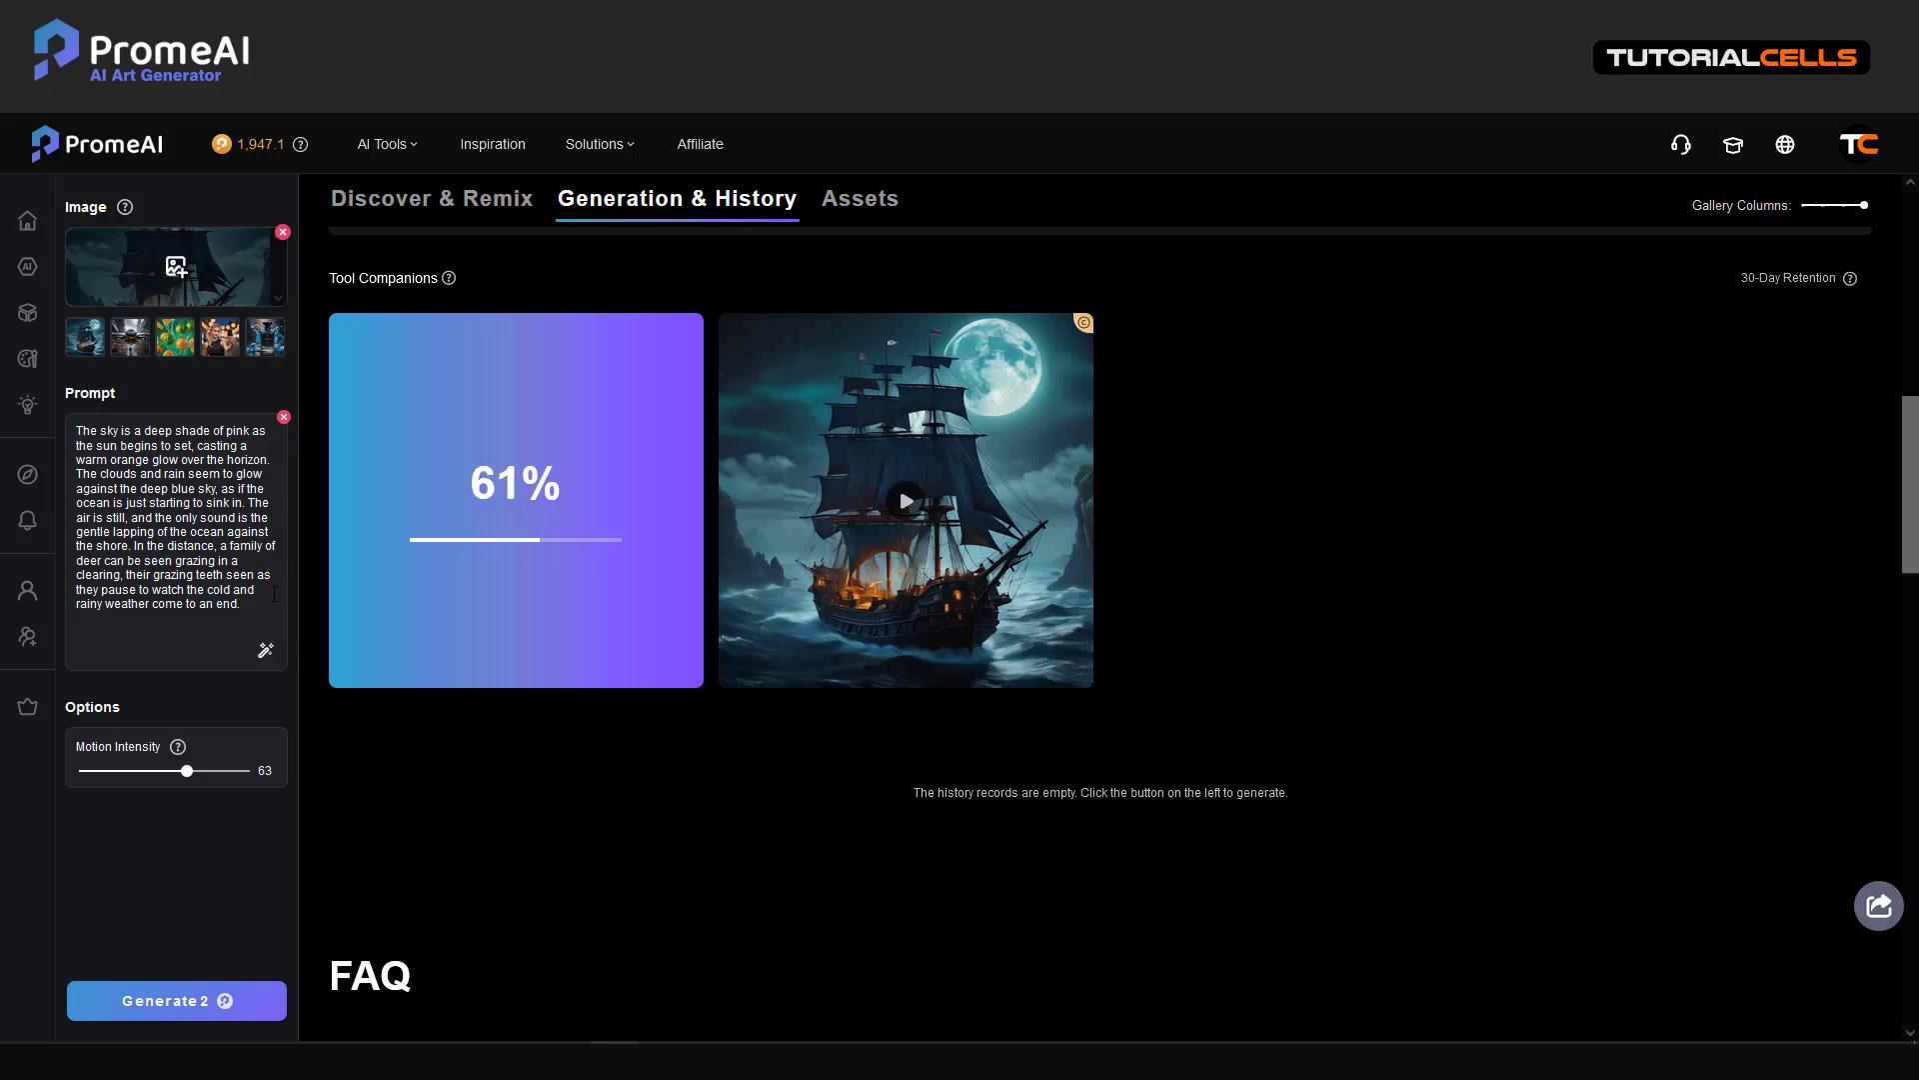
mouse_move(1523, 228)
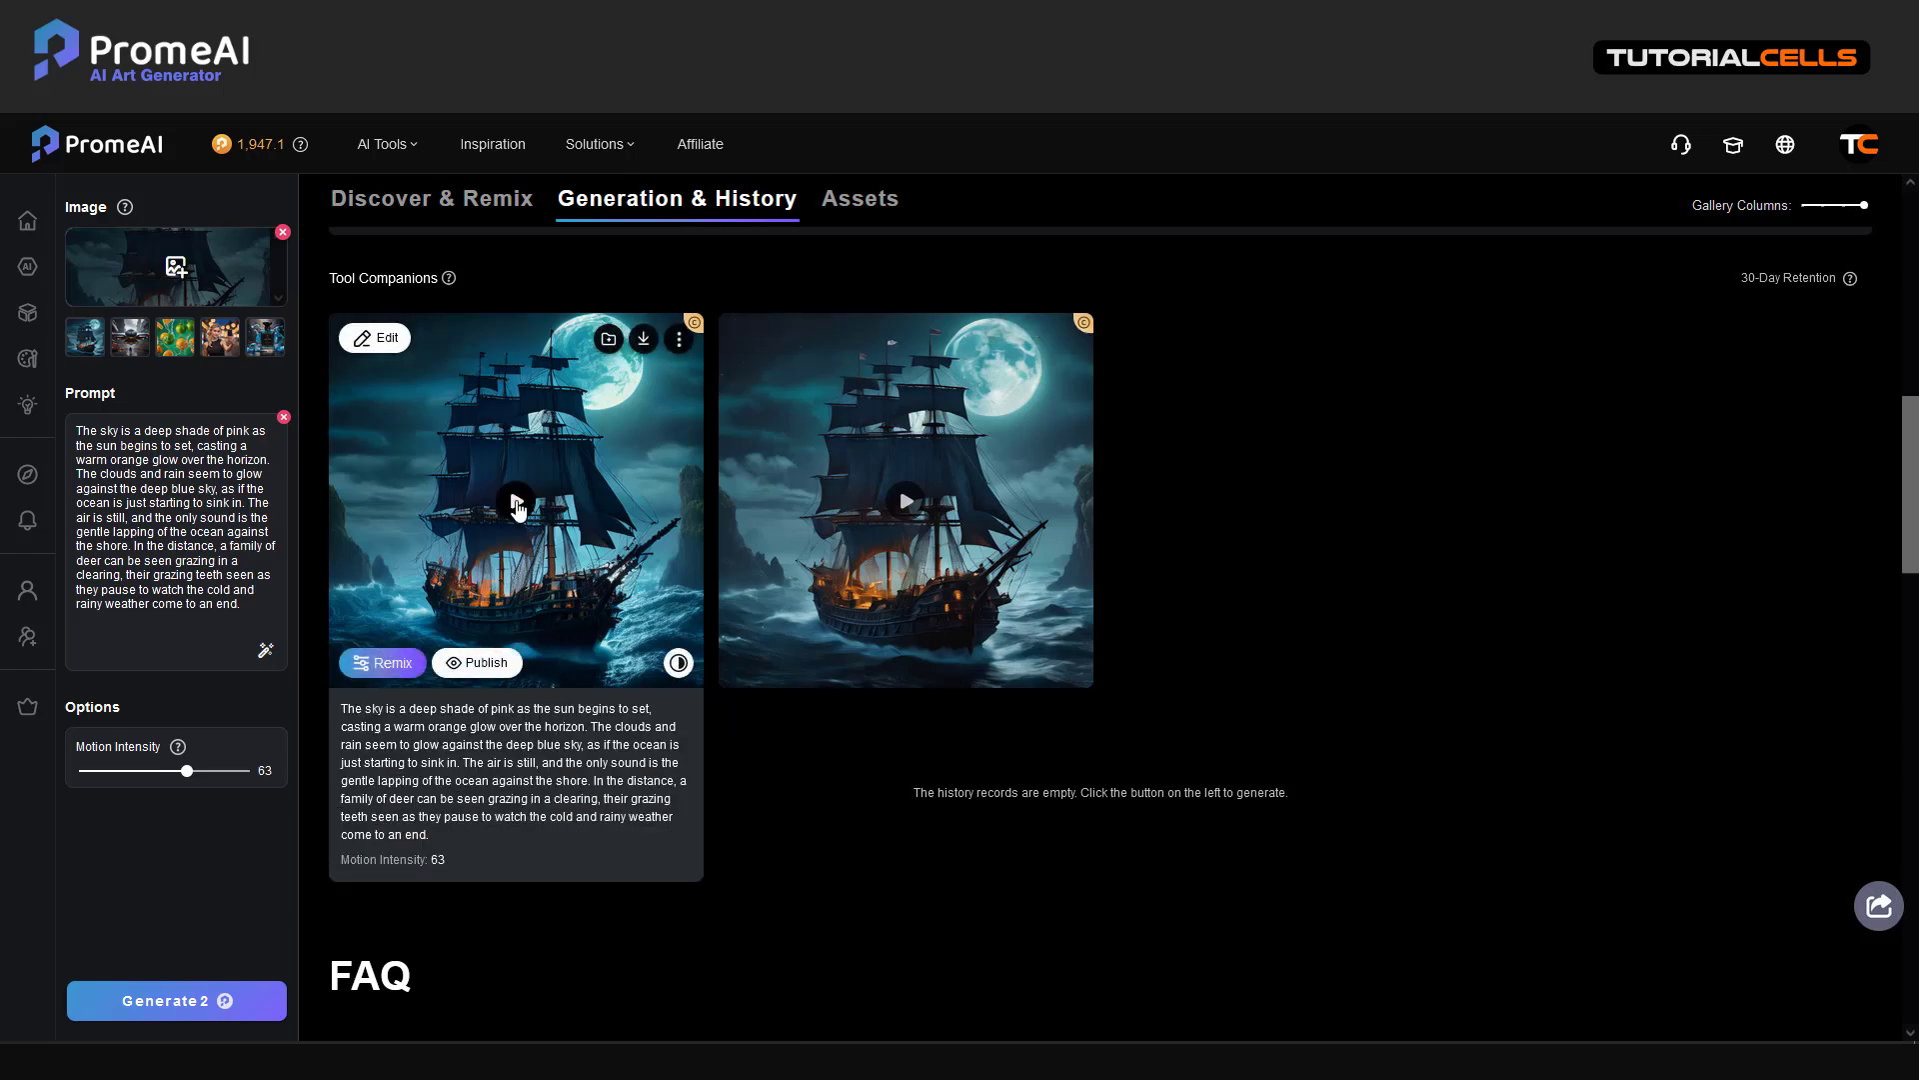
Step: Preview the second pirate ship video, then clear the long prompt
left_click(516, 500)
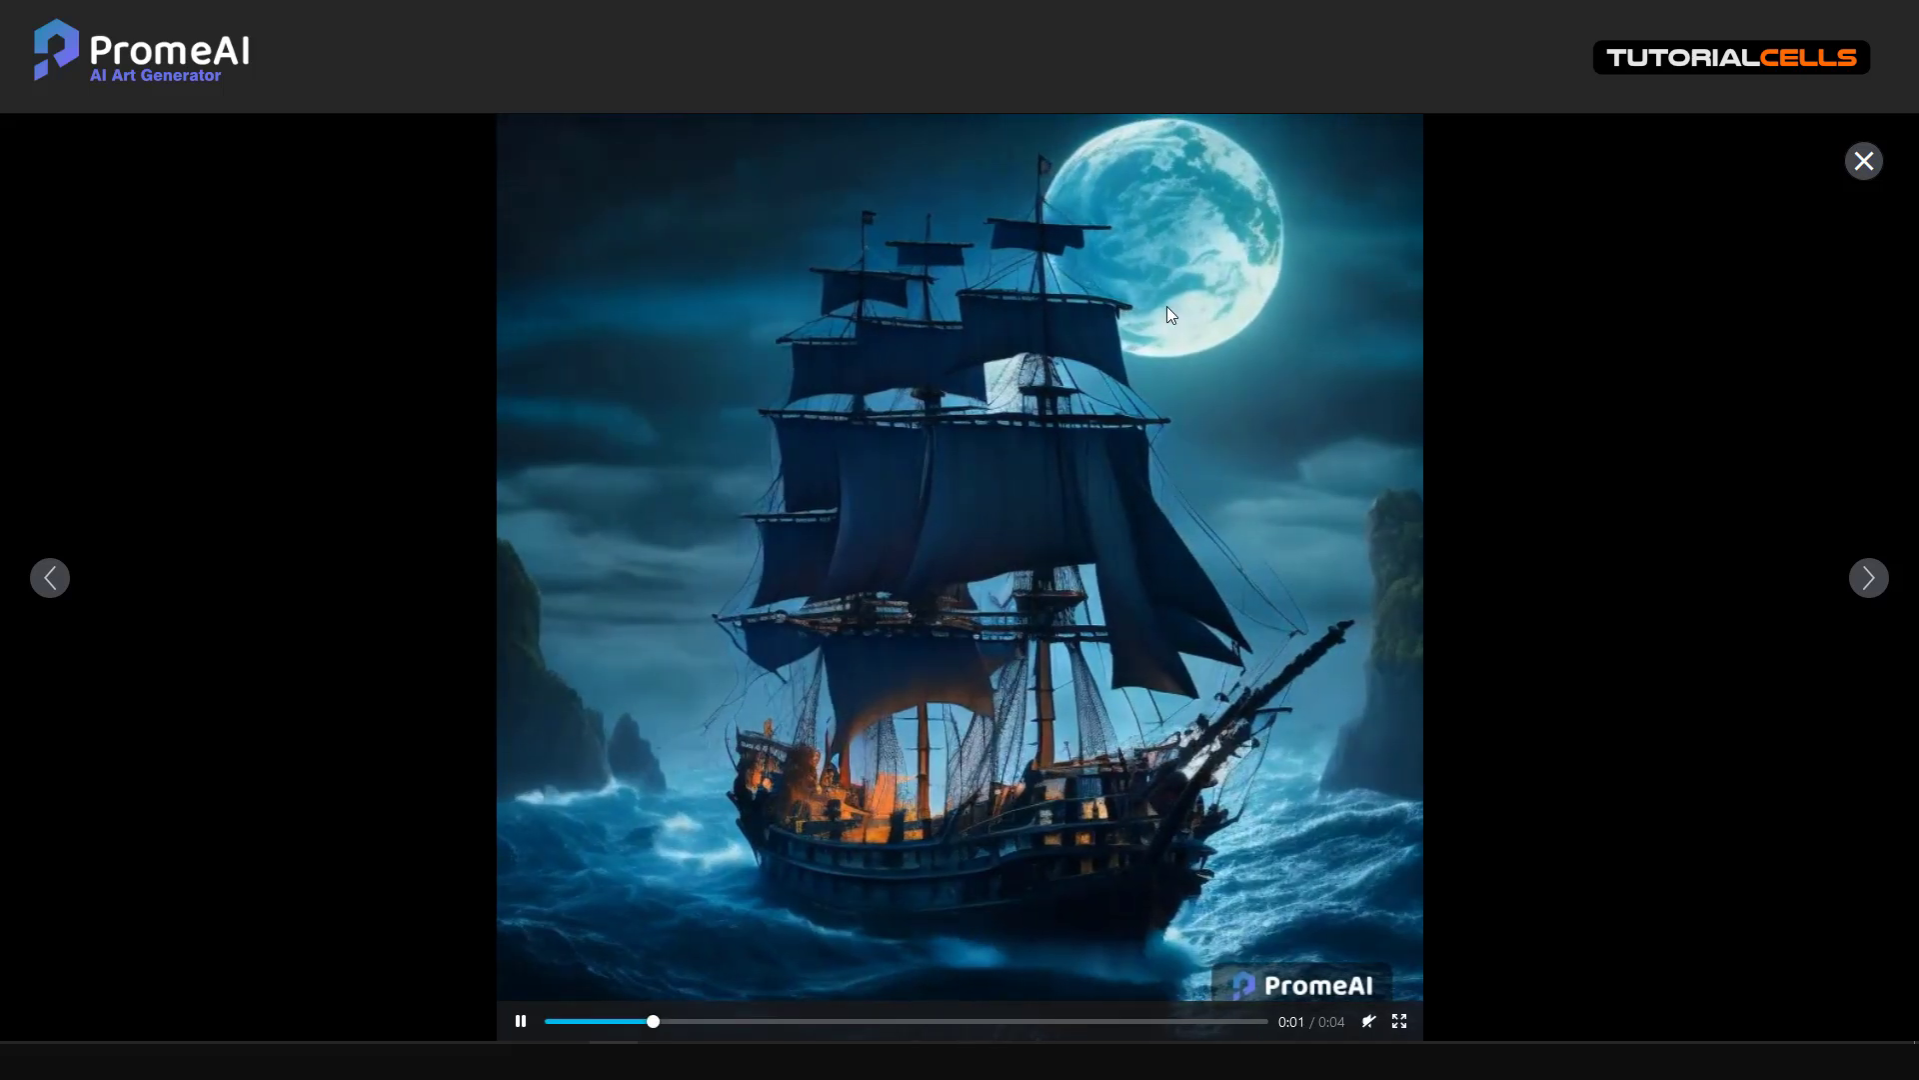
left_click(1862, 160)
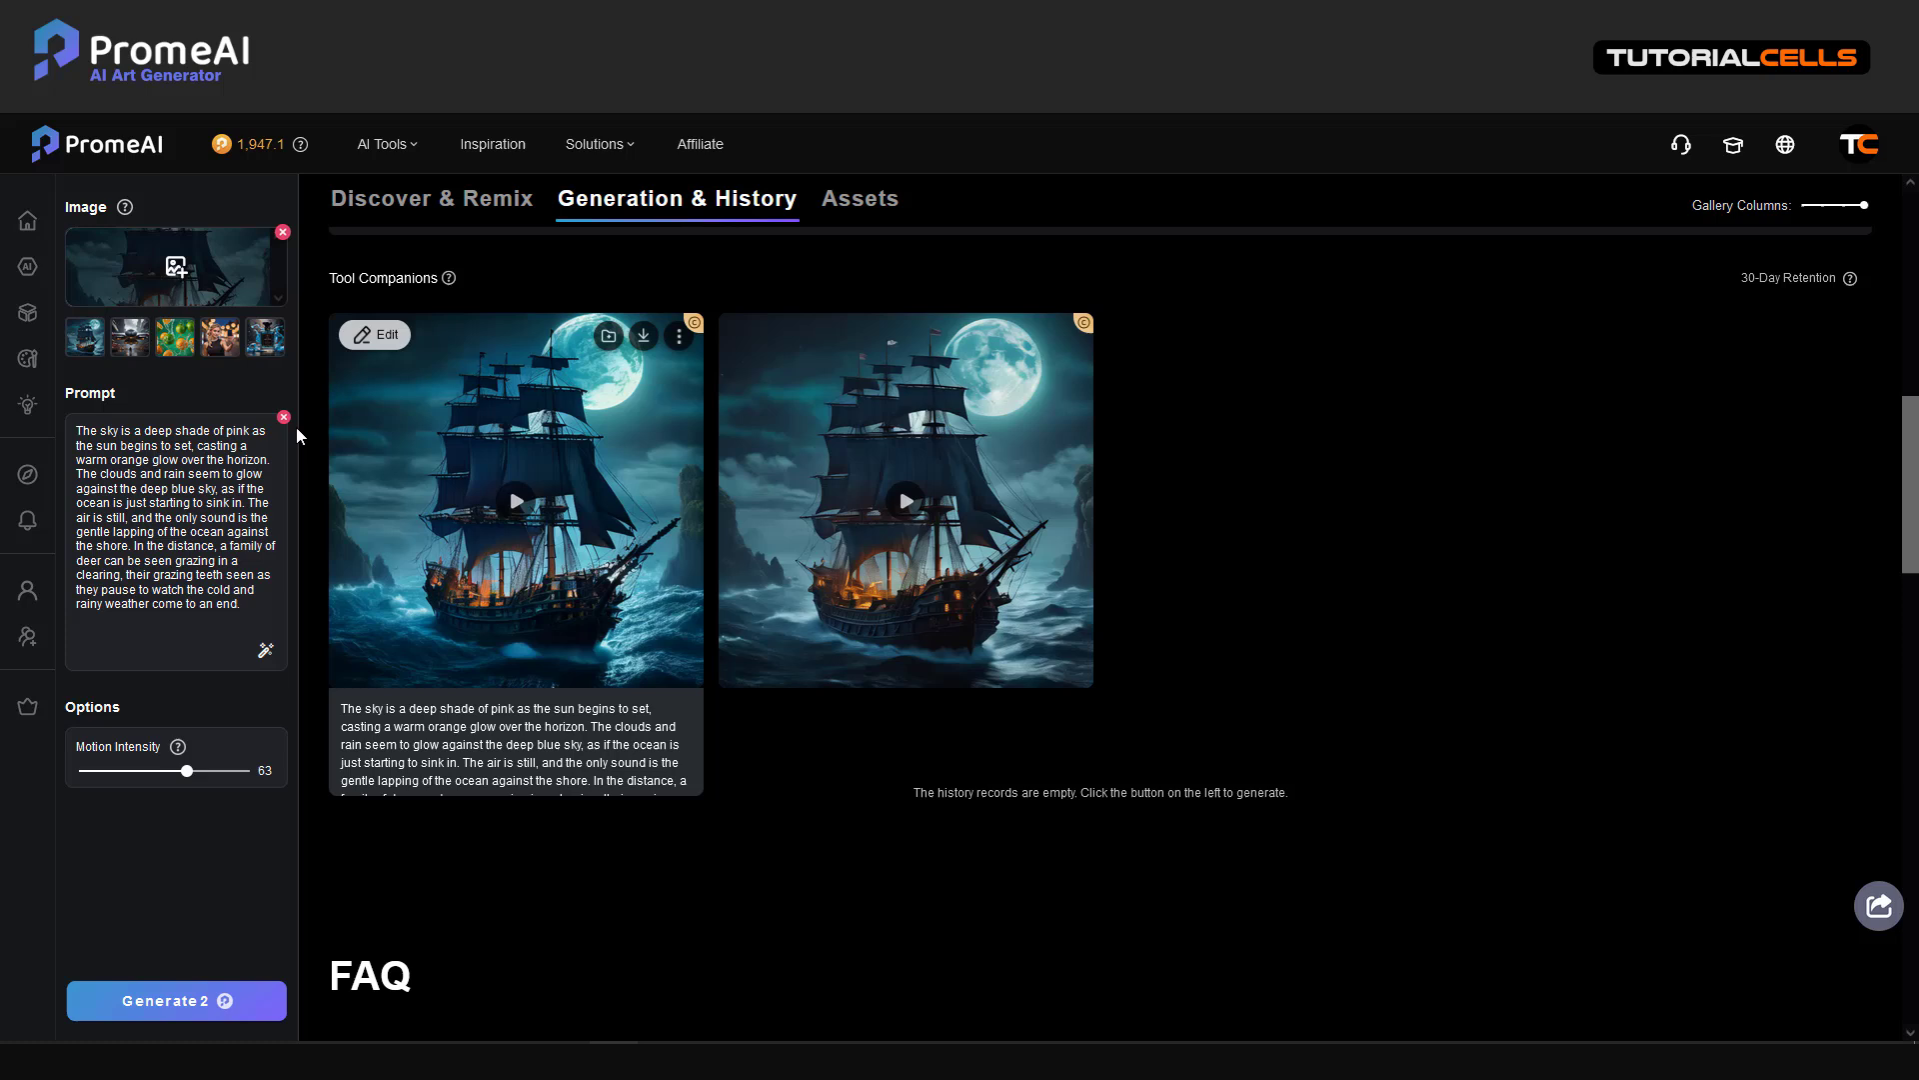
left_click(282, 416)
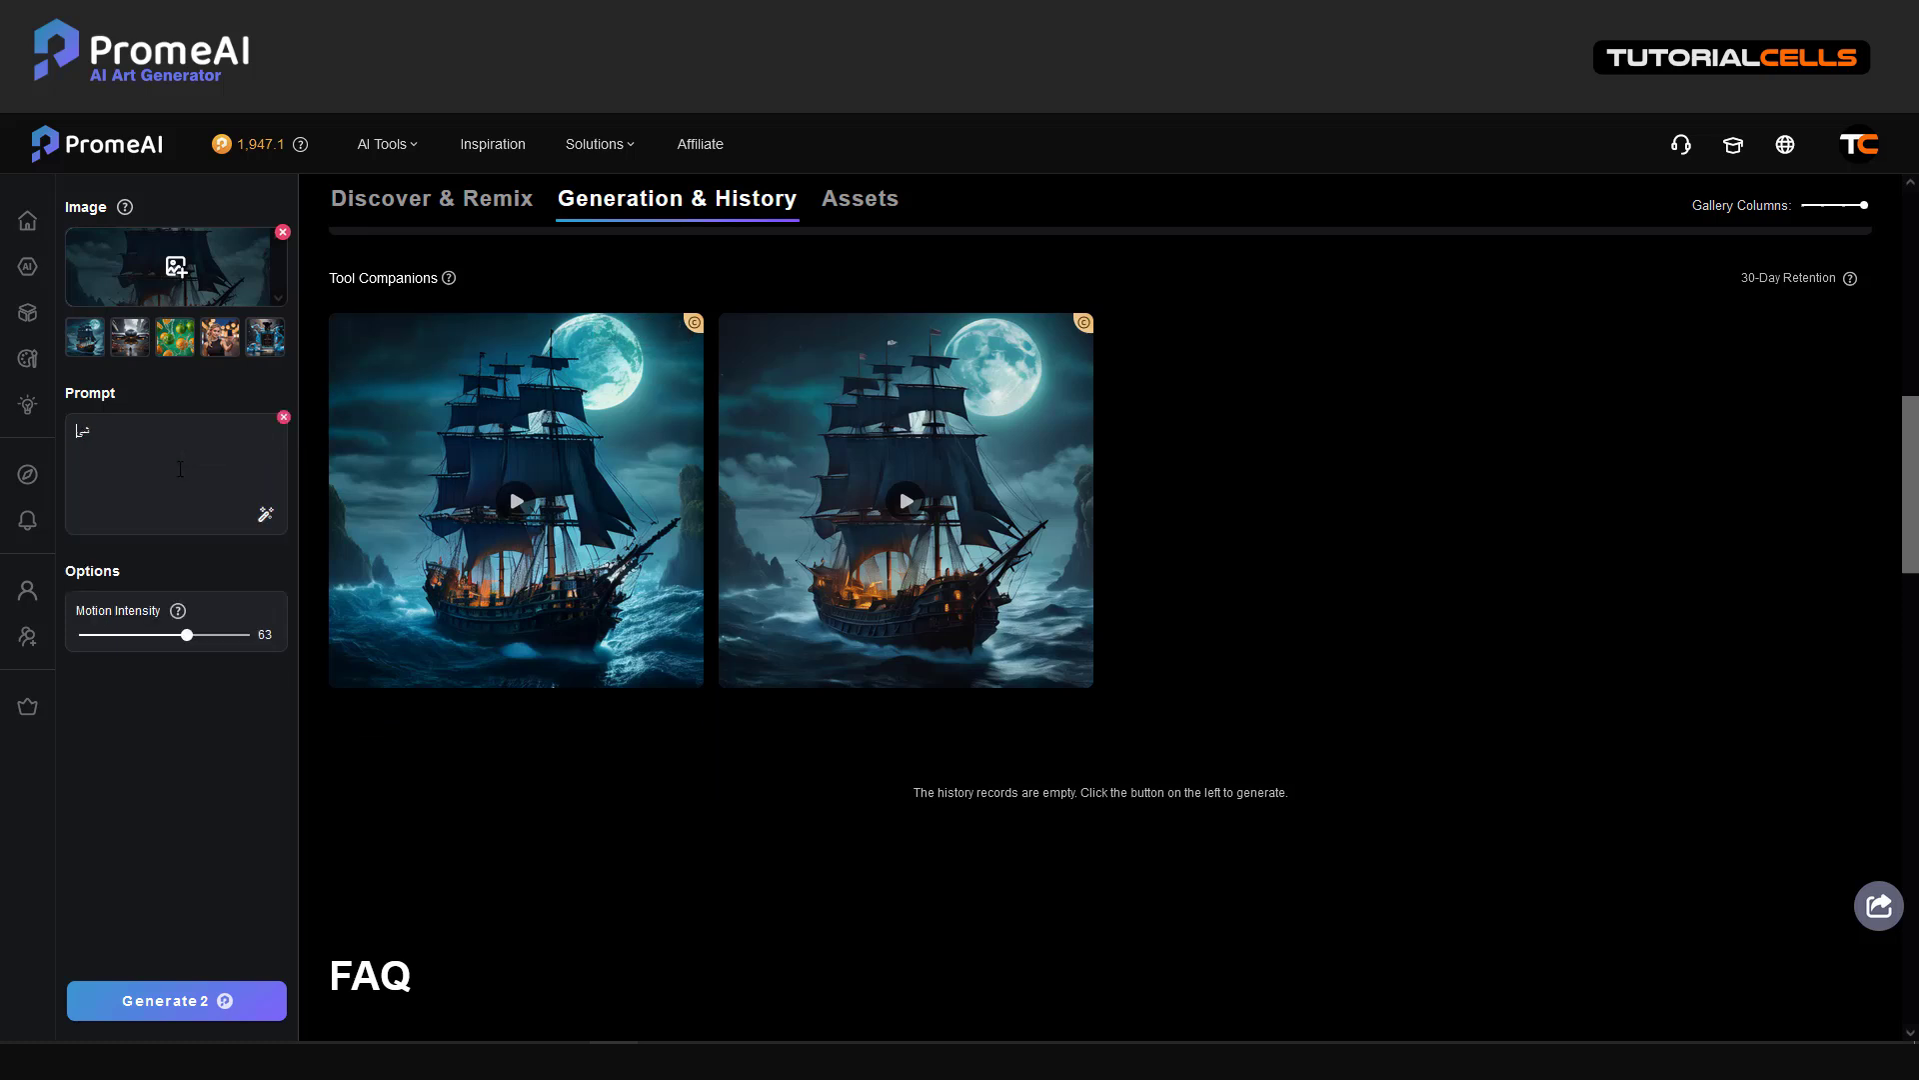
Step: Generate a third ship video with prompt 'add rain' at intensity 47 and preview it
type("add rain")
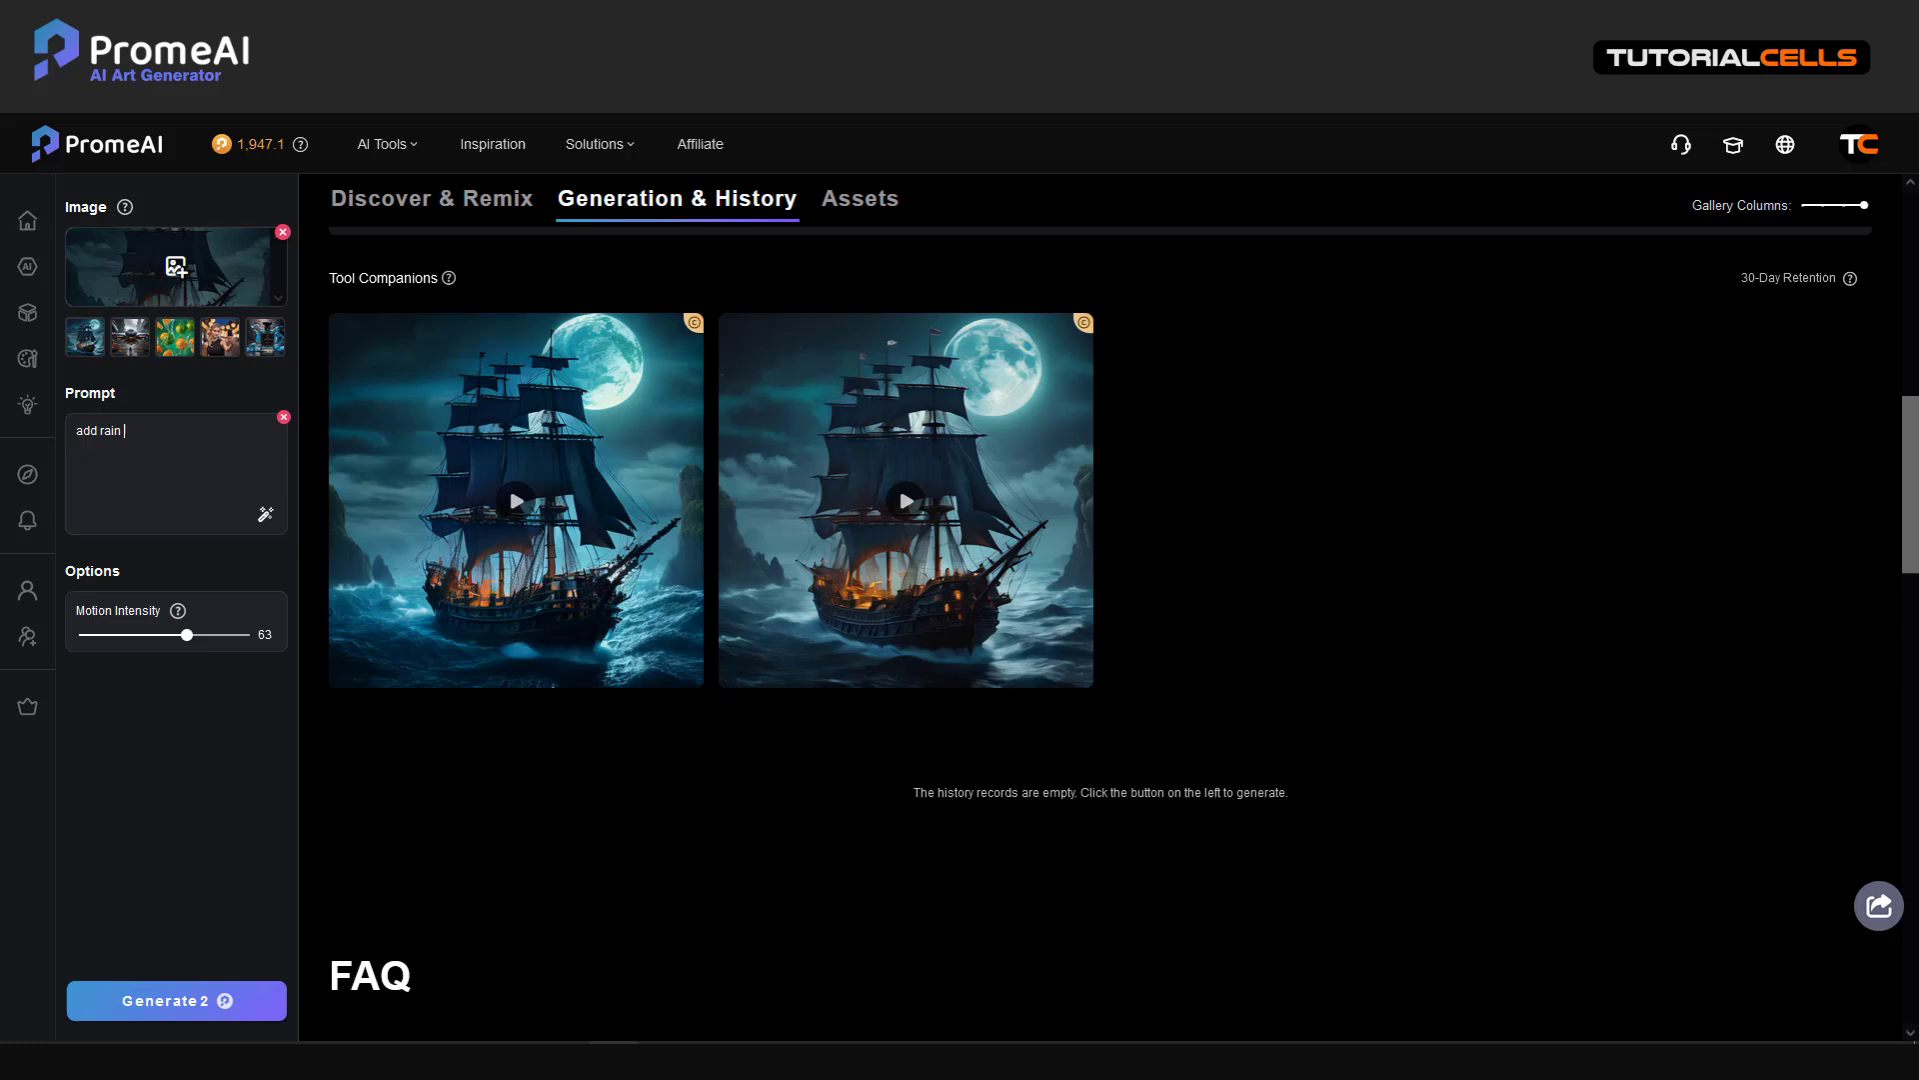
left_click_drag(188, 634, 176, 634)
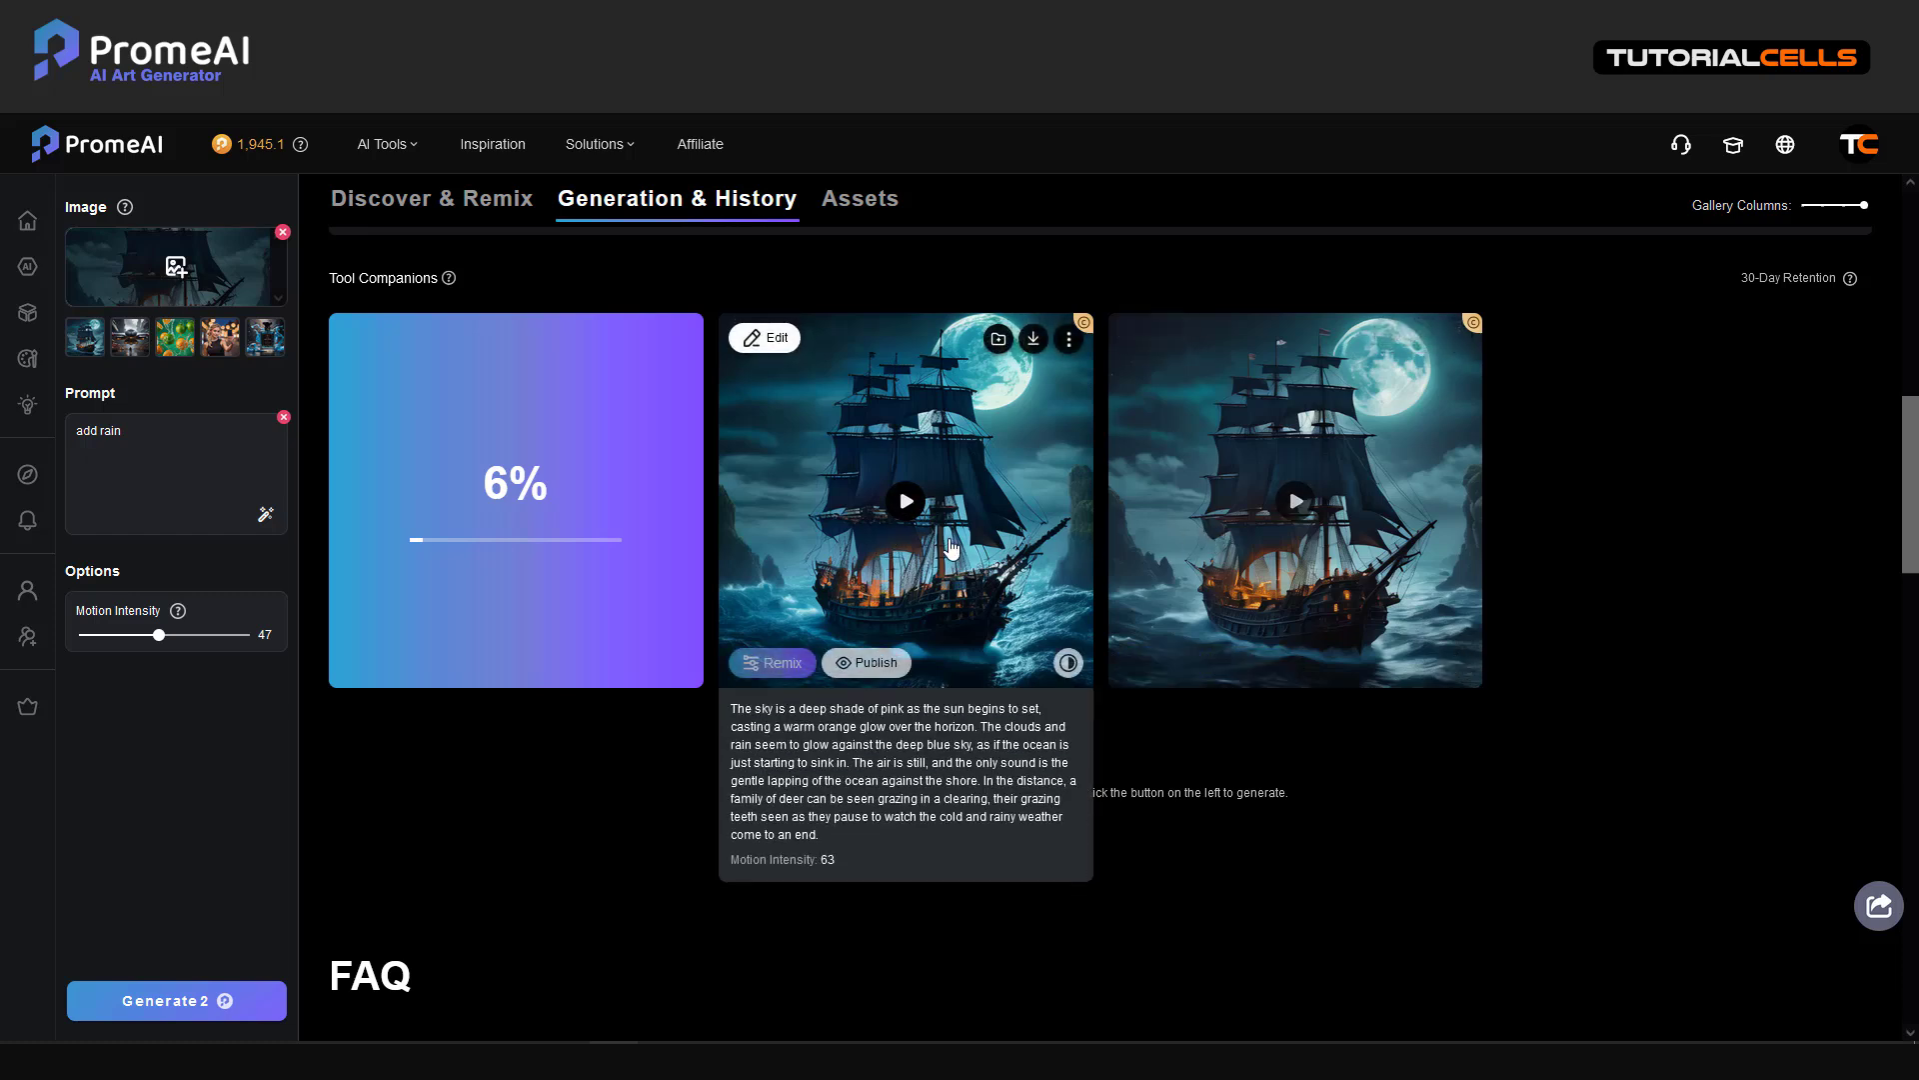
mouse_move(942, 623)
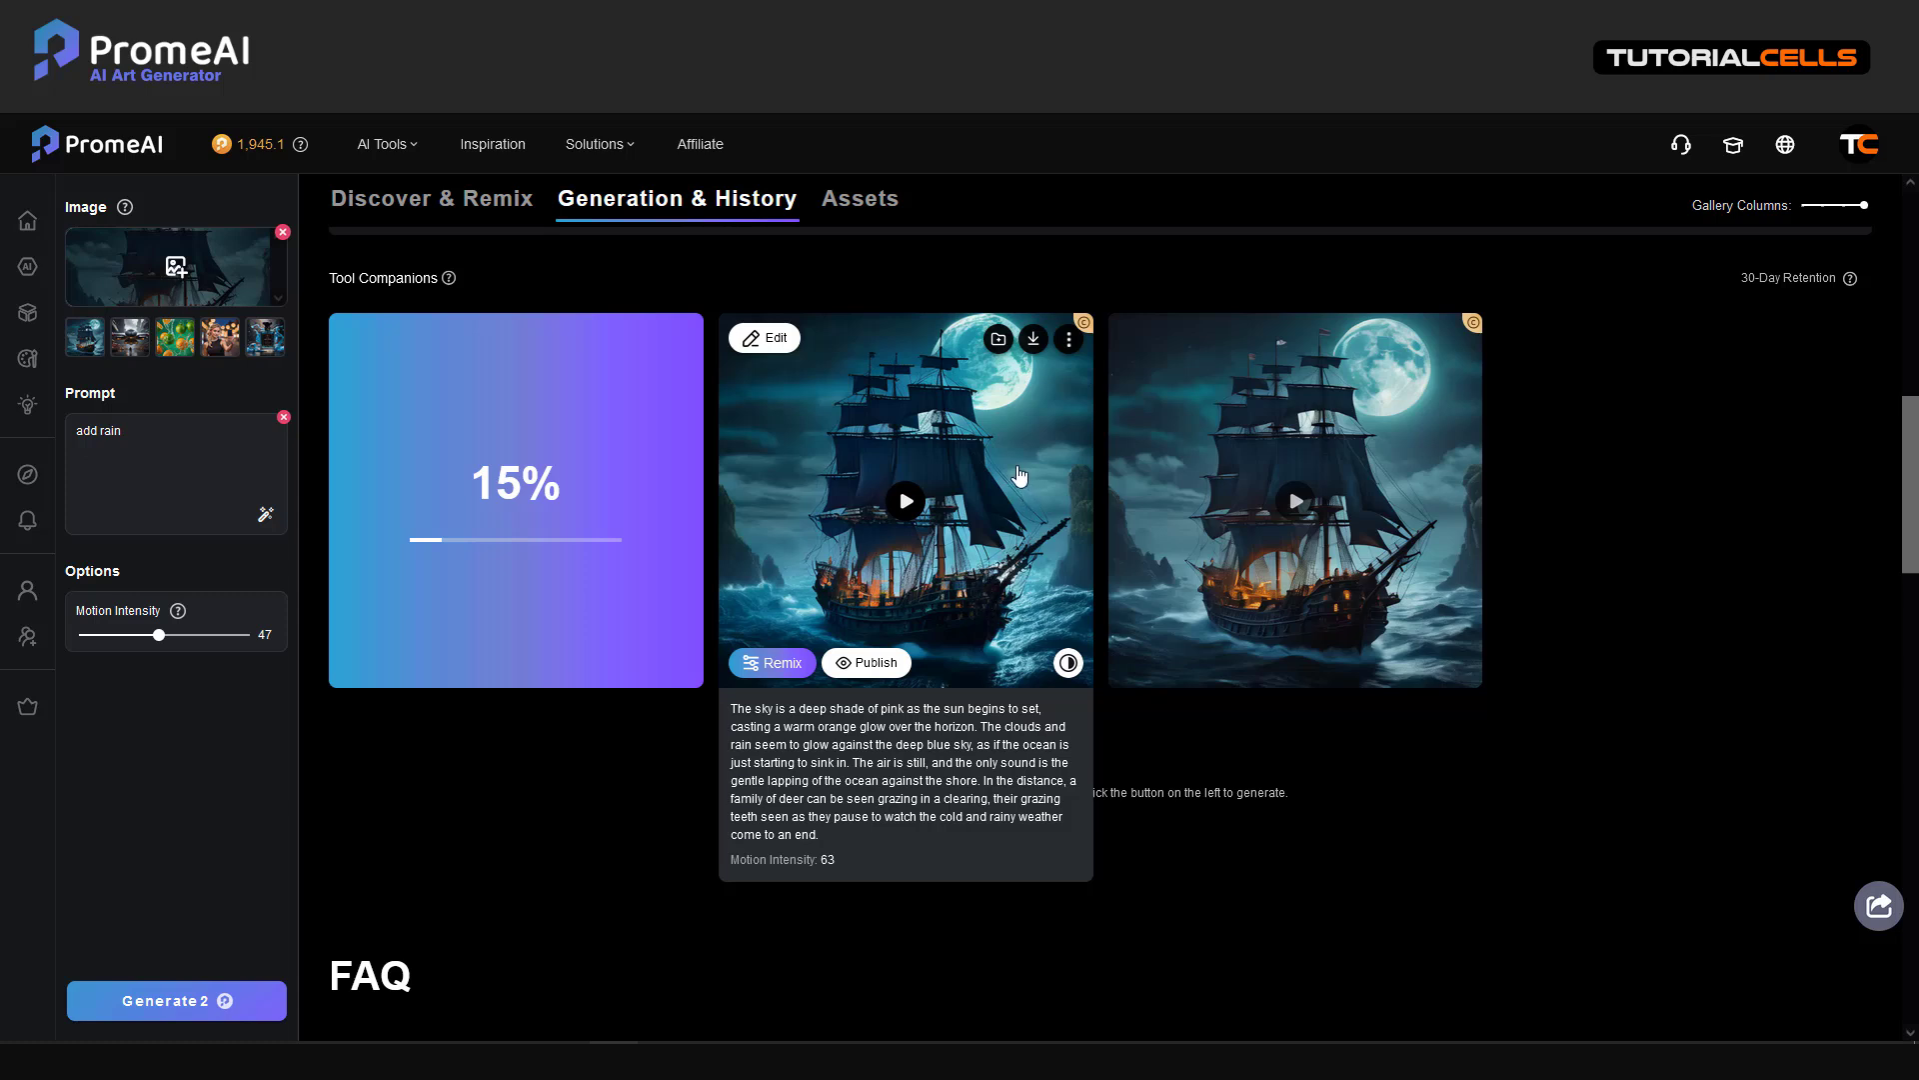
mouse_move(933, 645)
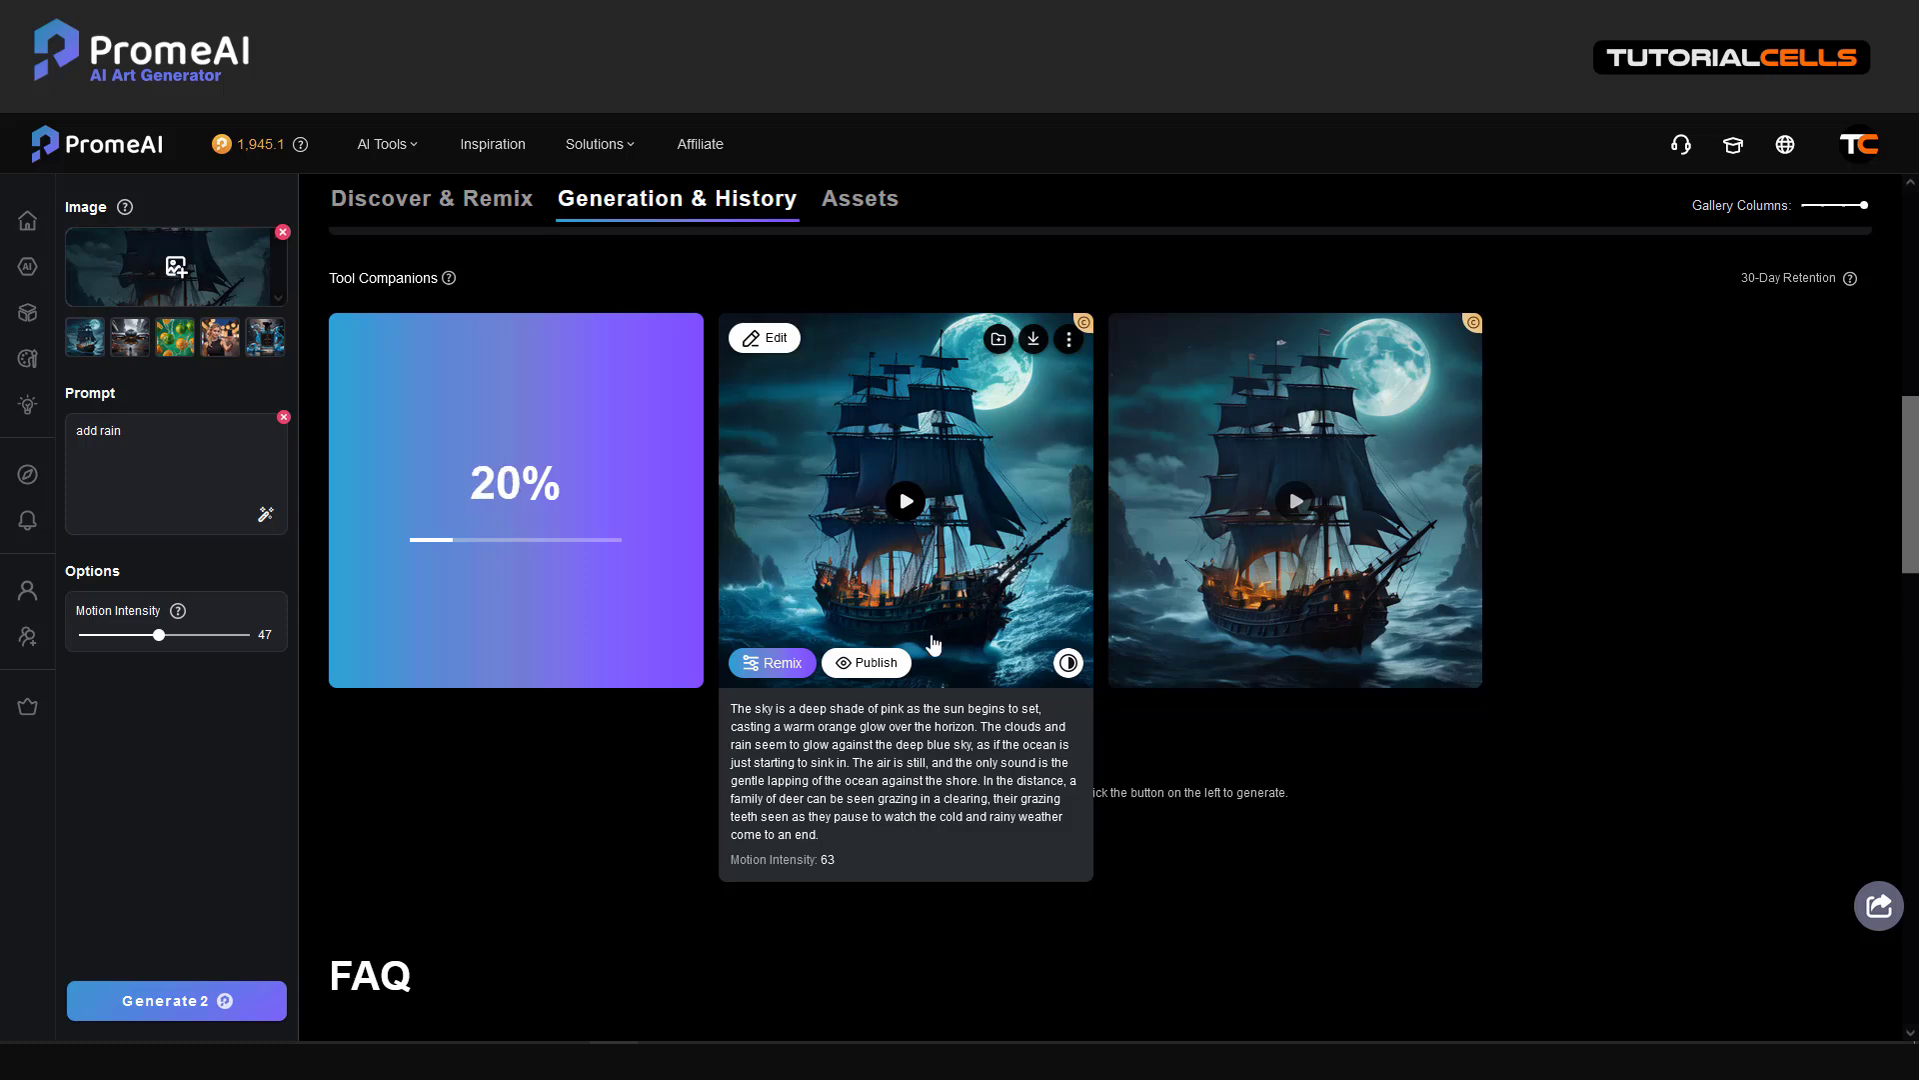
mouse_move(1187, 532)
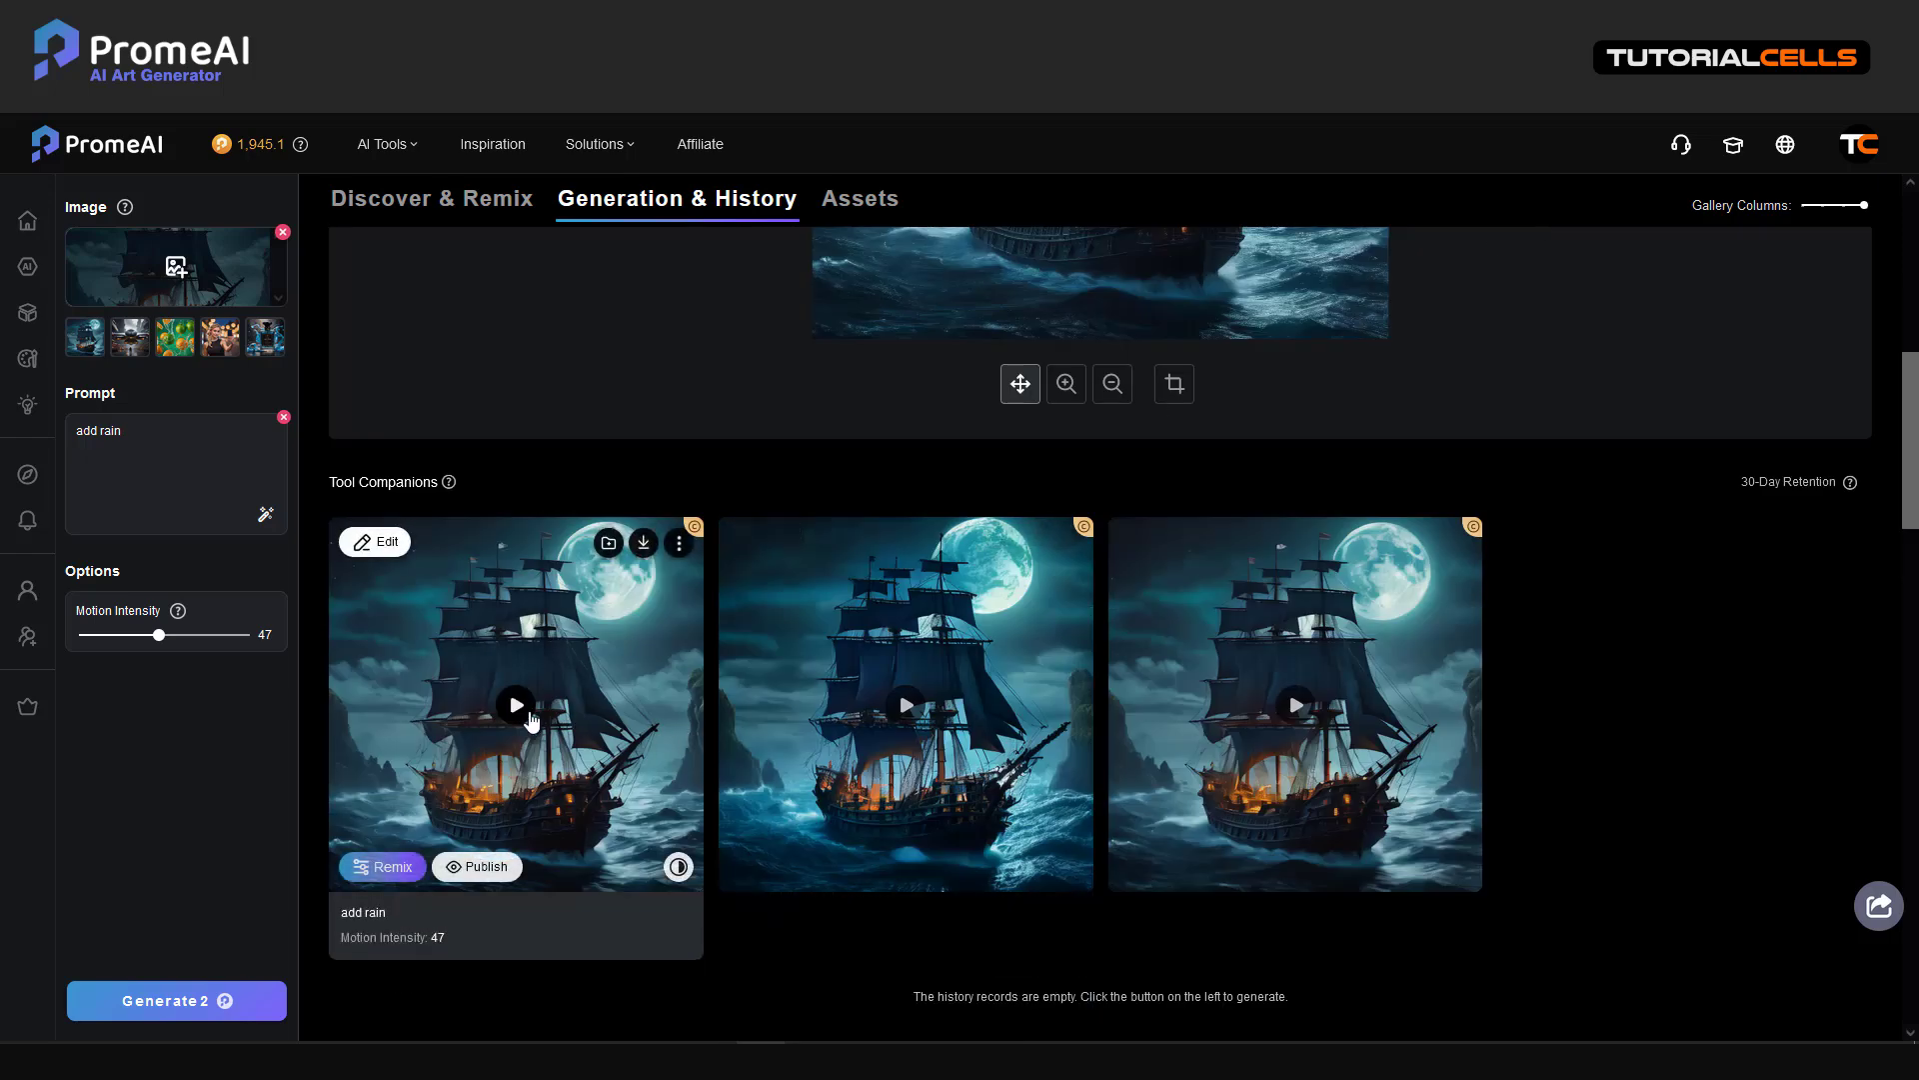
left_click(514, 704)
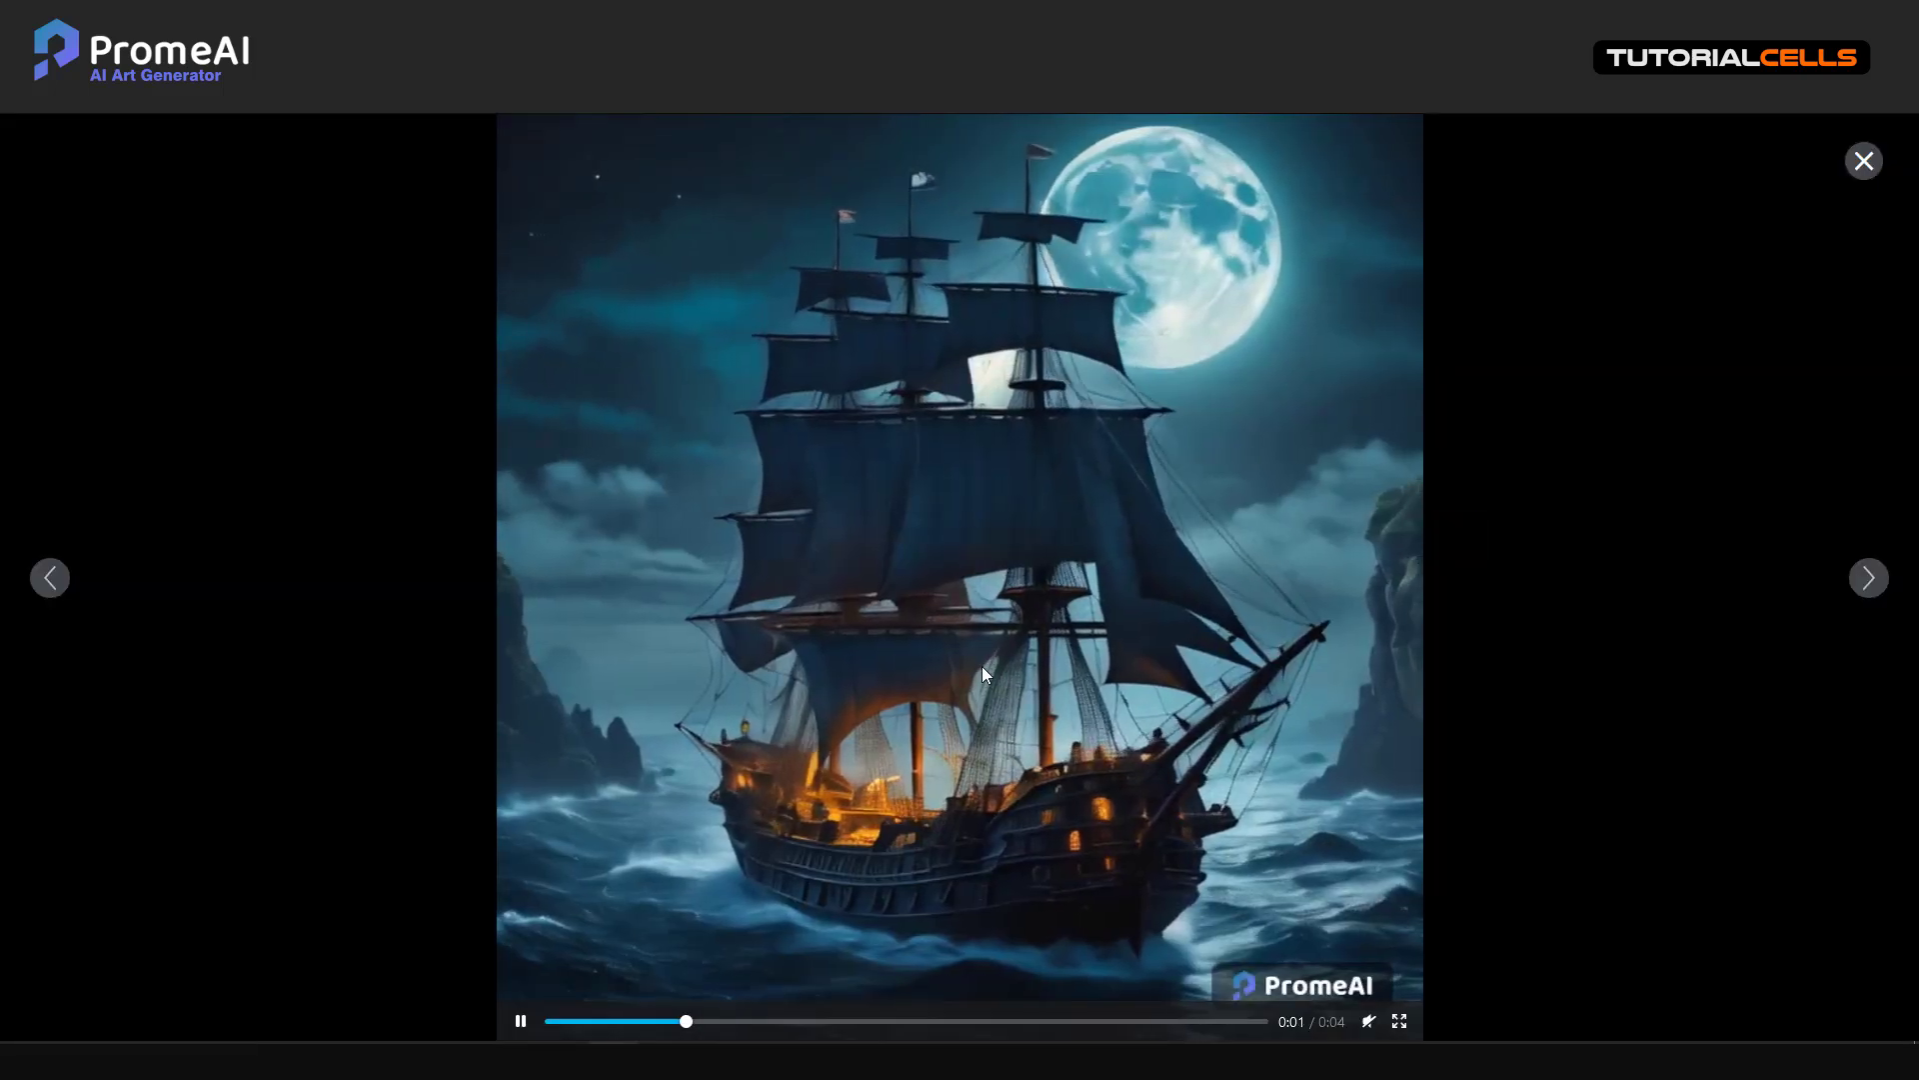
left_click(1861, 160)
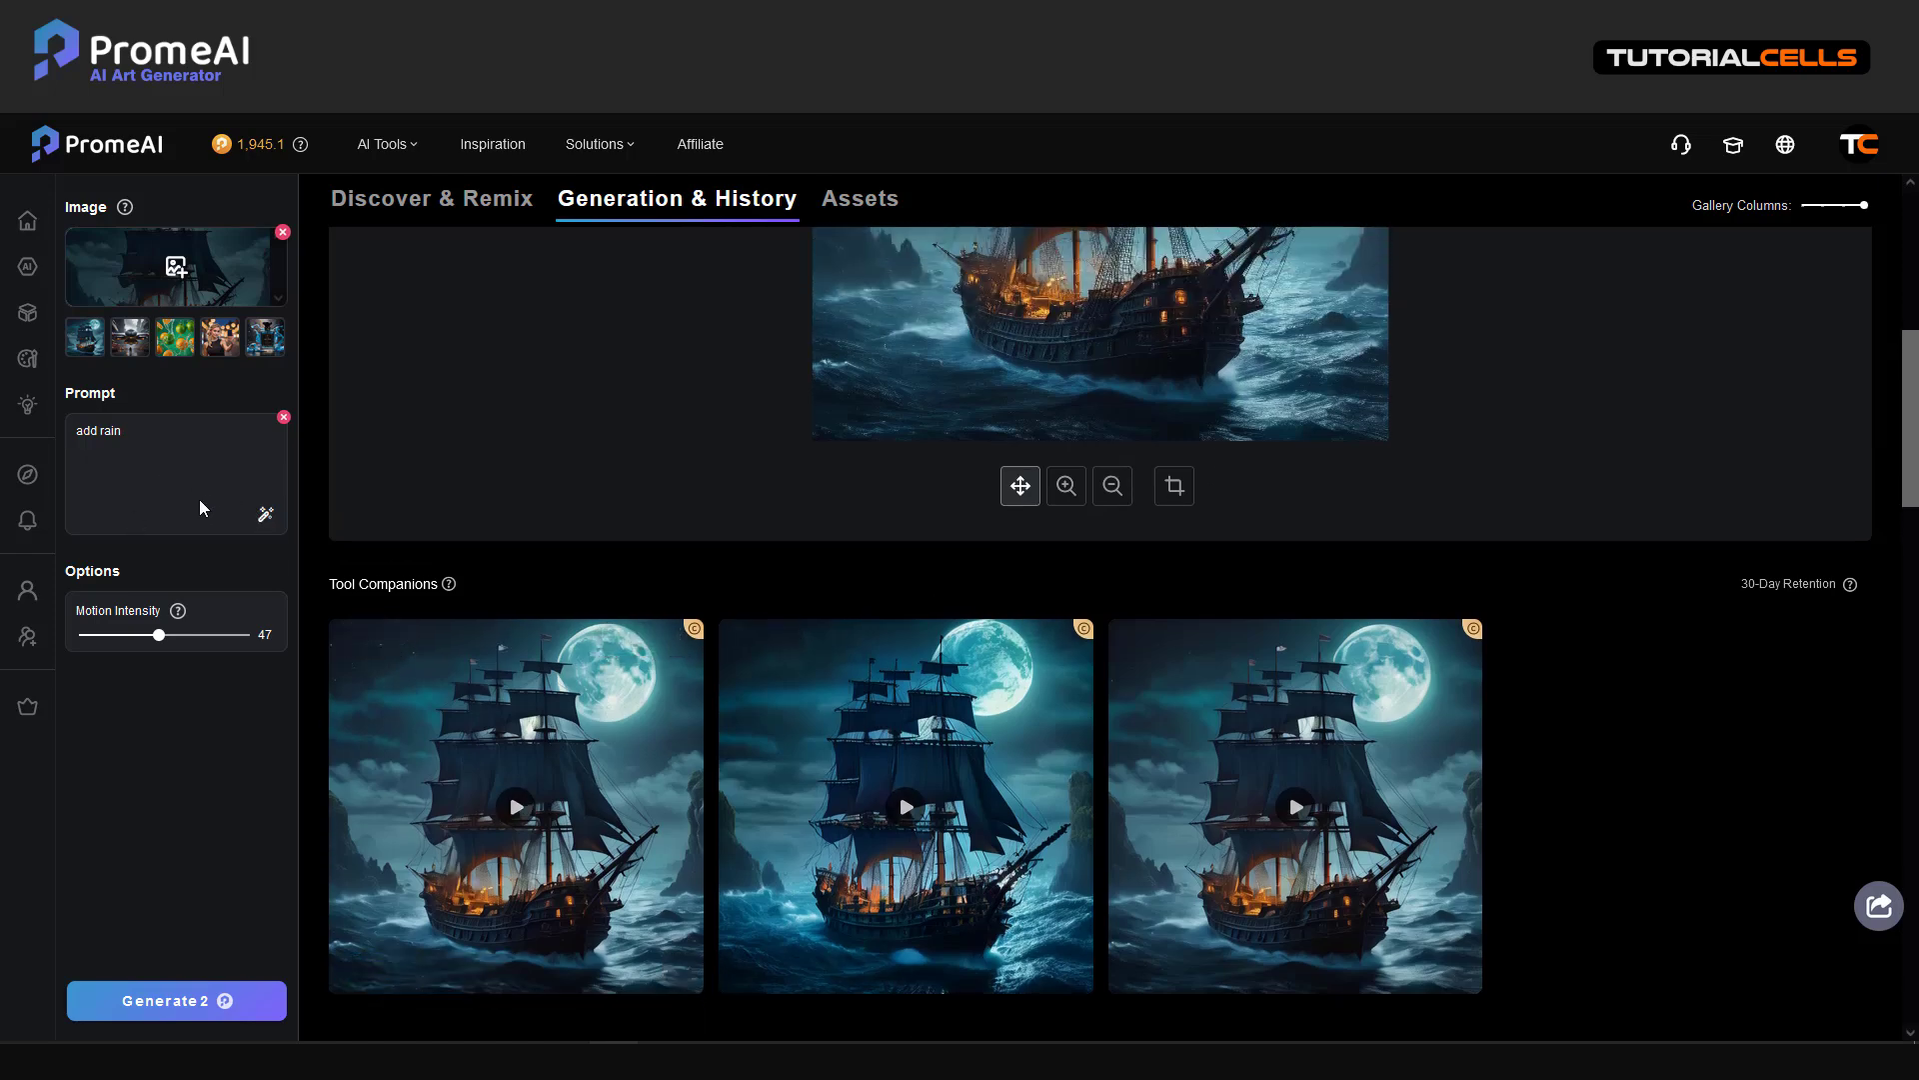
Step: Auto-write a detailed meadow prompt with the magic wand, then clear it
left_click(266, 512)
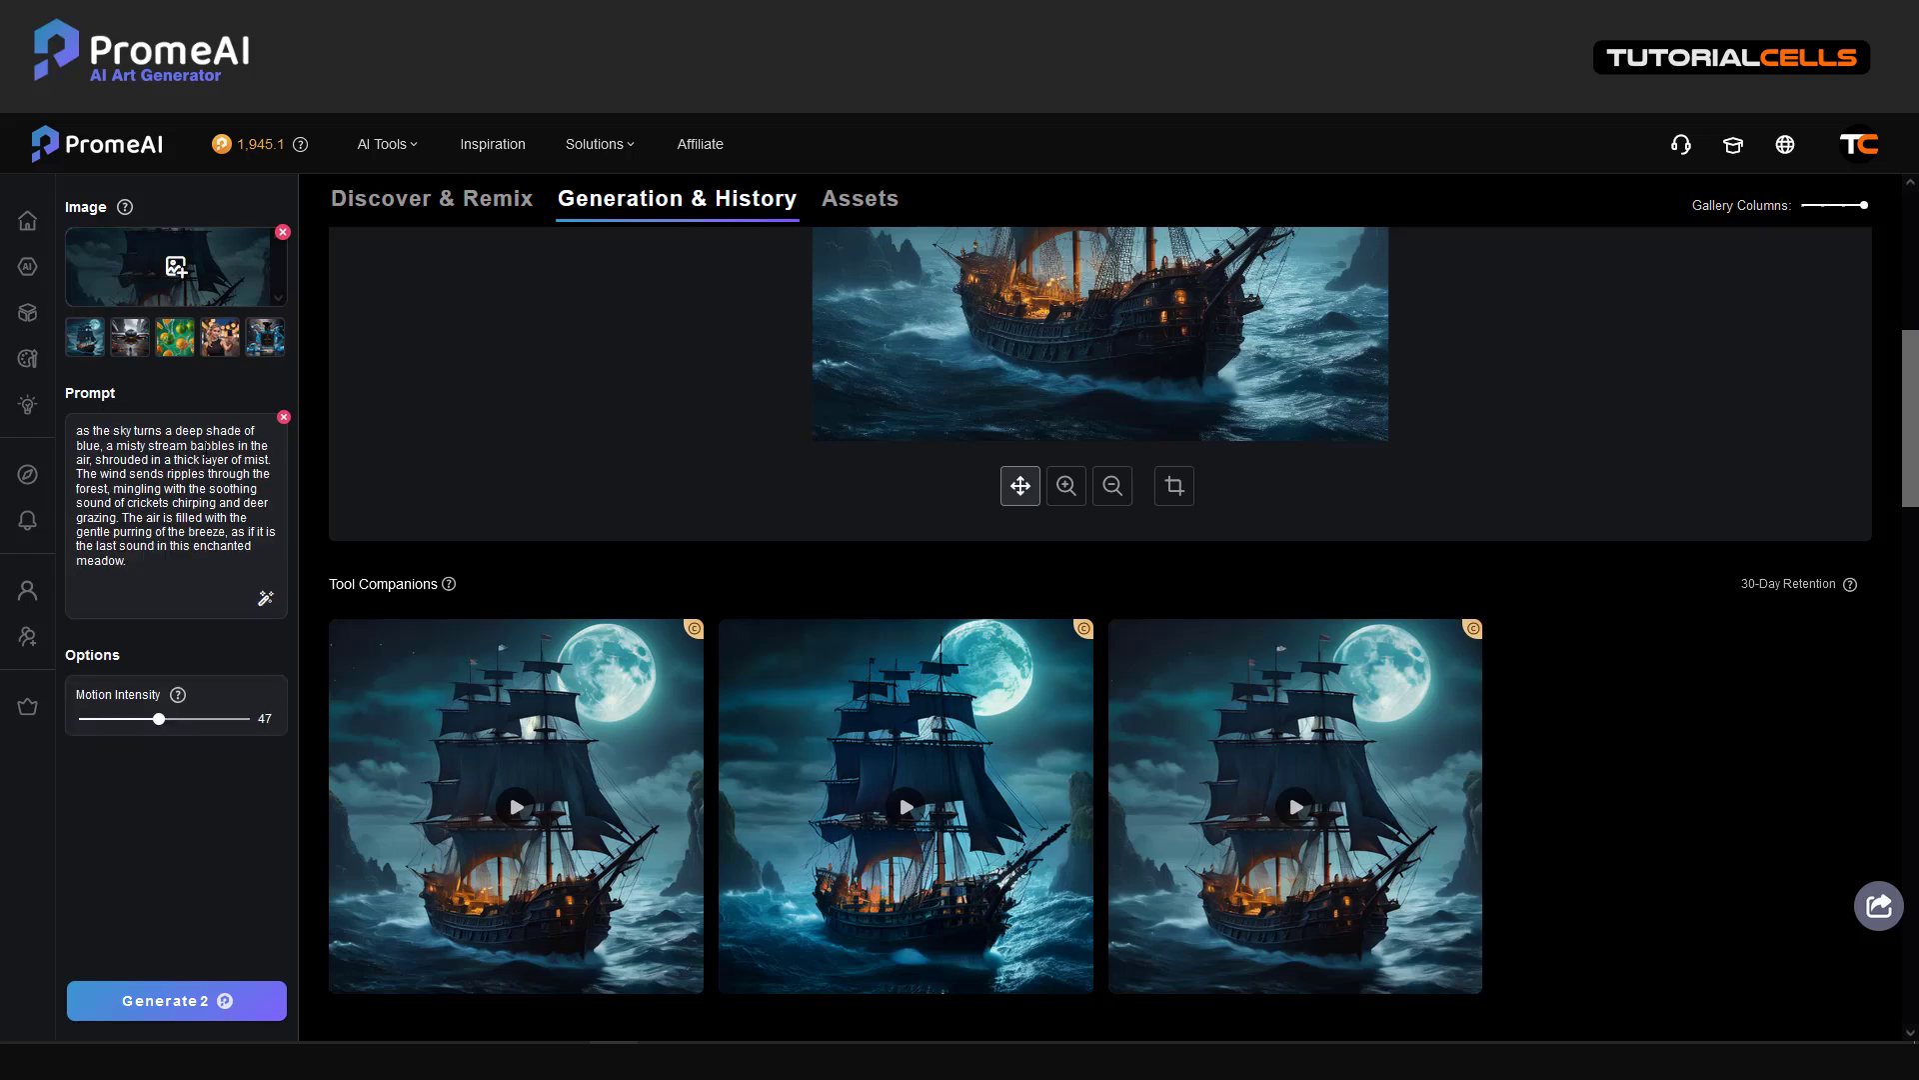
mouse_move(264, 600)
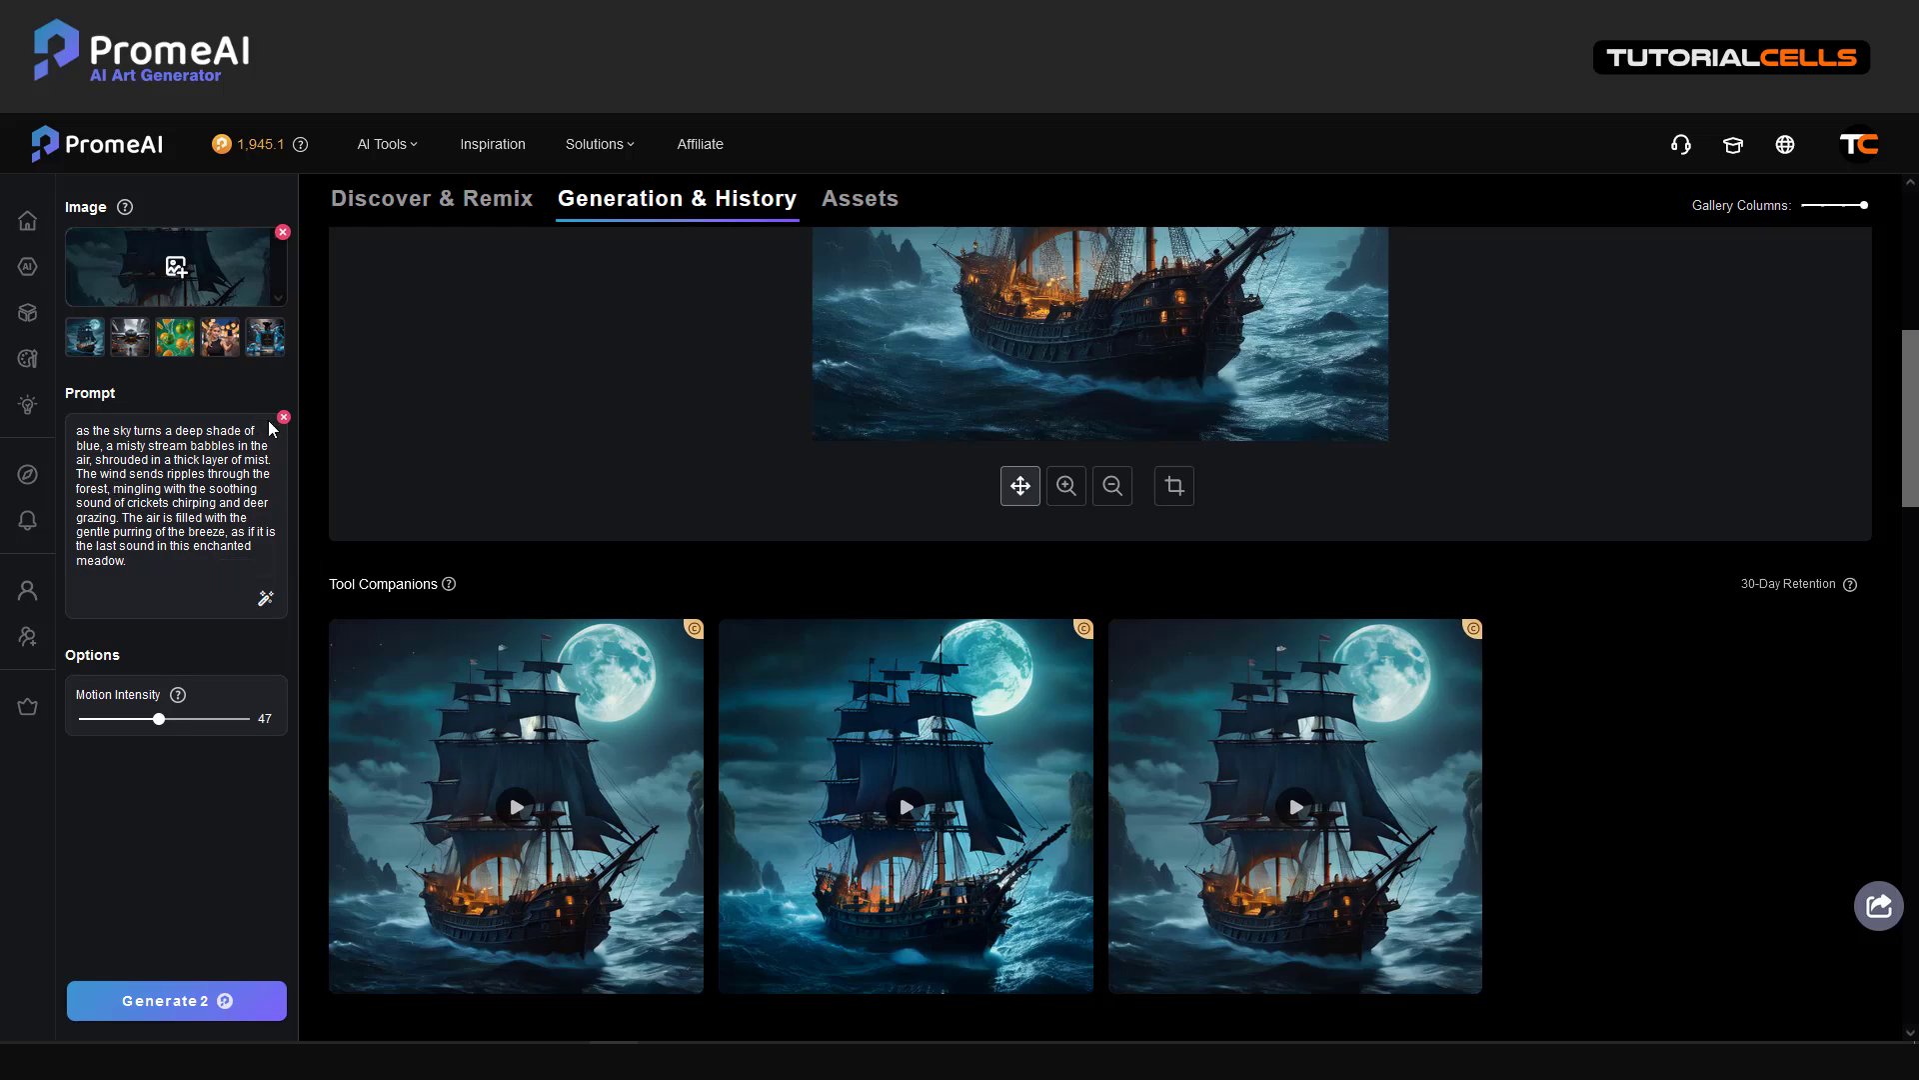
left_click(266, 598)
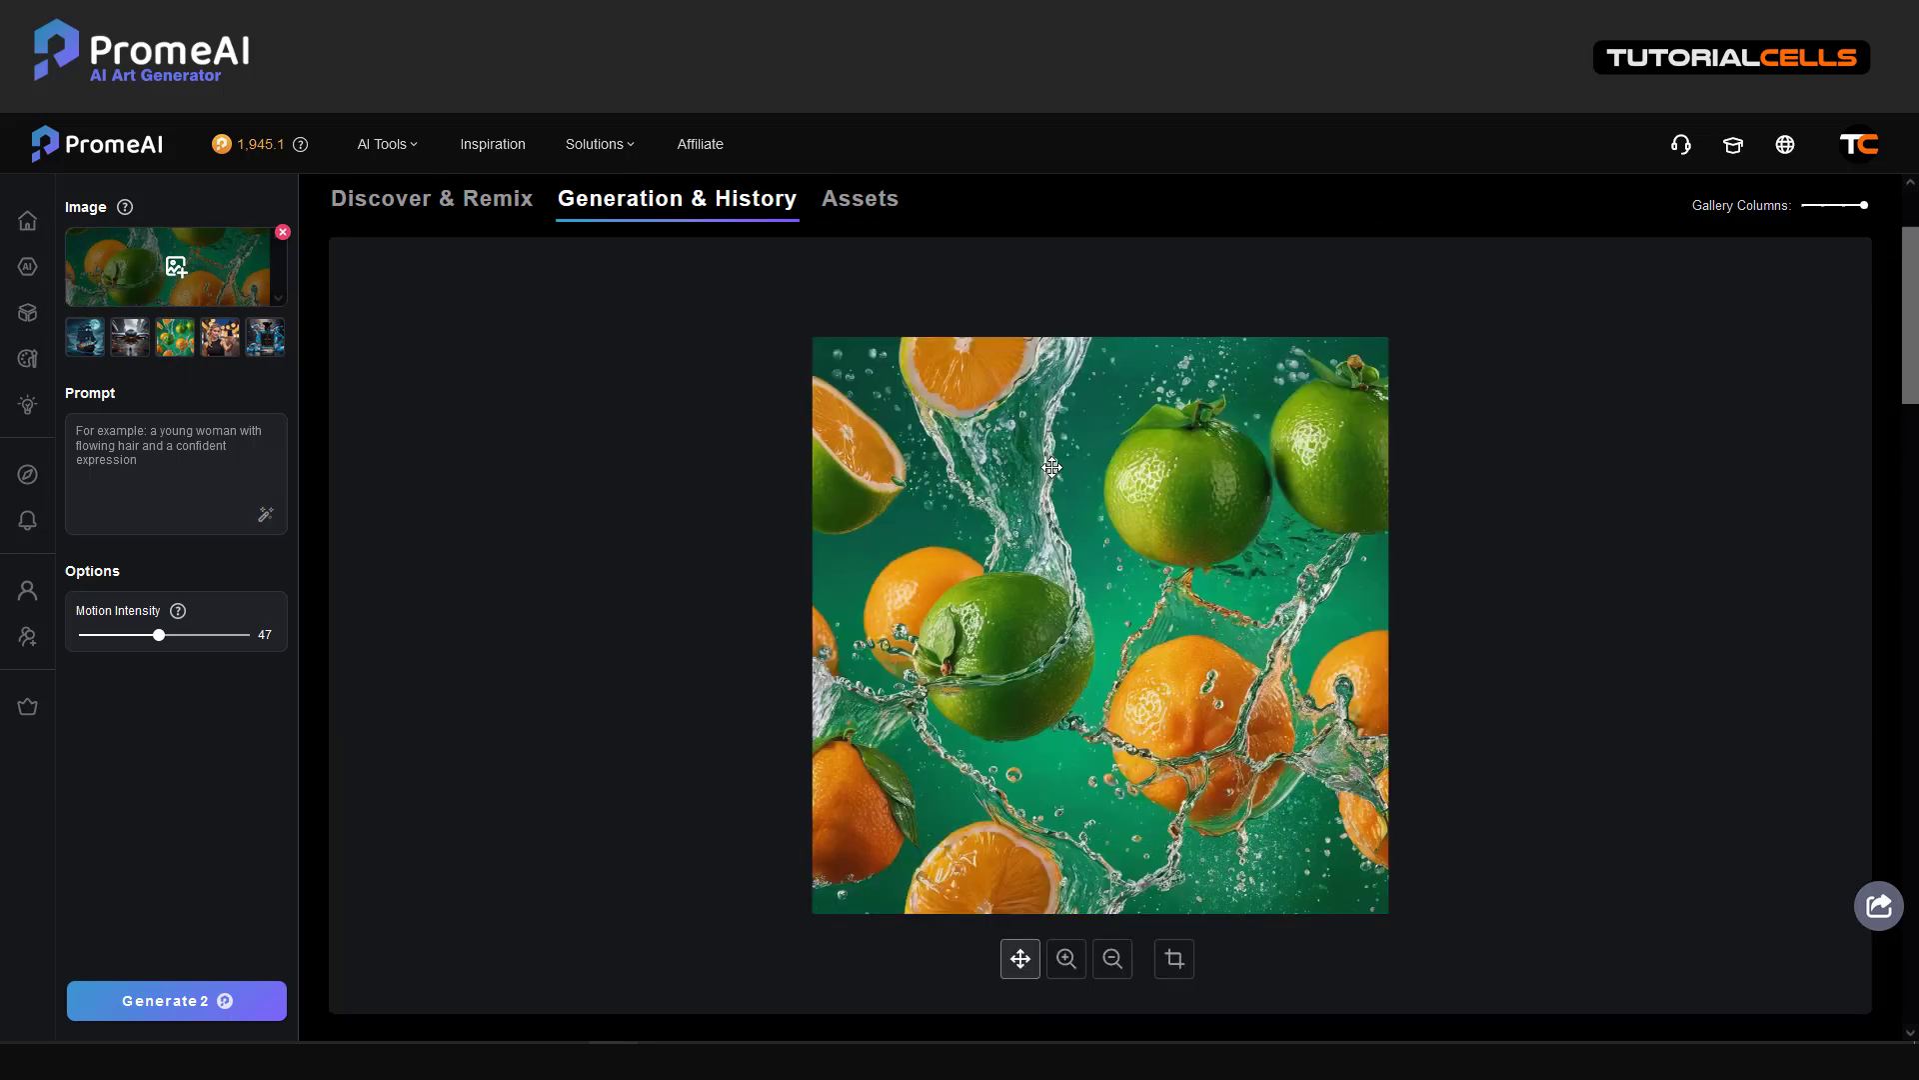
mouse_move(510, 640)
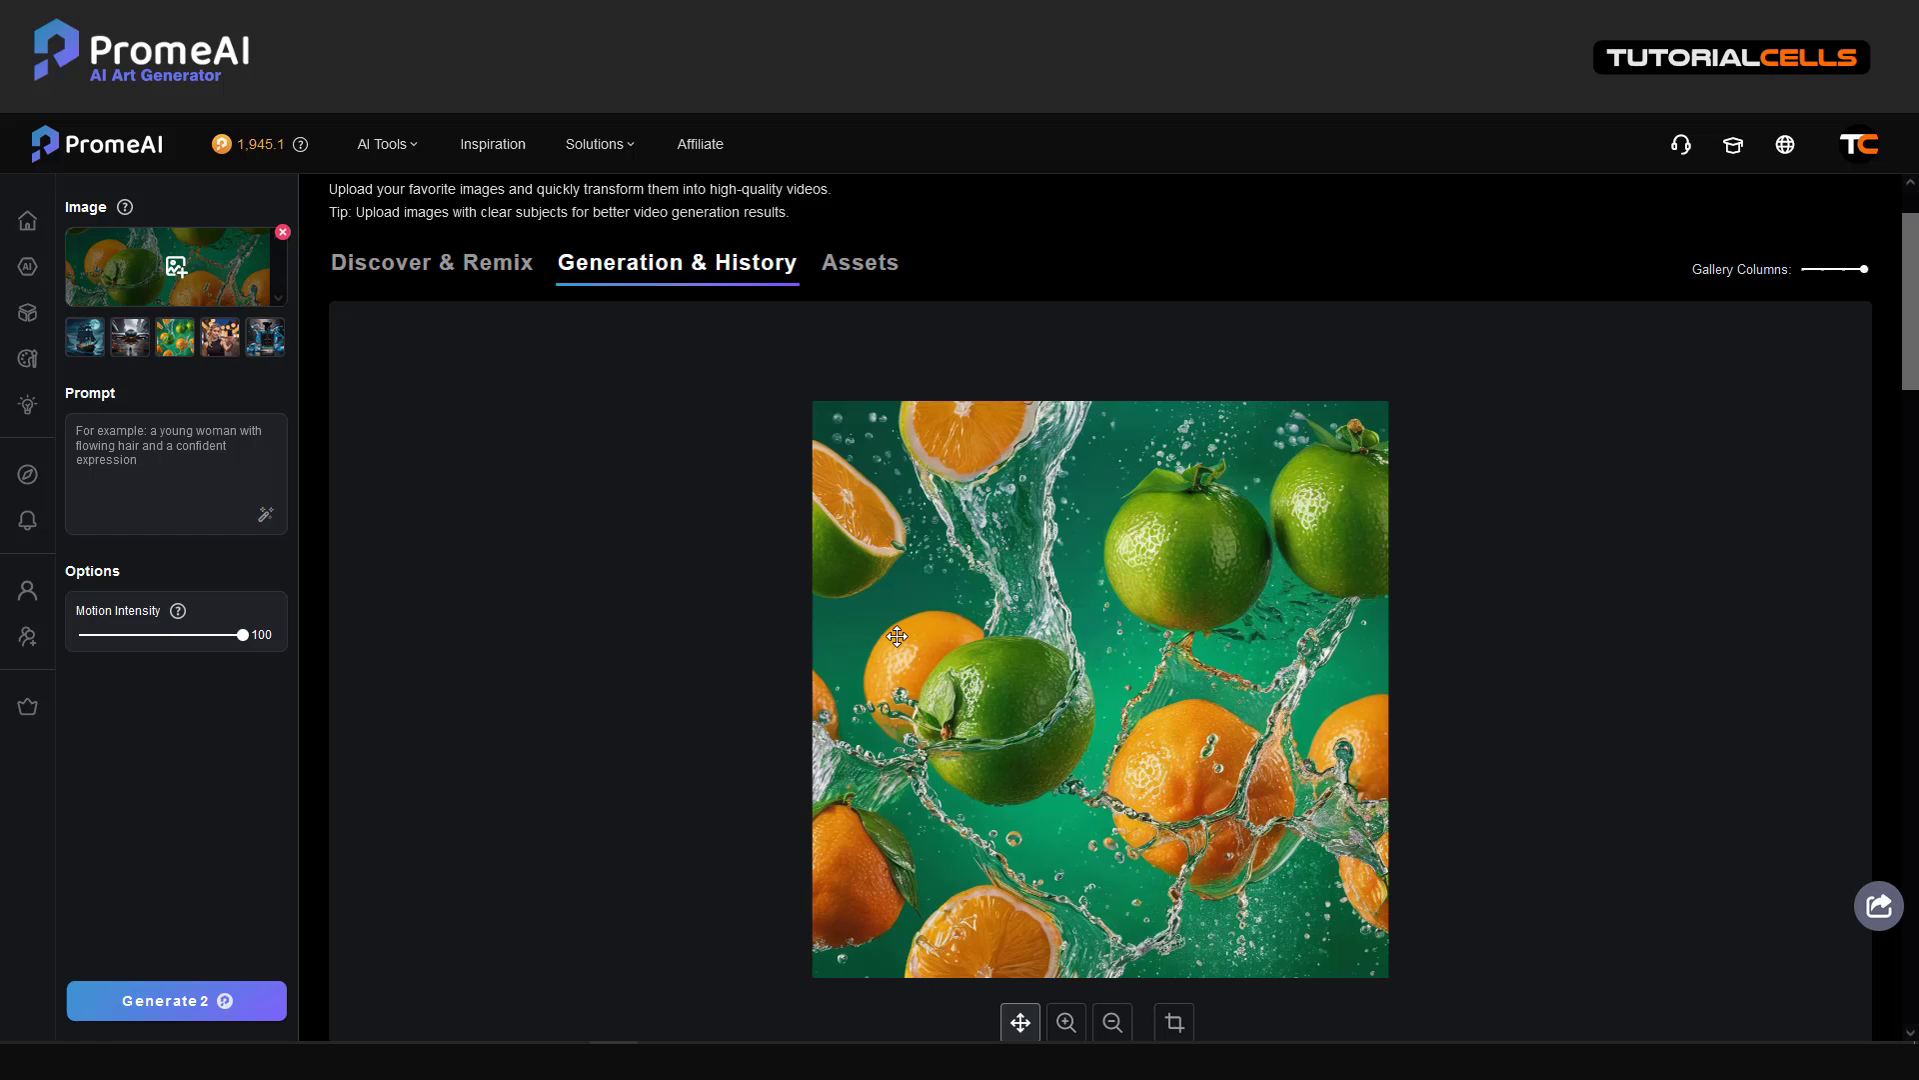
Step: Scroll to the citrus splash image settings with motion intensity at 100
scroll("down", 3)
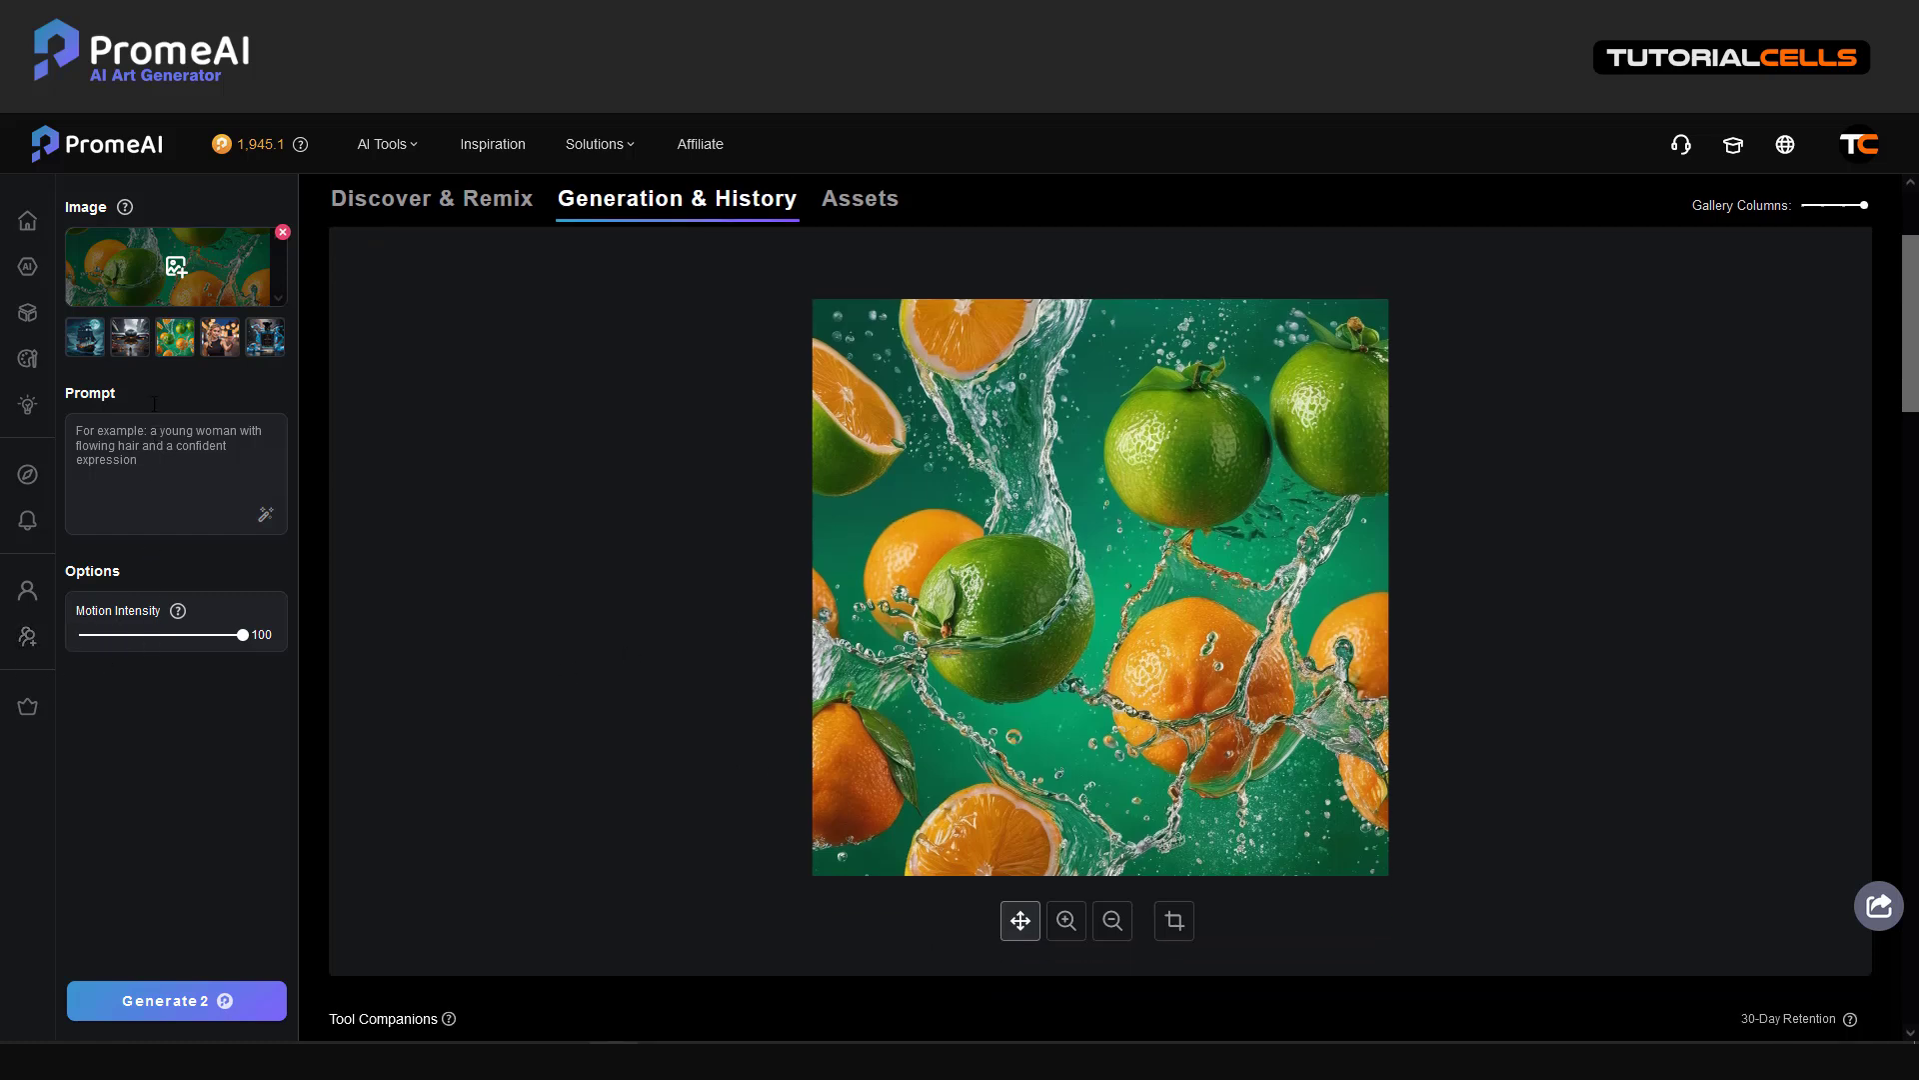
mouse_move(138, 694)
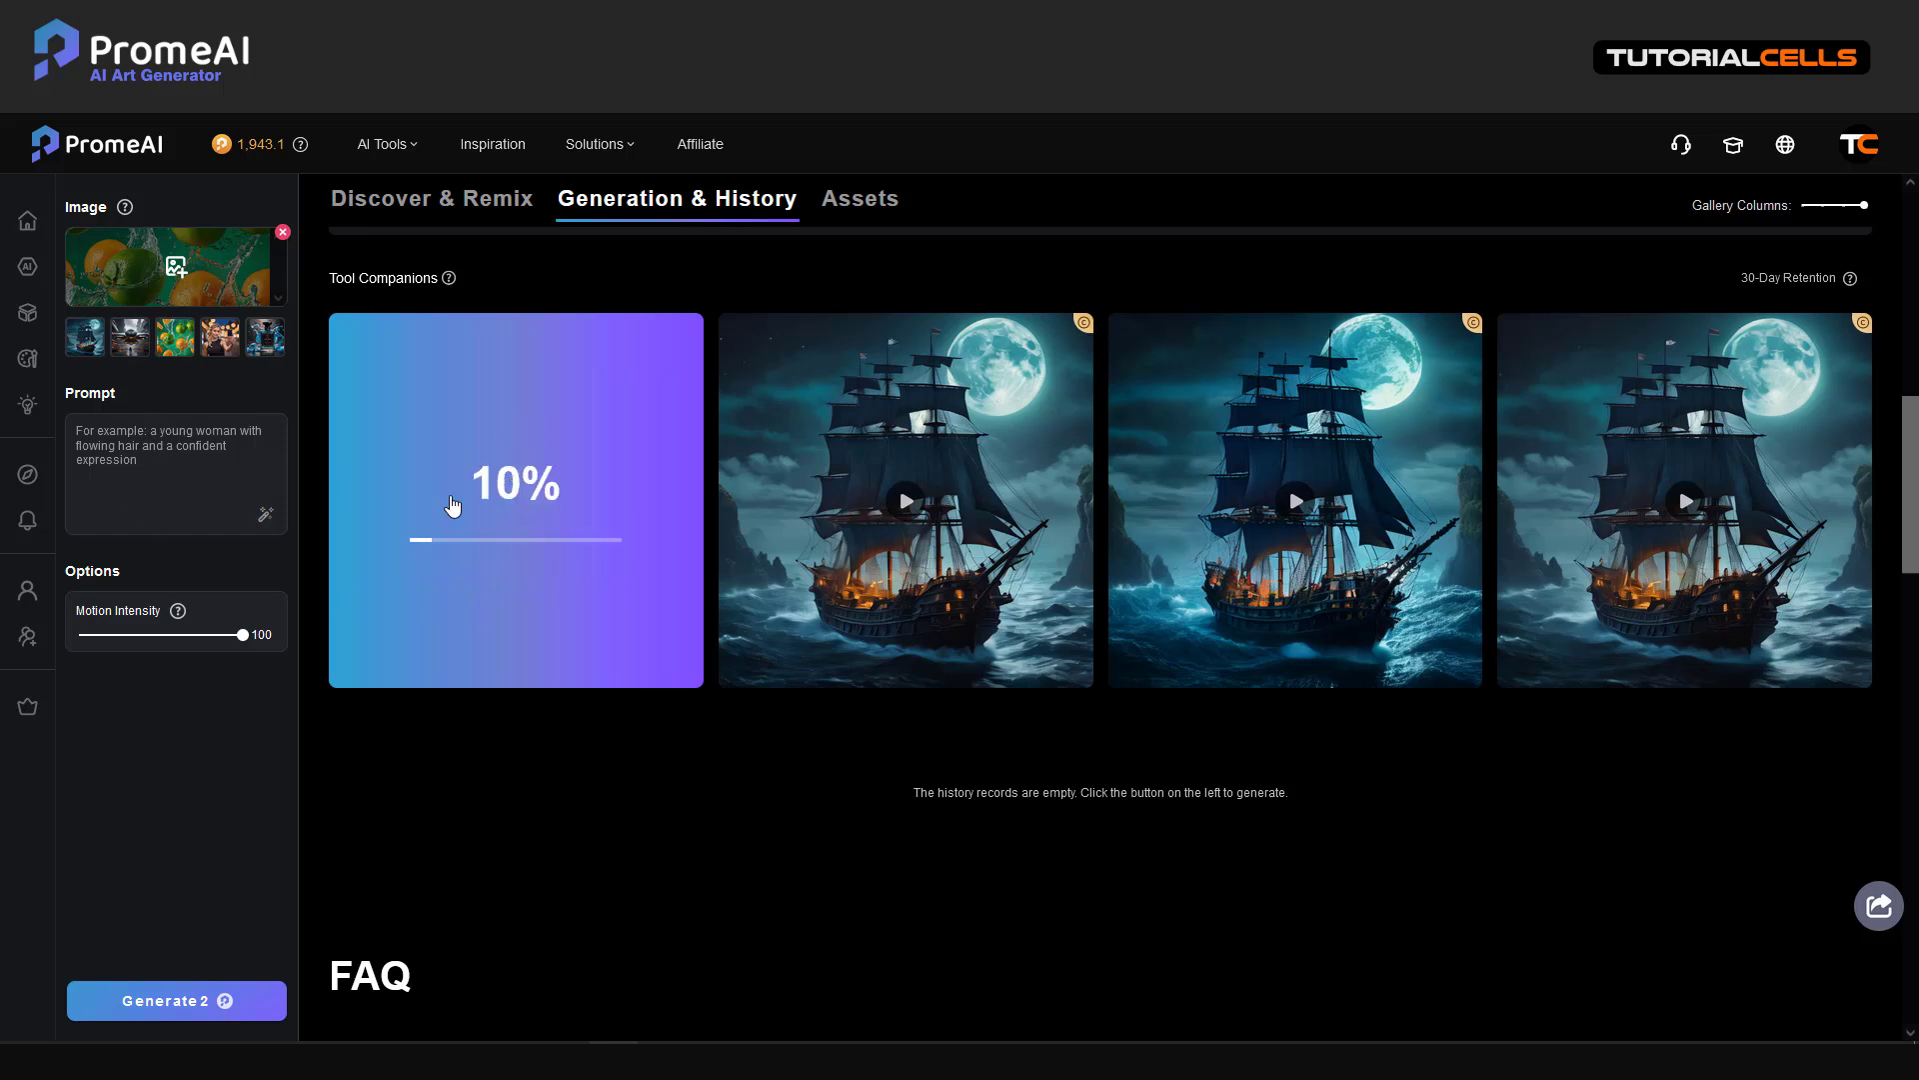
mouse_move(1535, 232)
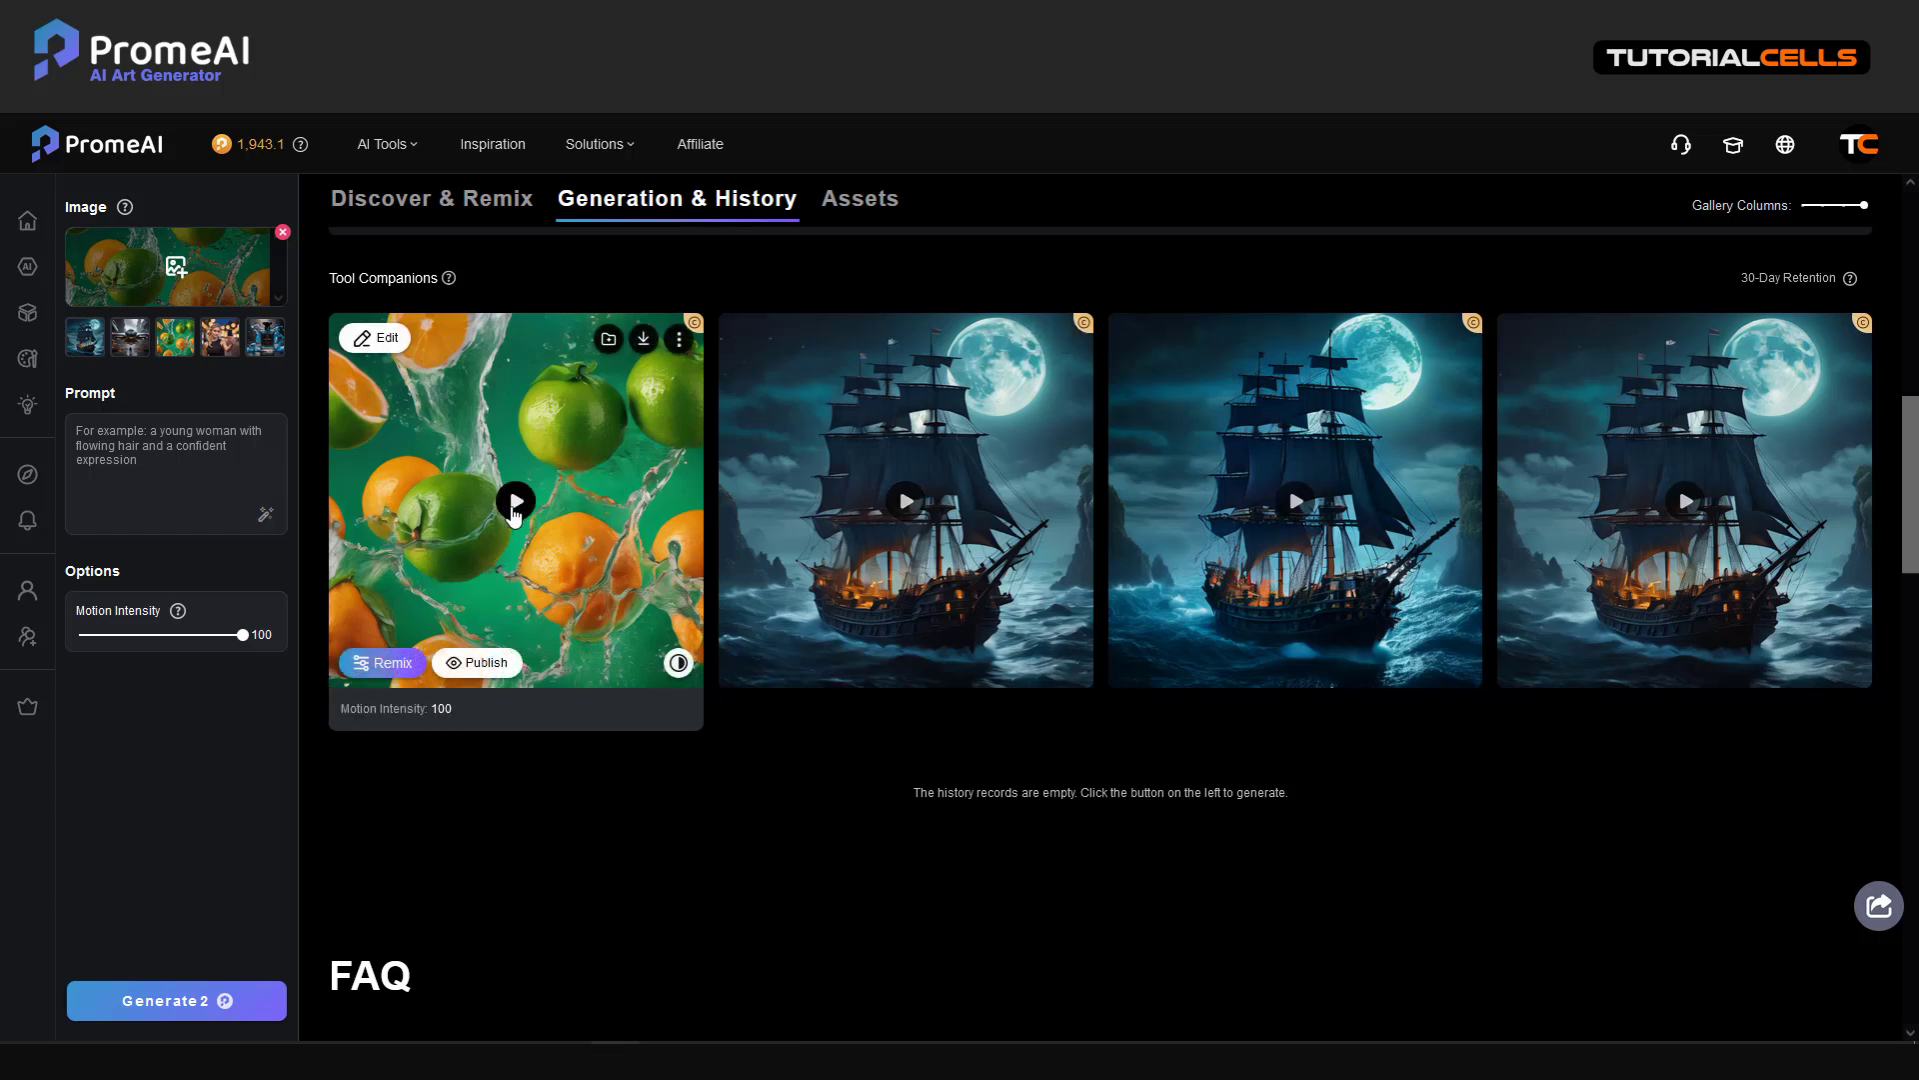
Step: Preview the finished citrus splash video at full motion intensity
left_click(514, 500)
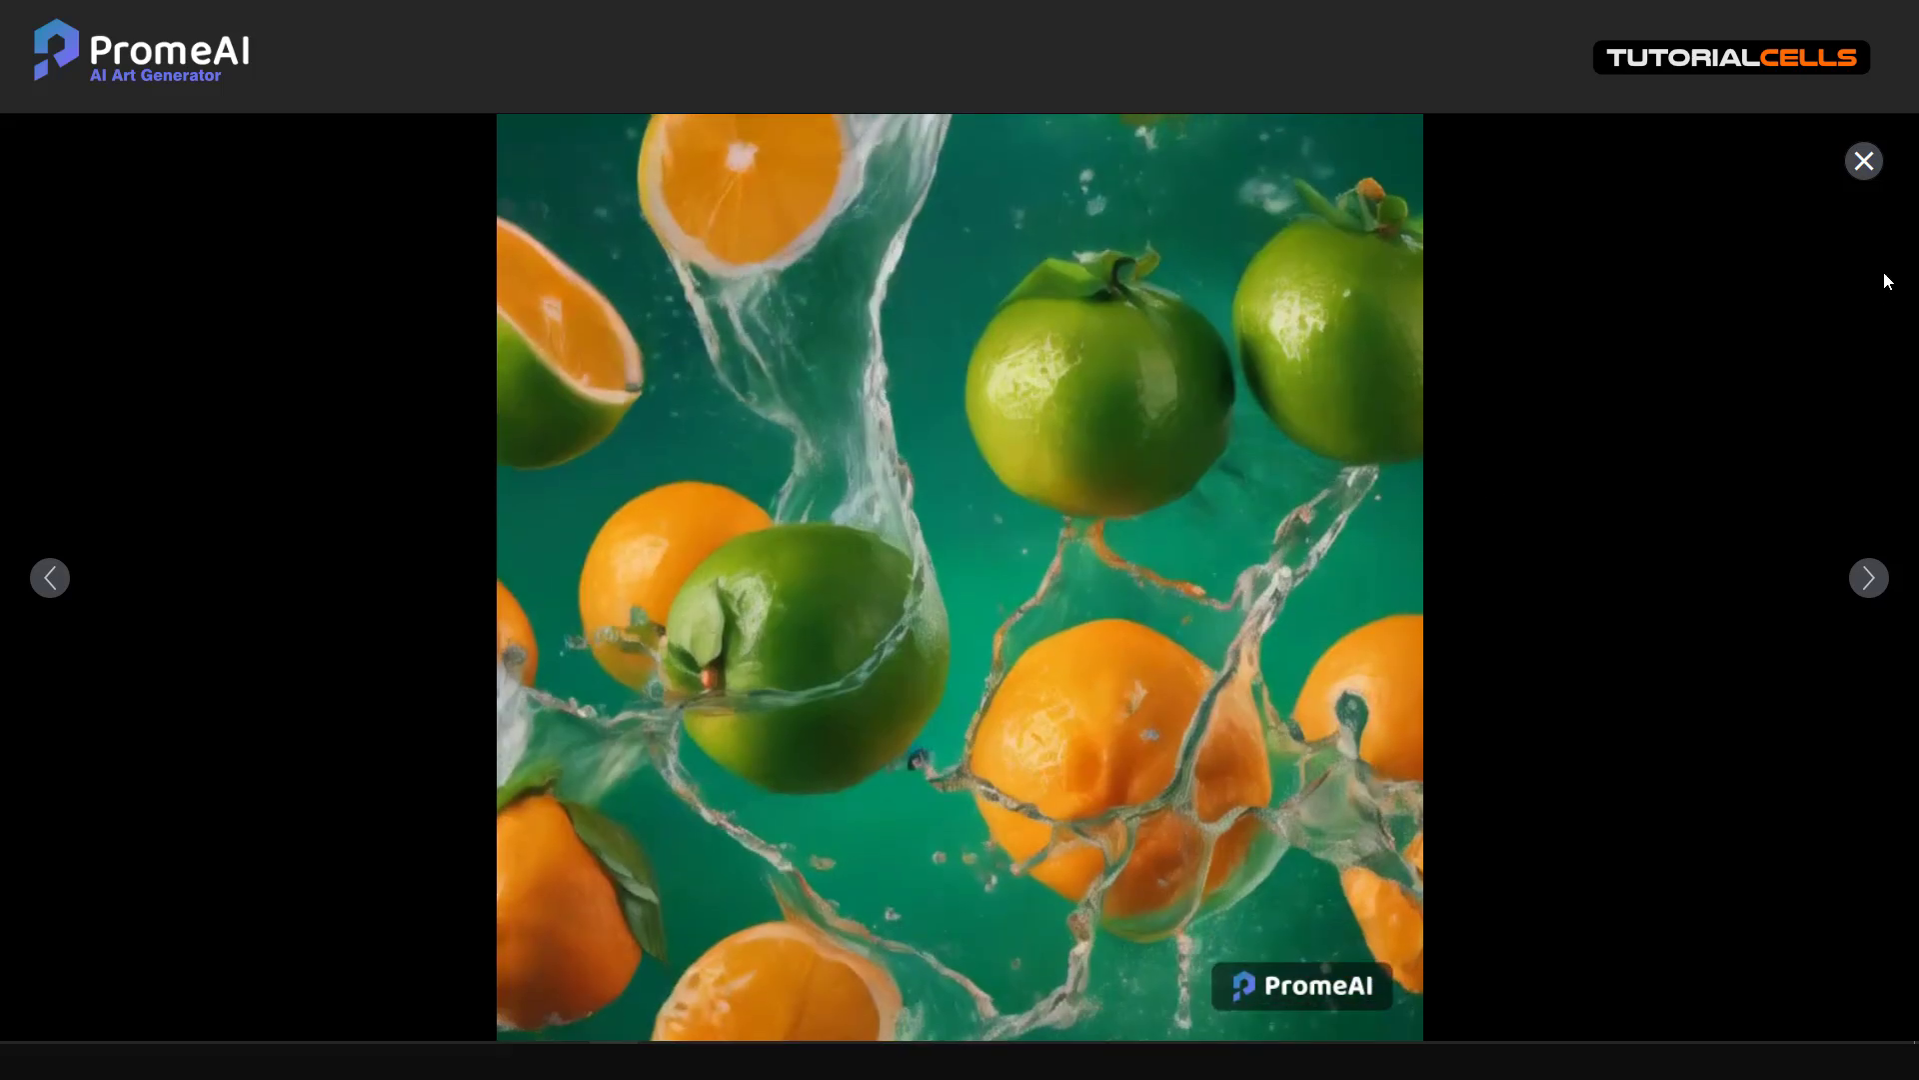
left_click(1861, 160)
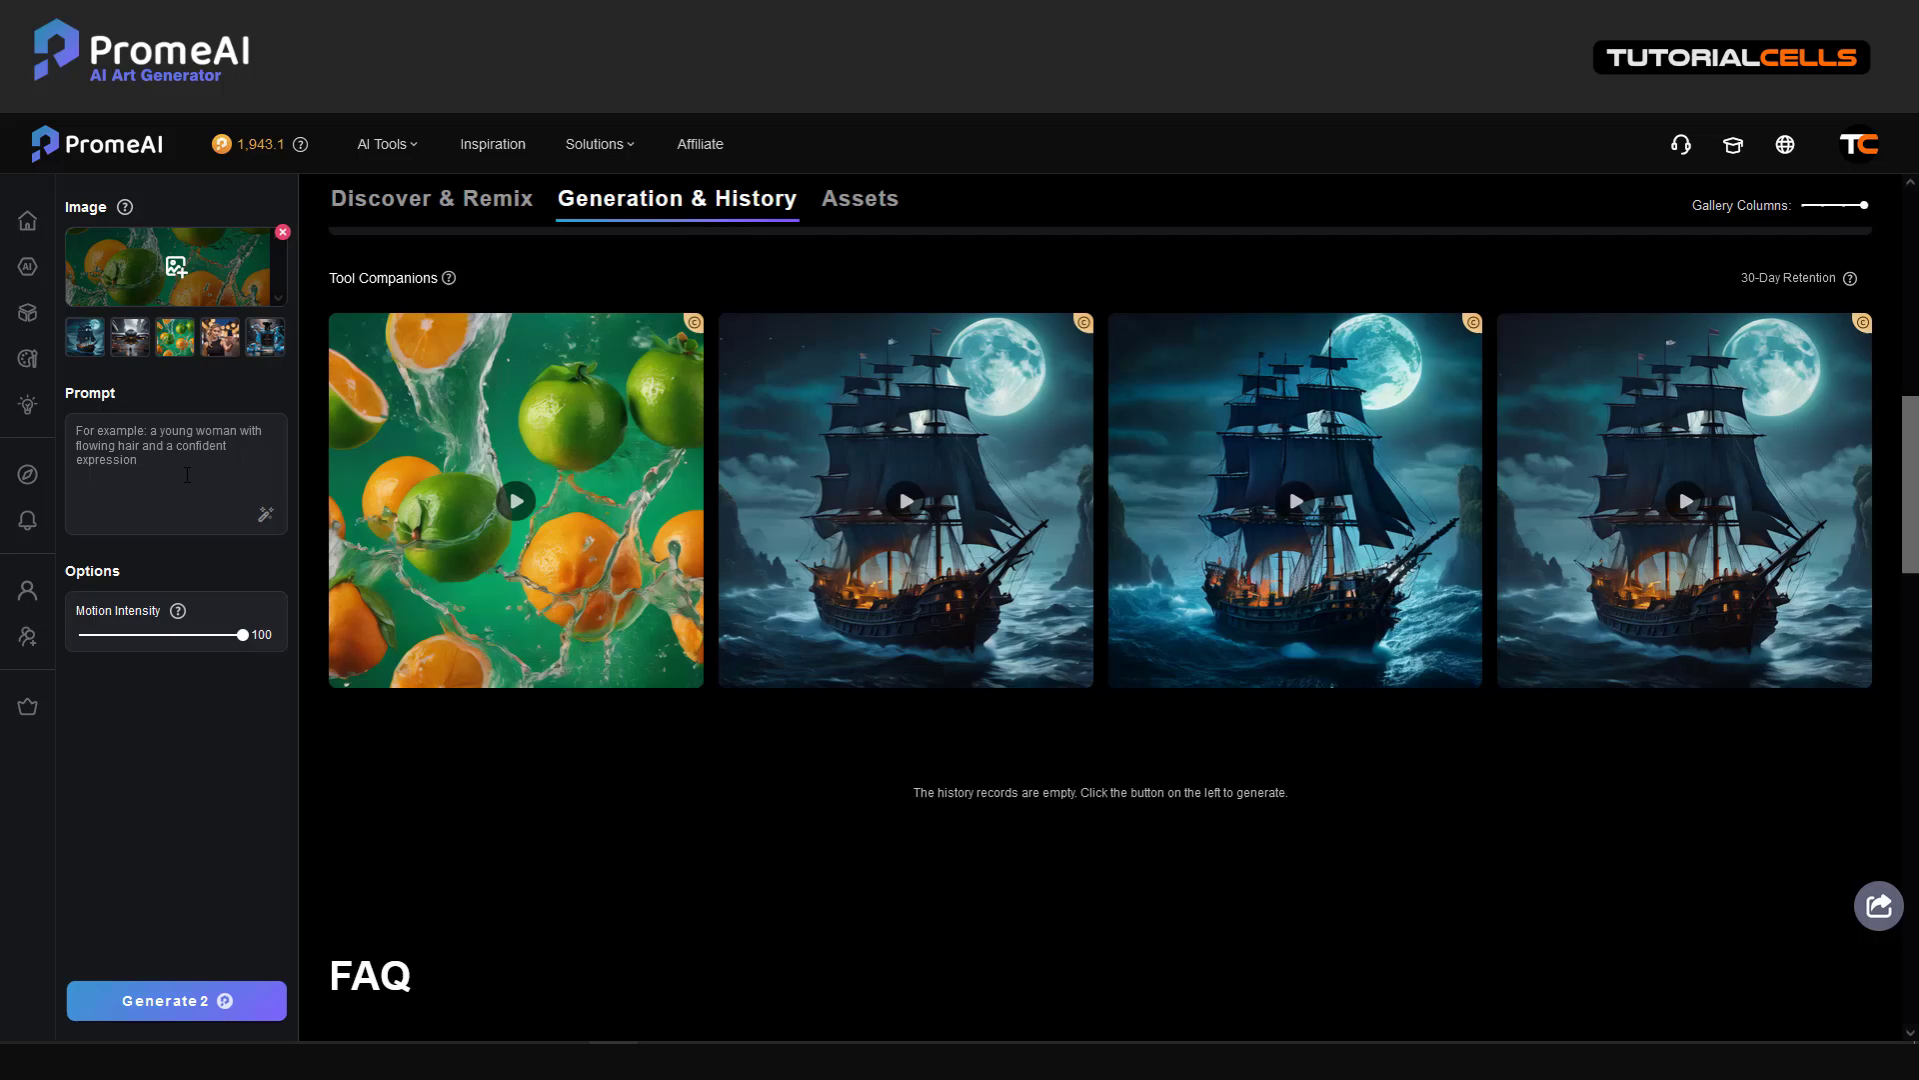
mouse_move(570, 554)
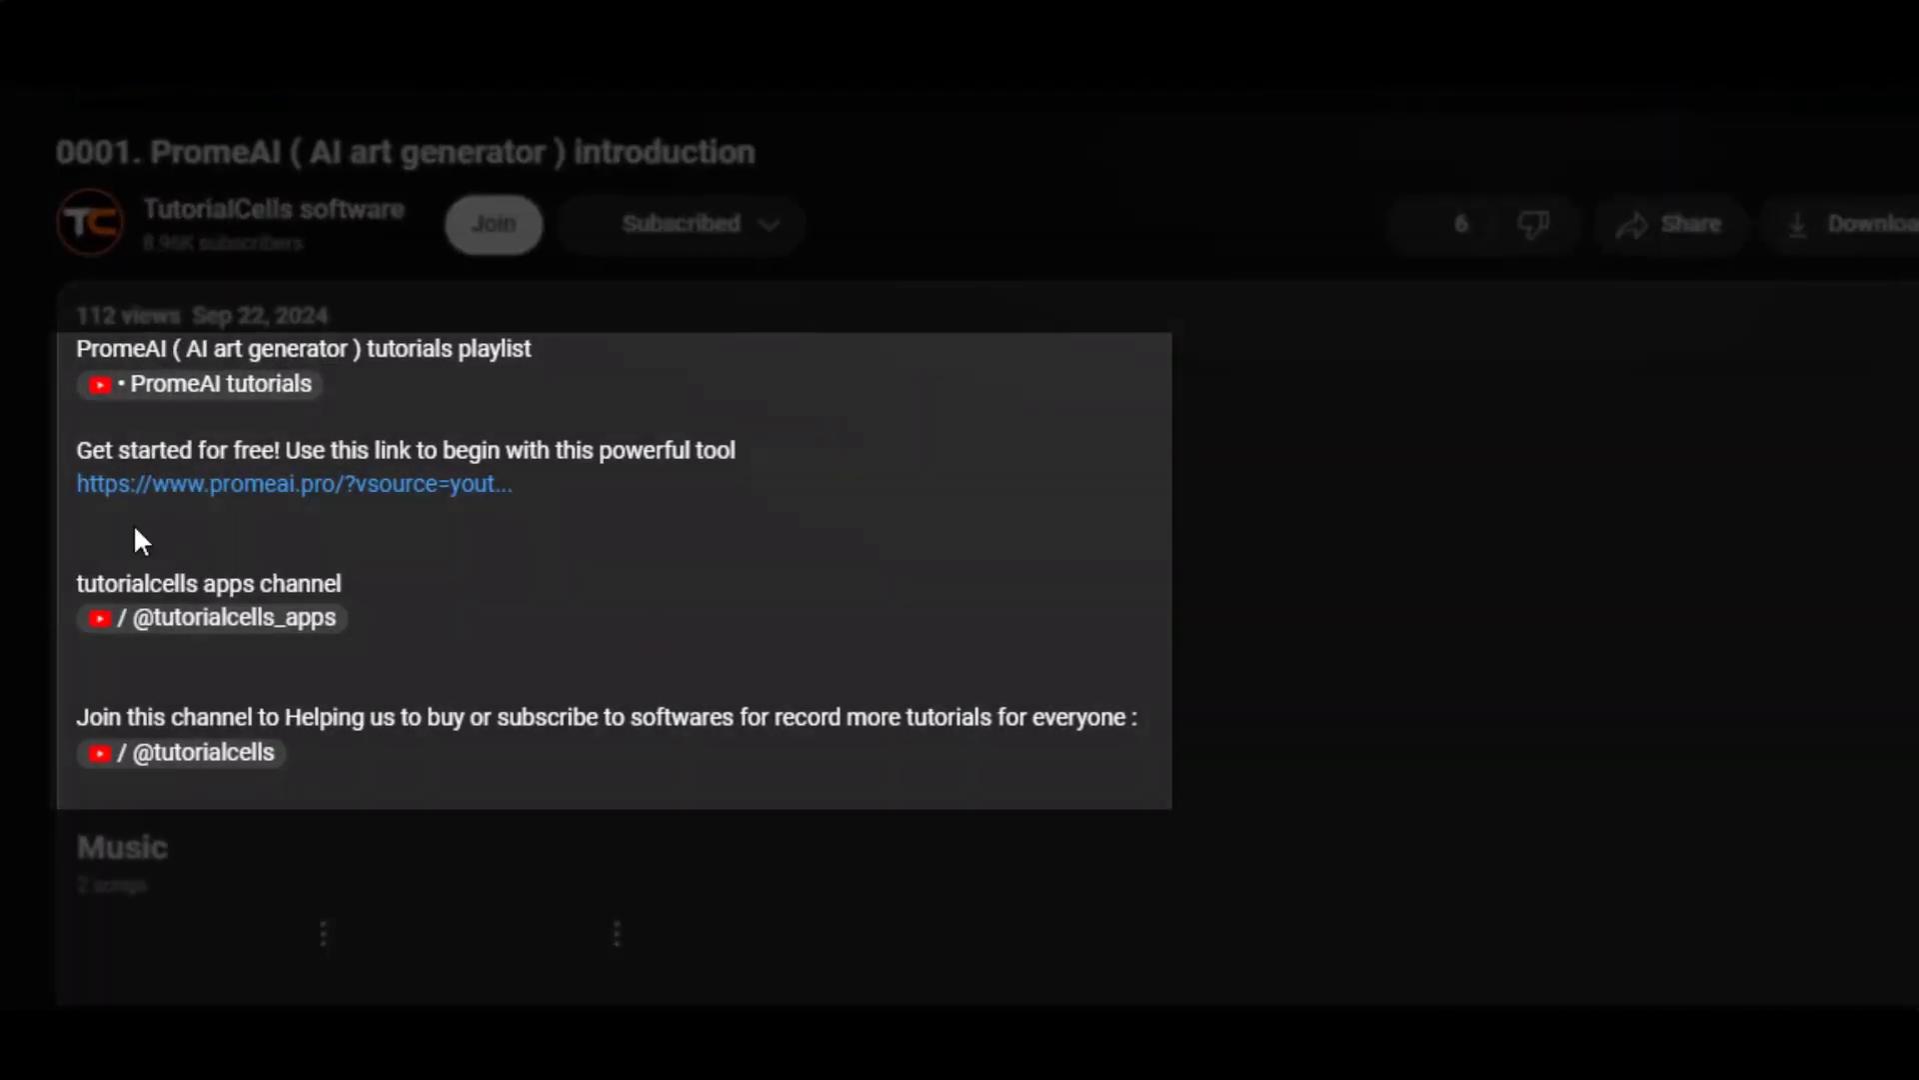
Step: Sign in to PromeAI from the video description link using a Google account
left_click(294, 482)
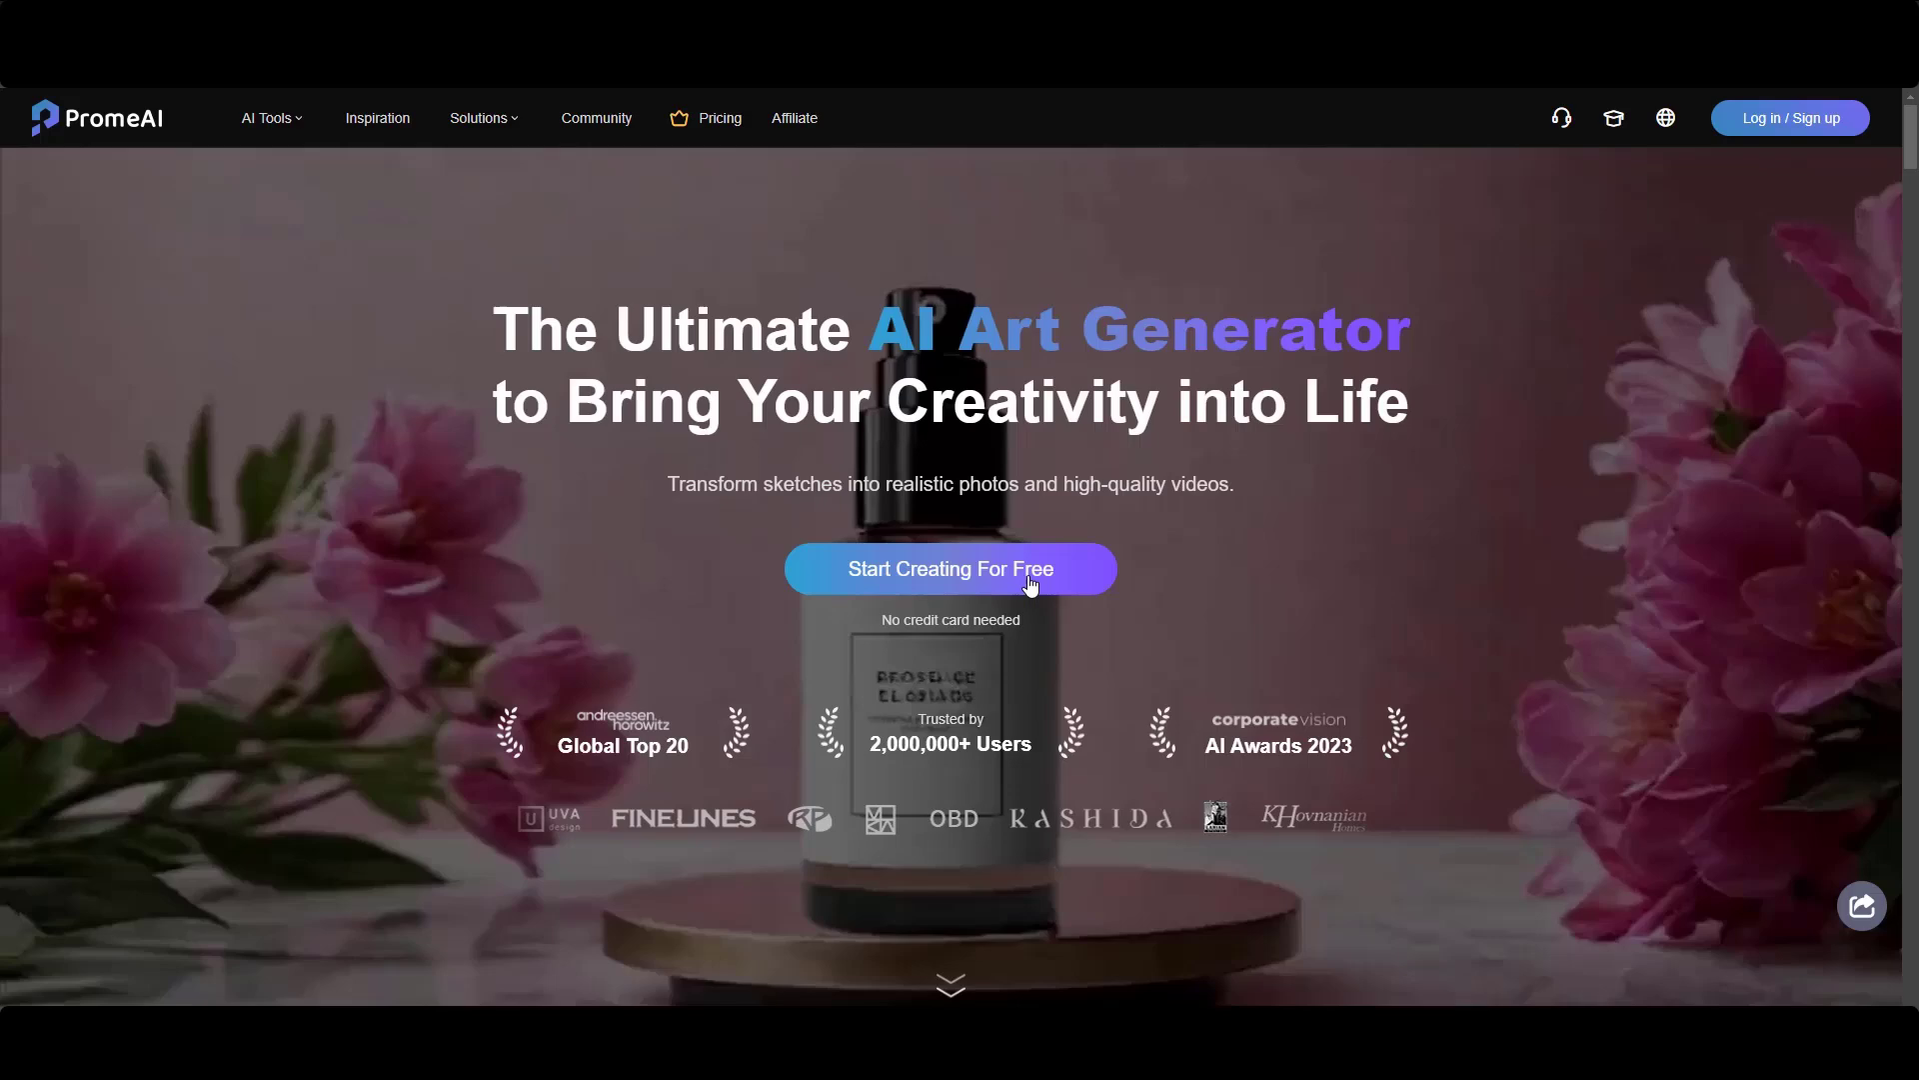
left_click(947, 567)
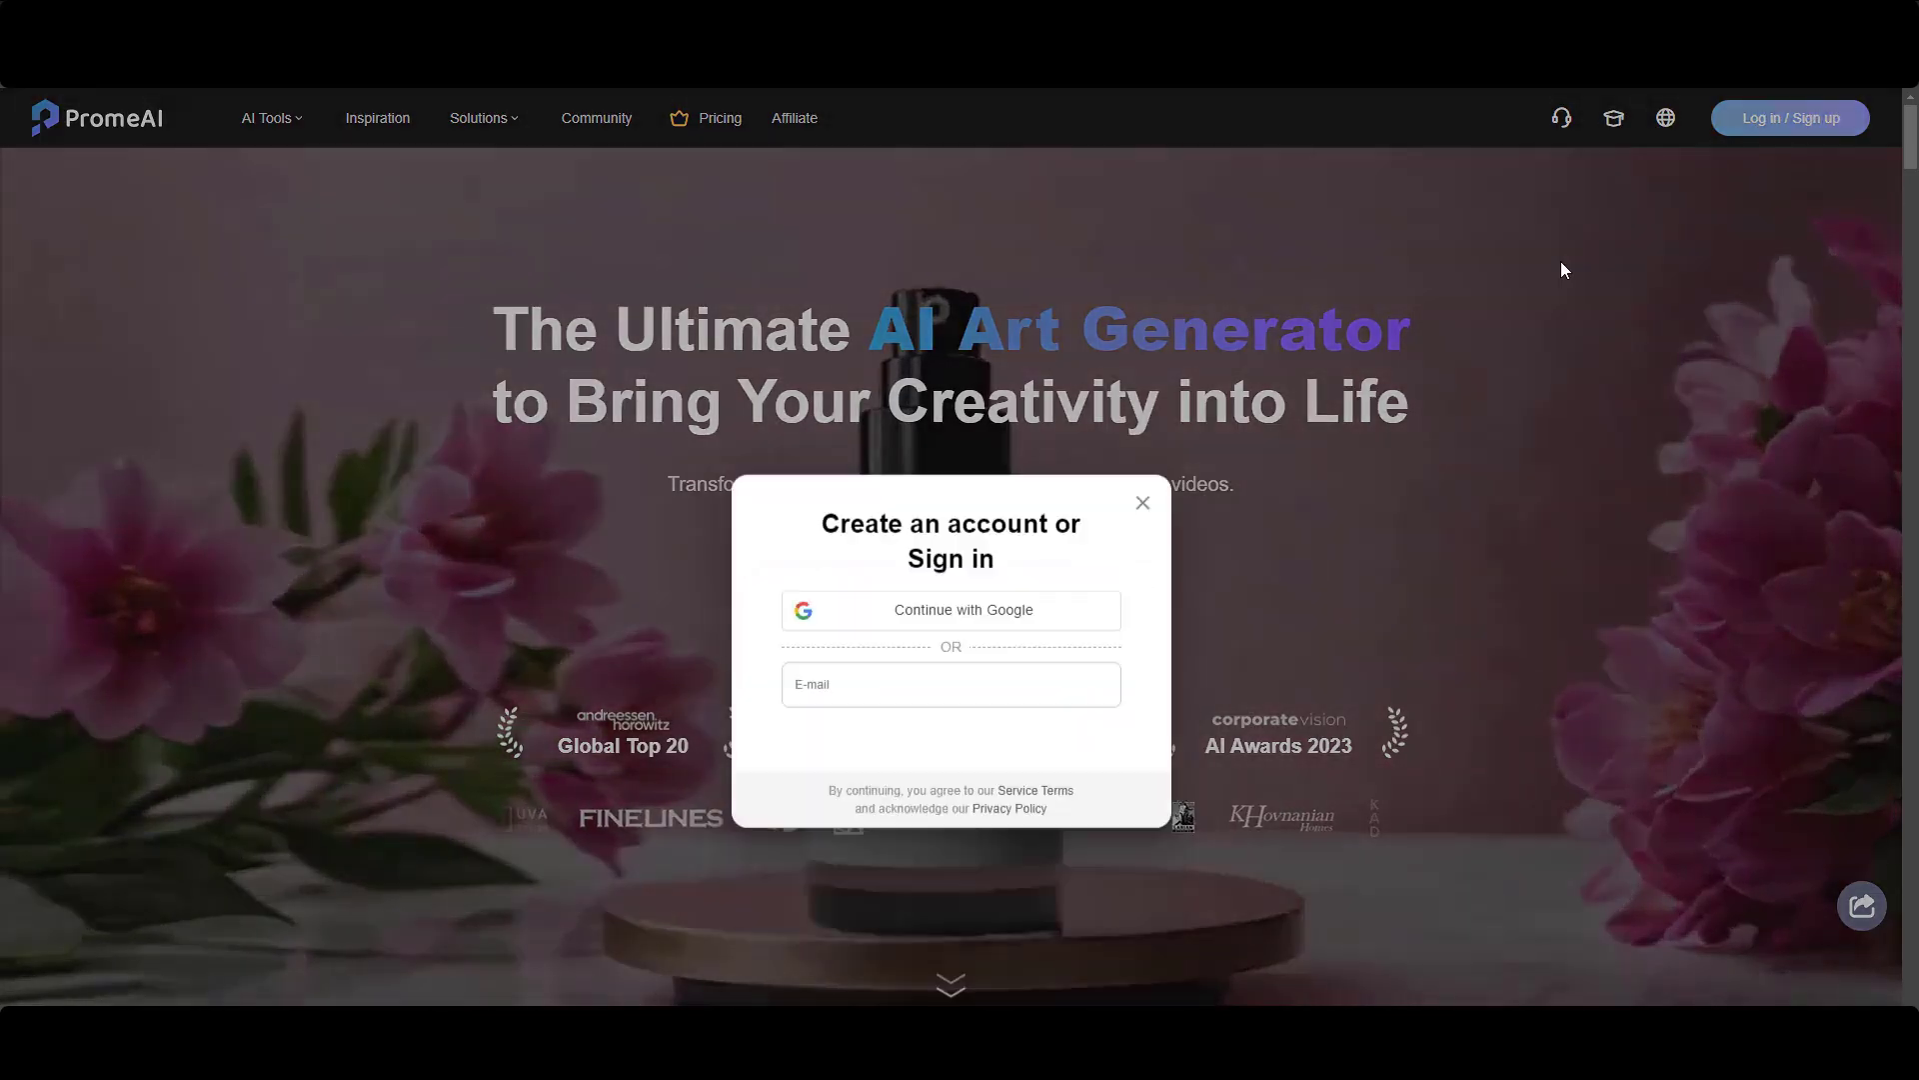
left_click(950, 610)
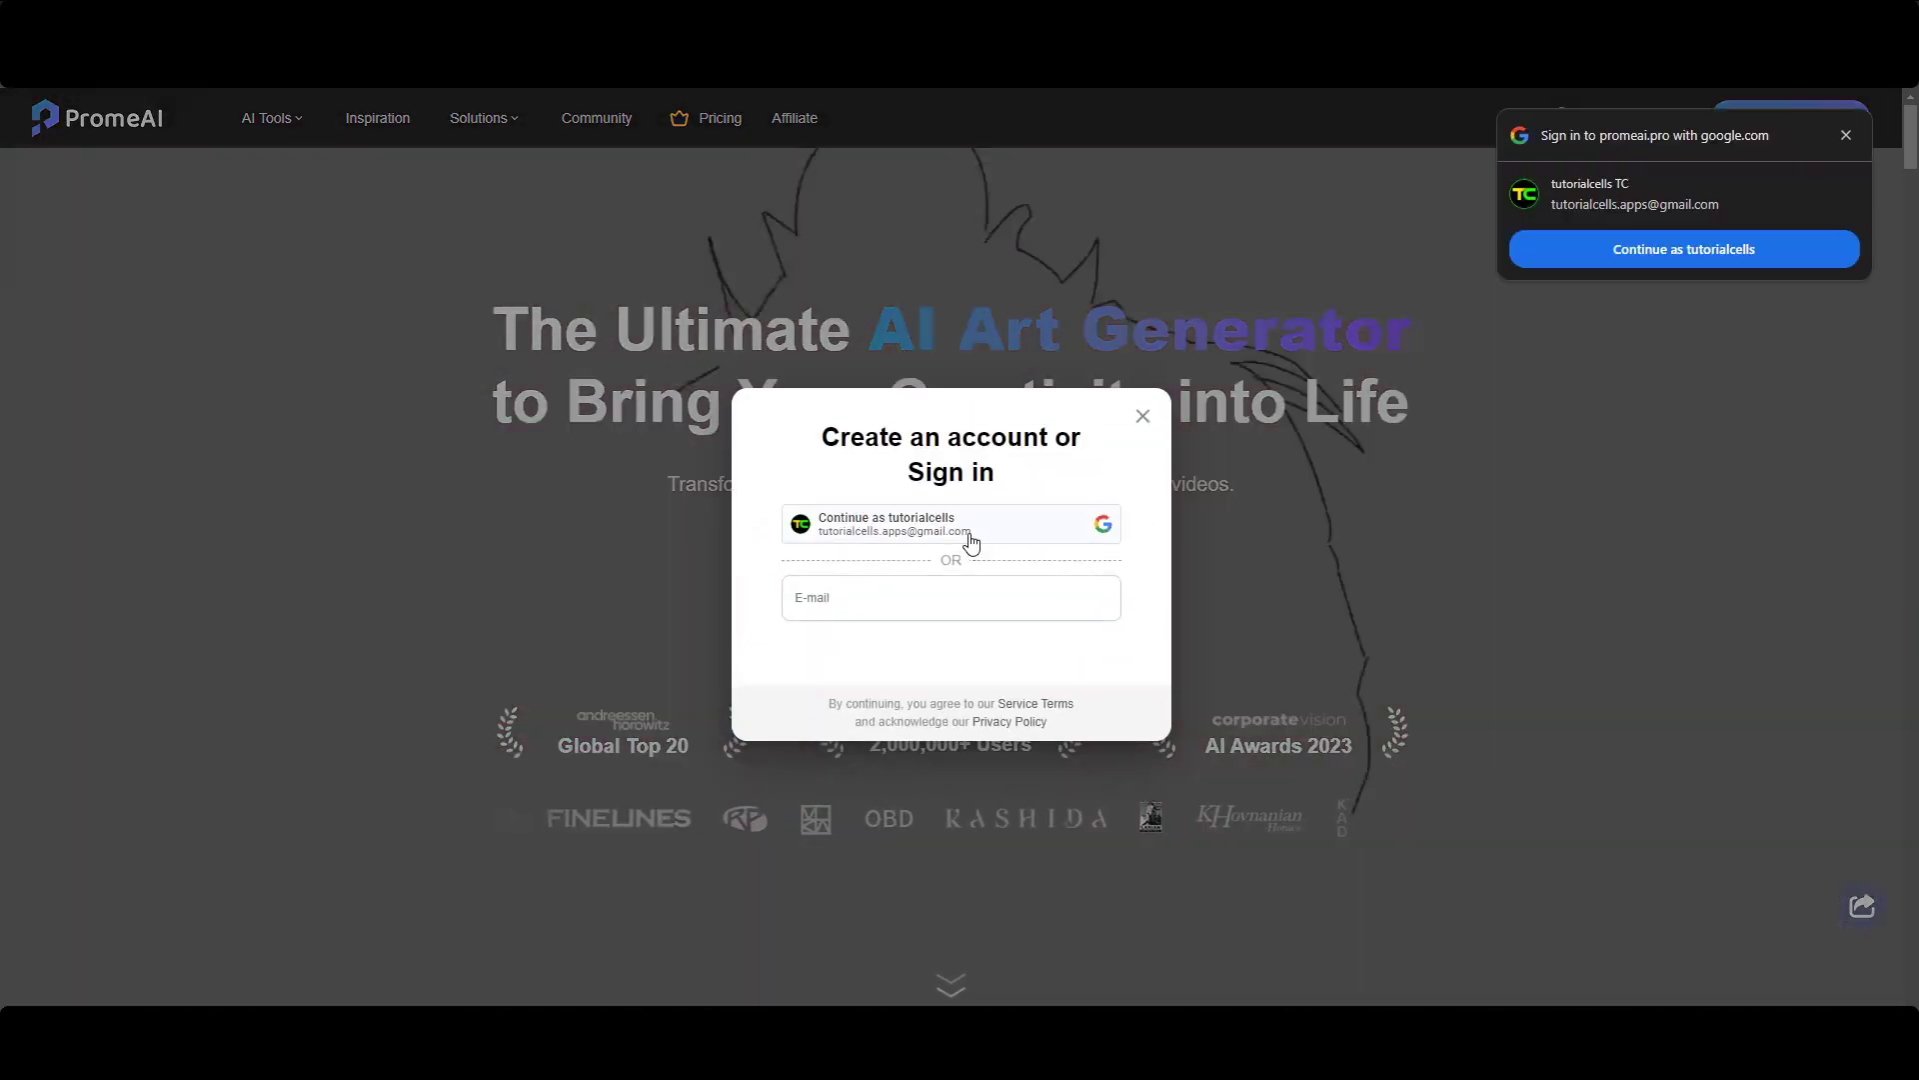
left_click(950, 523)
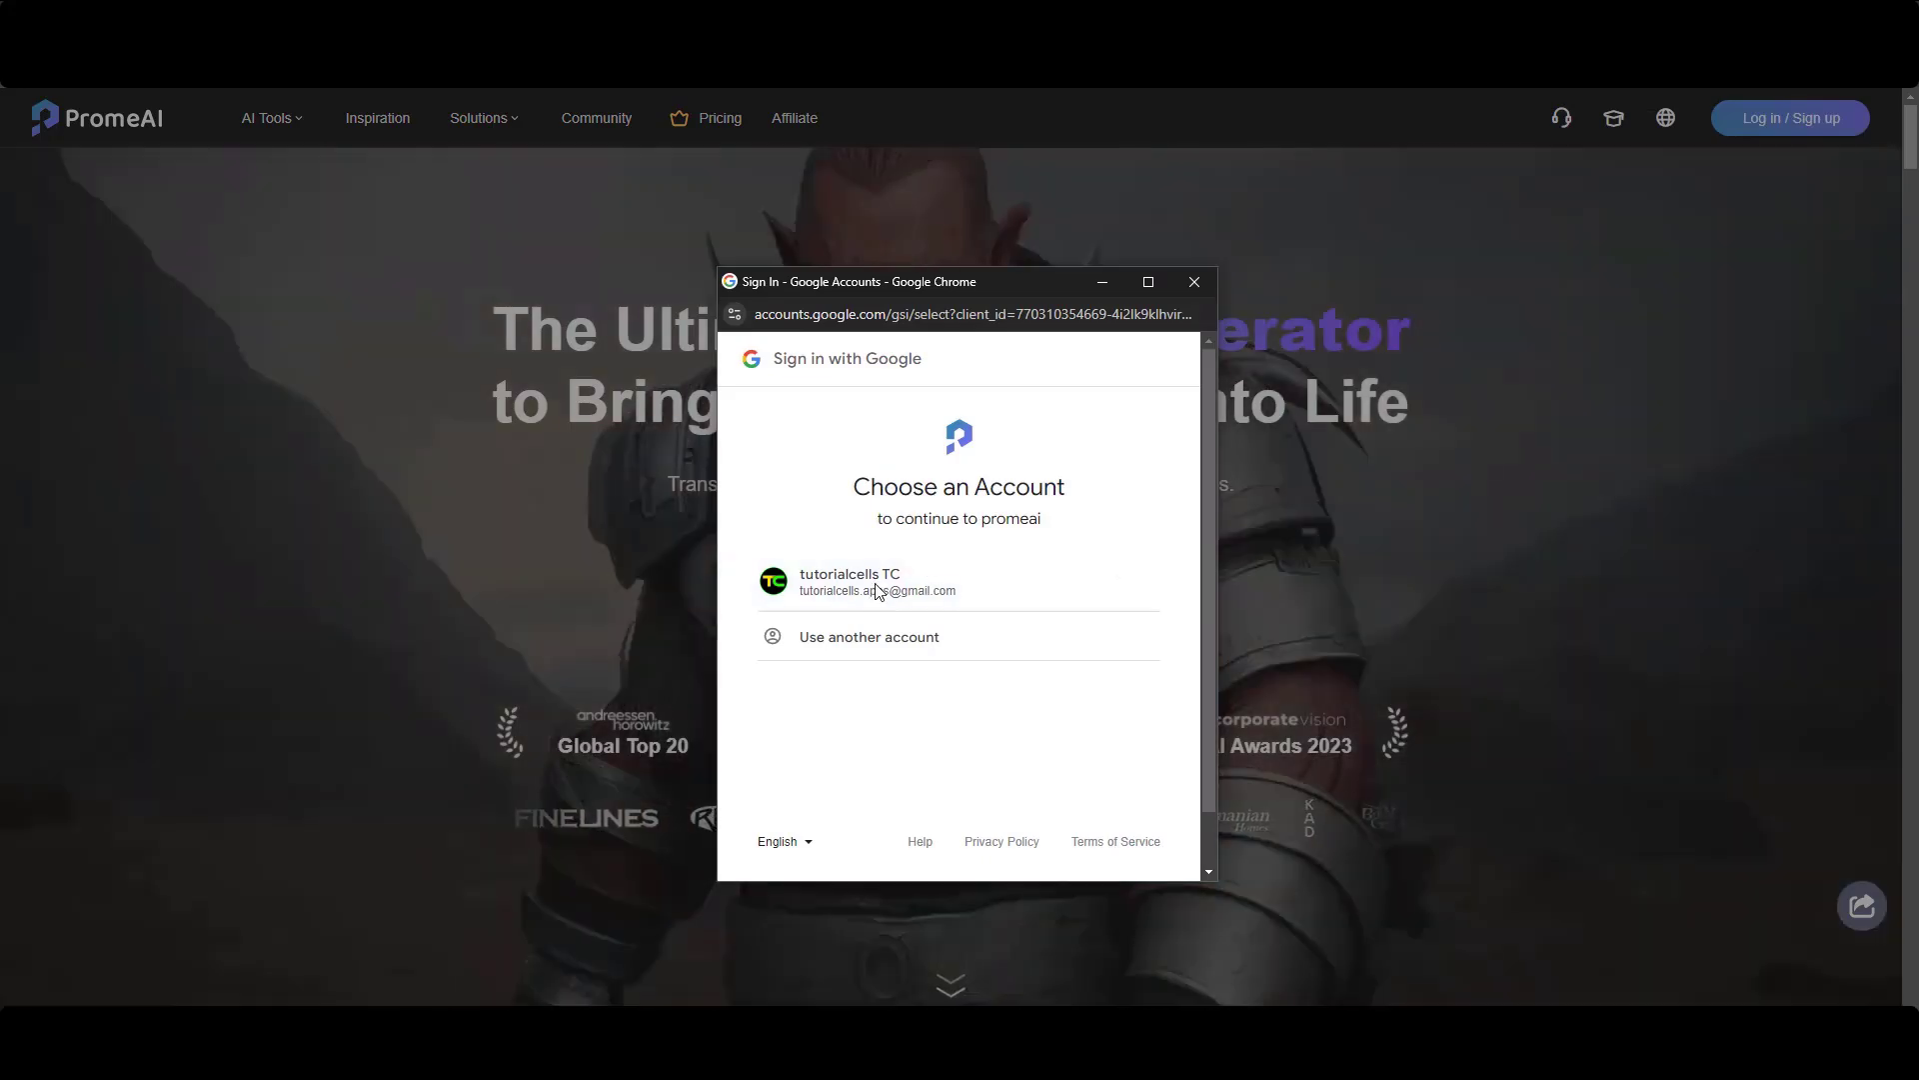
left_click(874, 582)
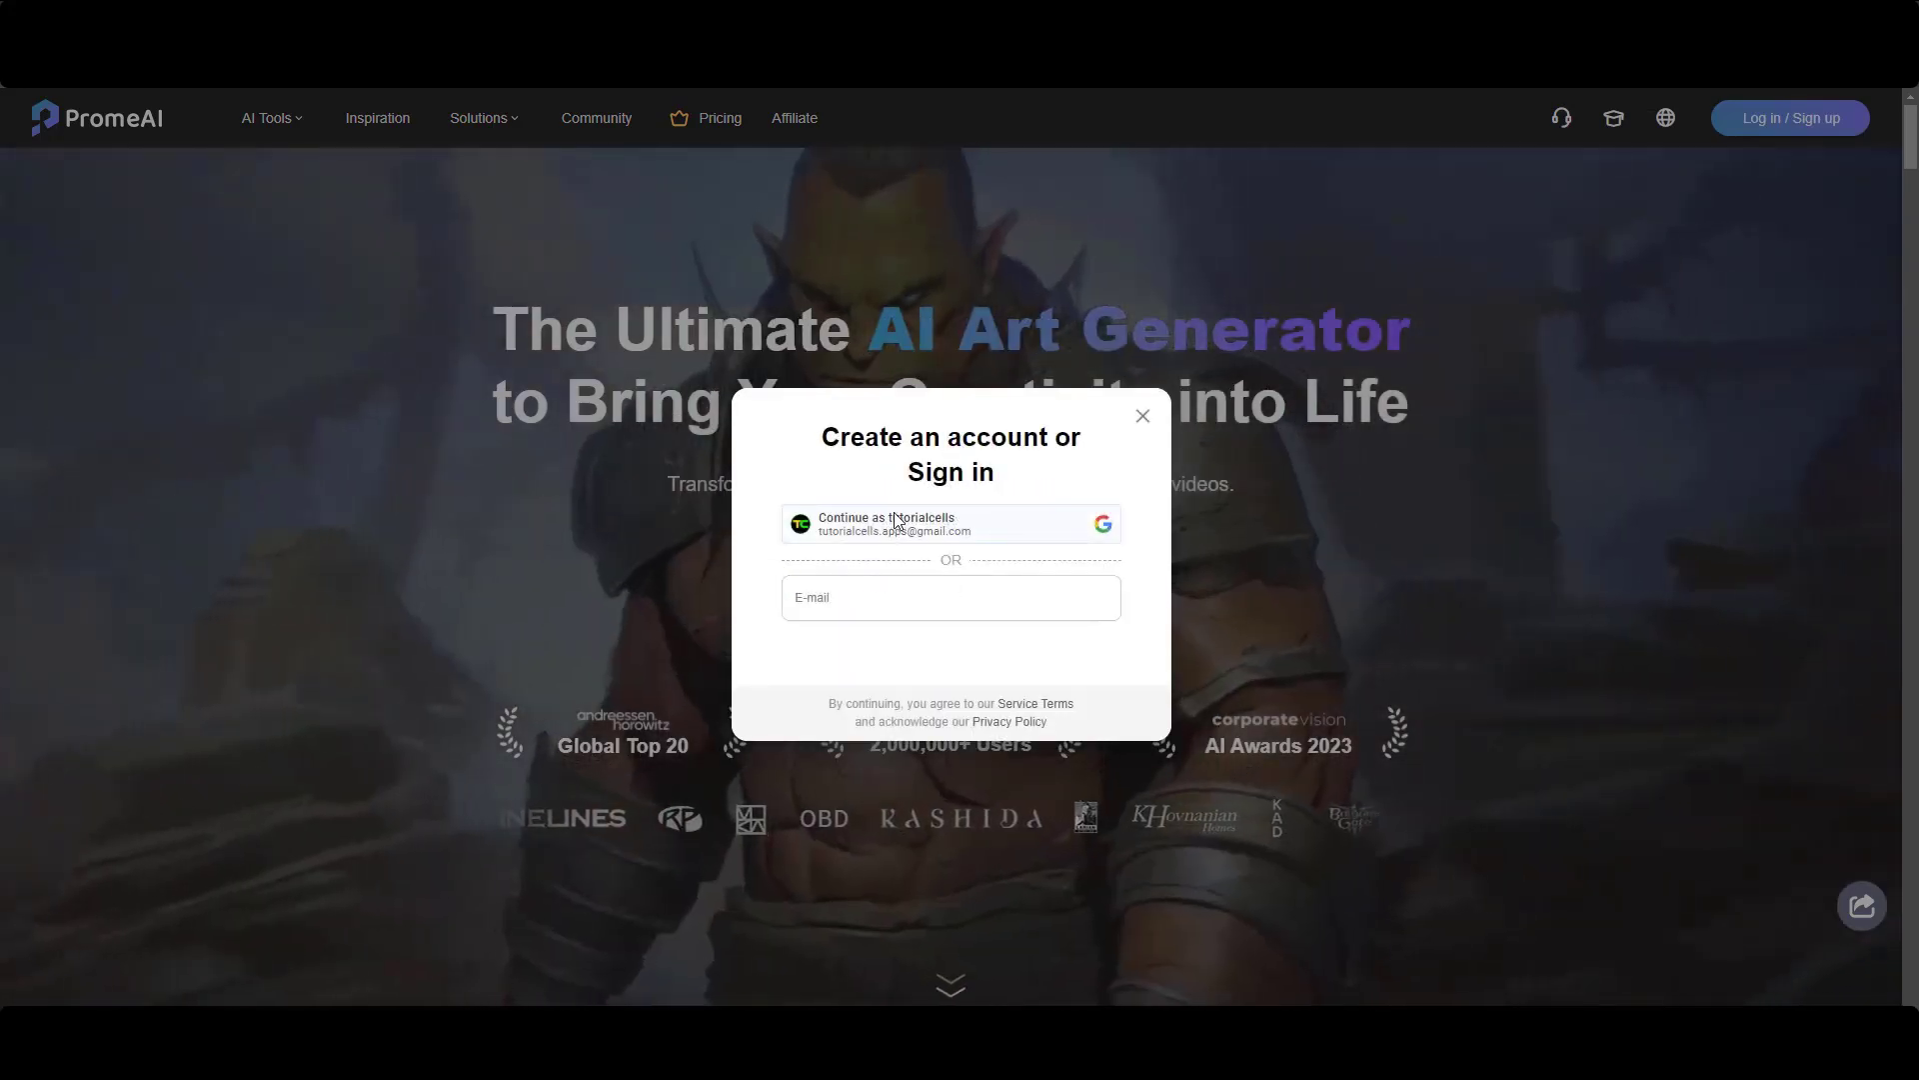
left_click(948, 522)
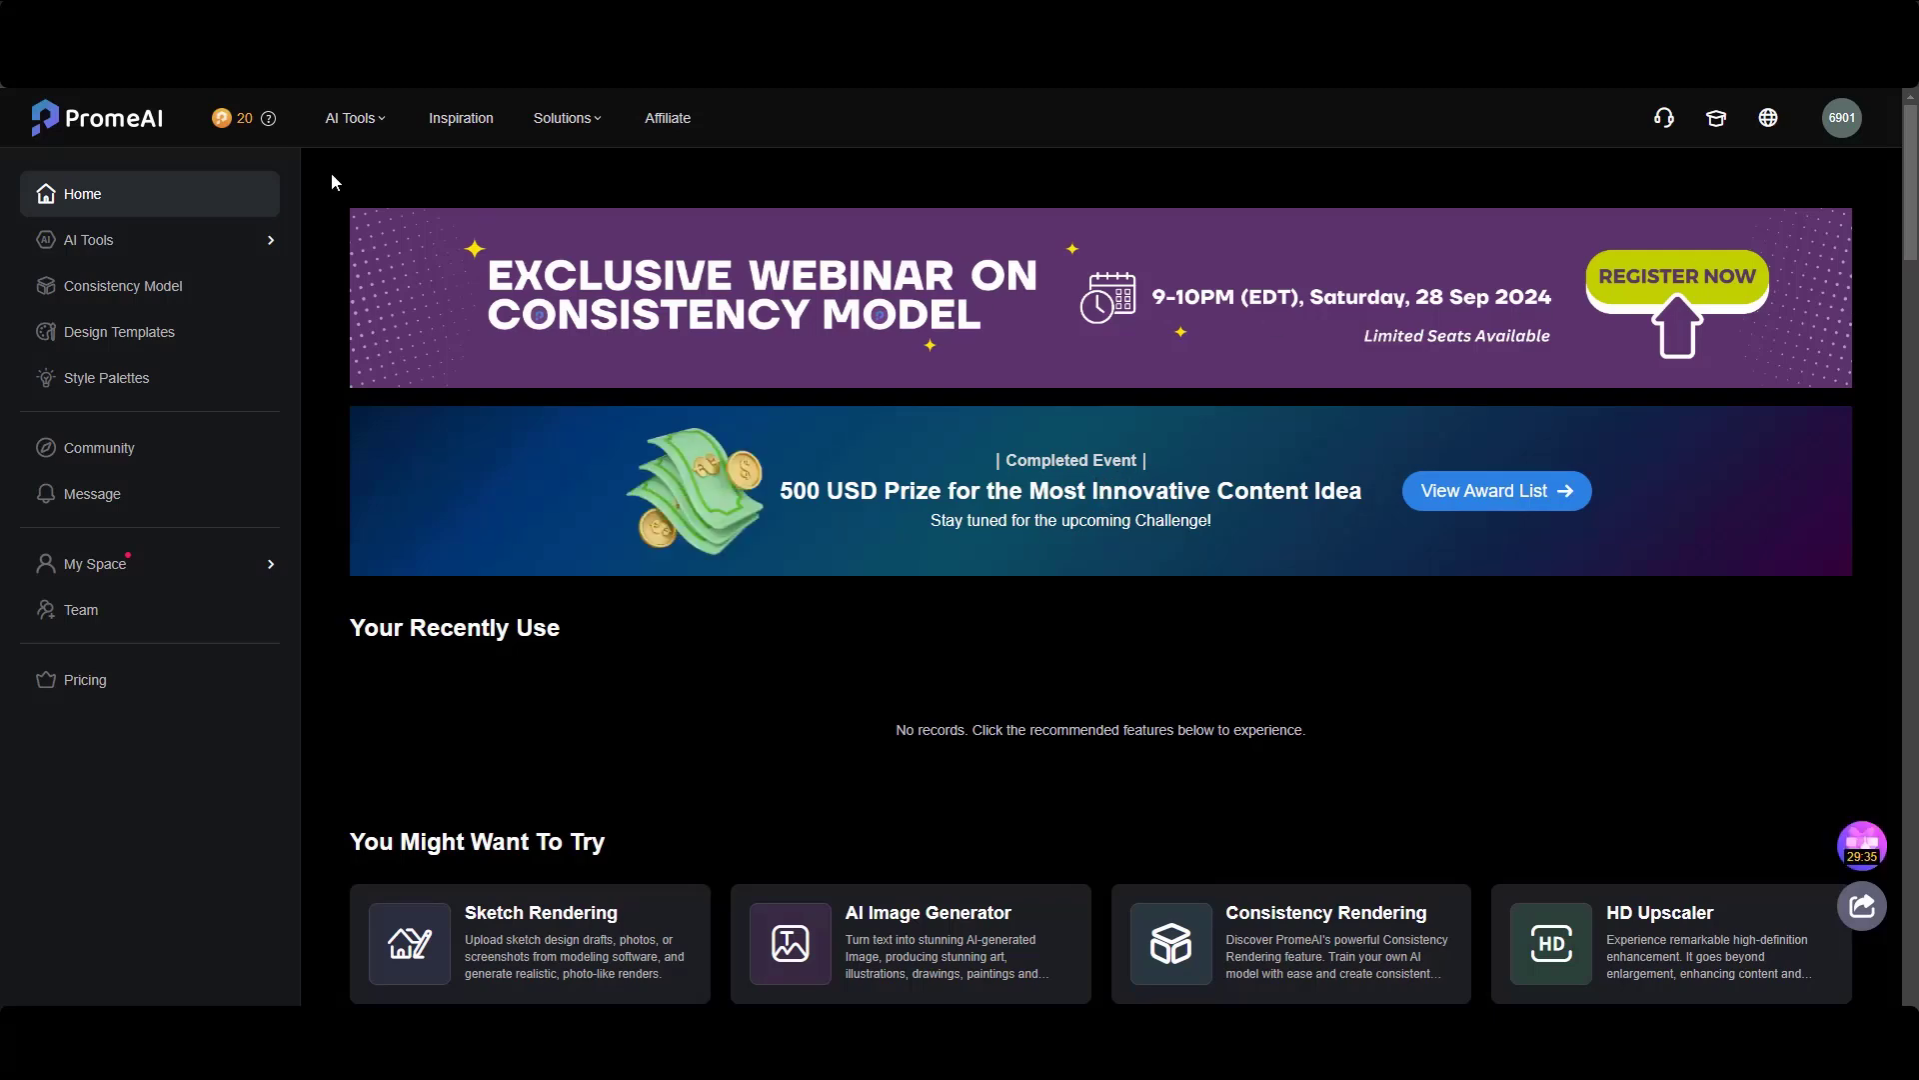
mouse_move(258, 144)
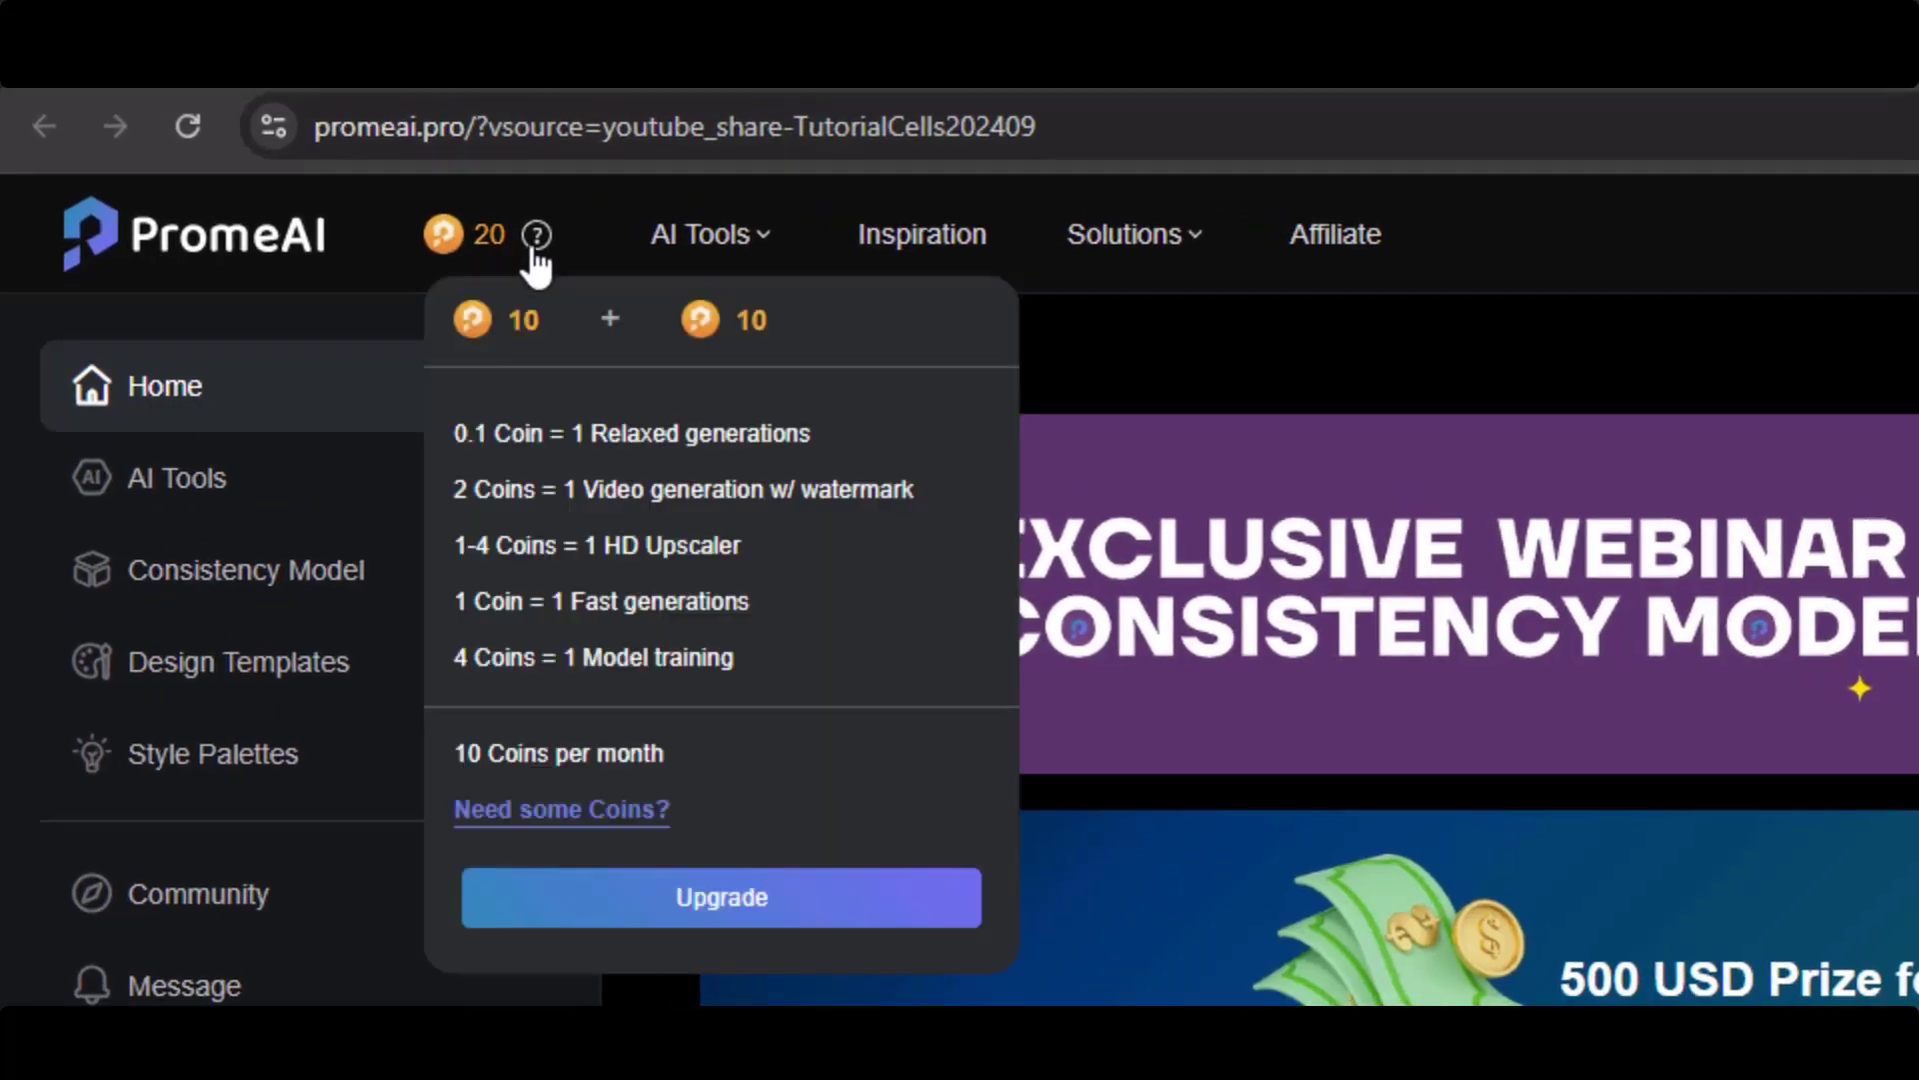
mouse_move(509, 843)
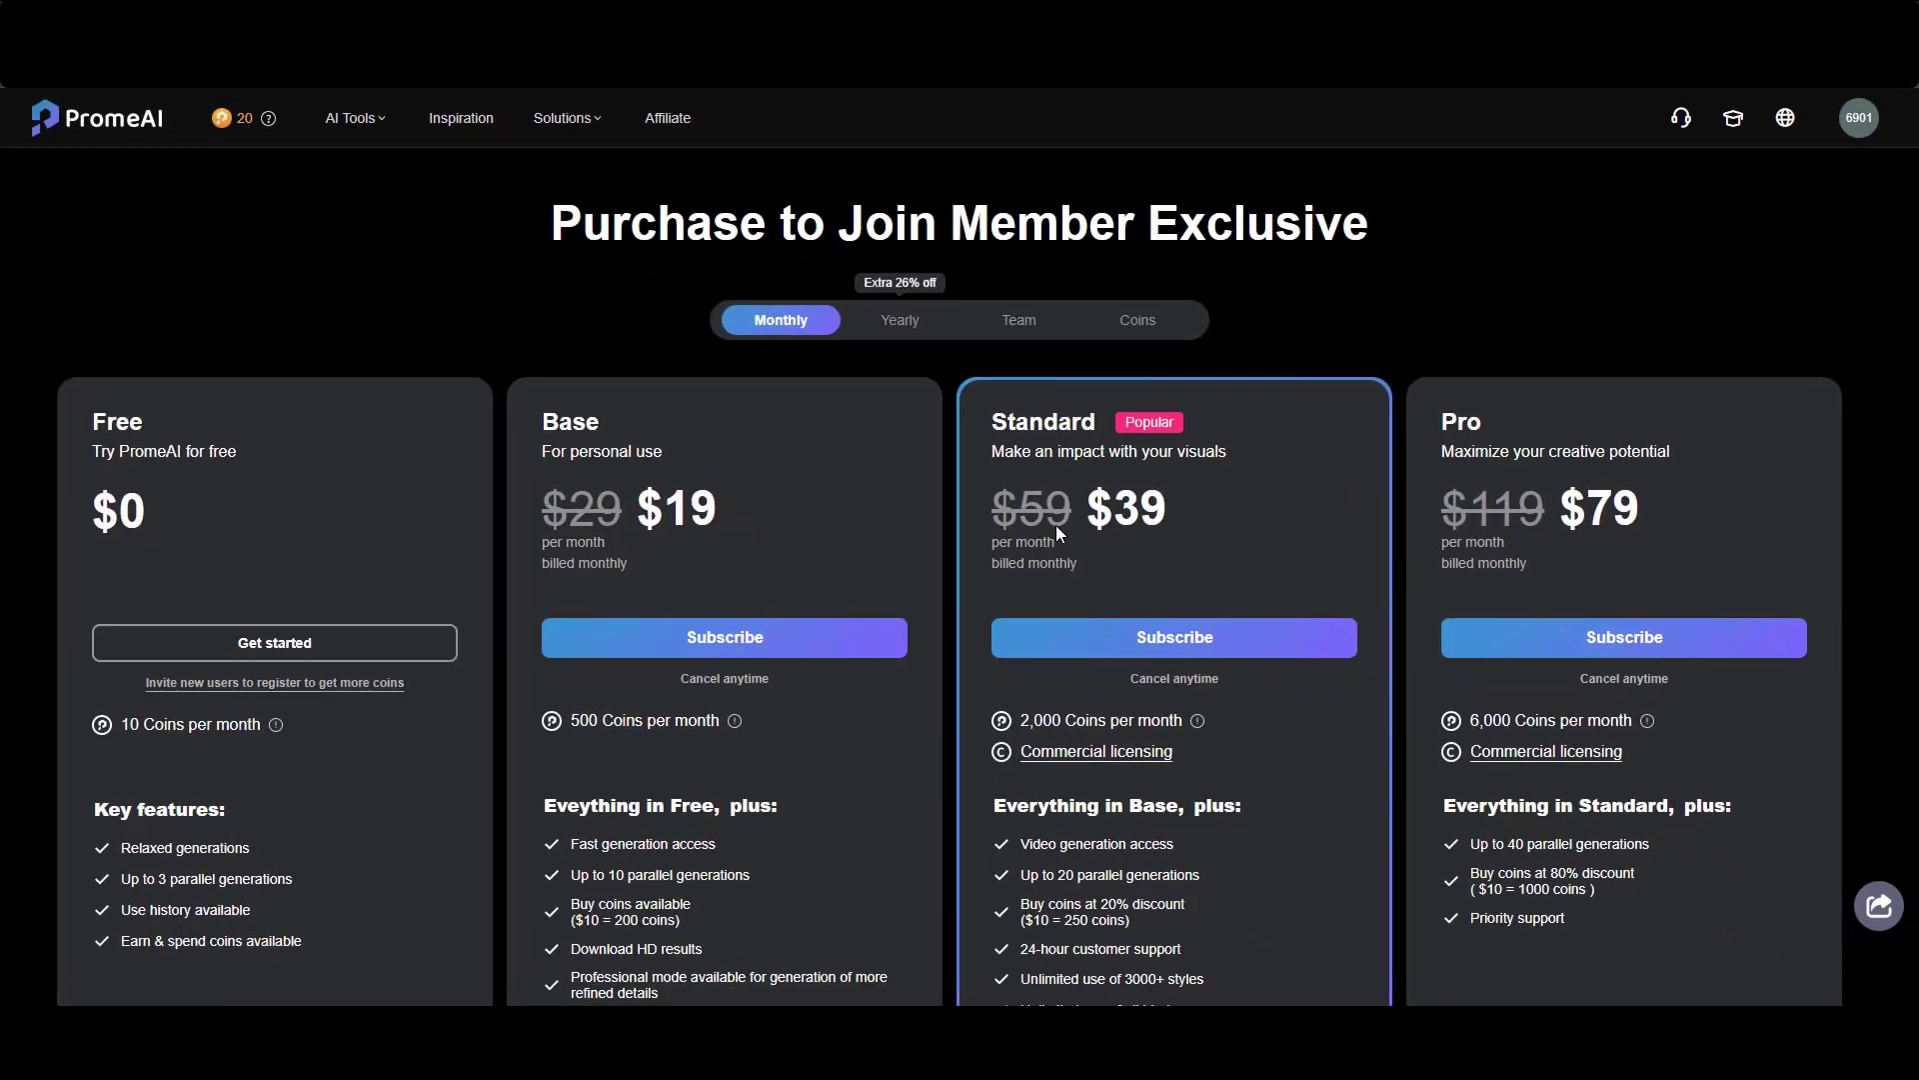
Step: Review the pricing plans and reach the gift code redemption field
scroll("down", 3)
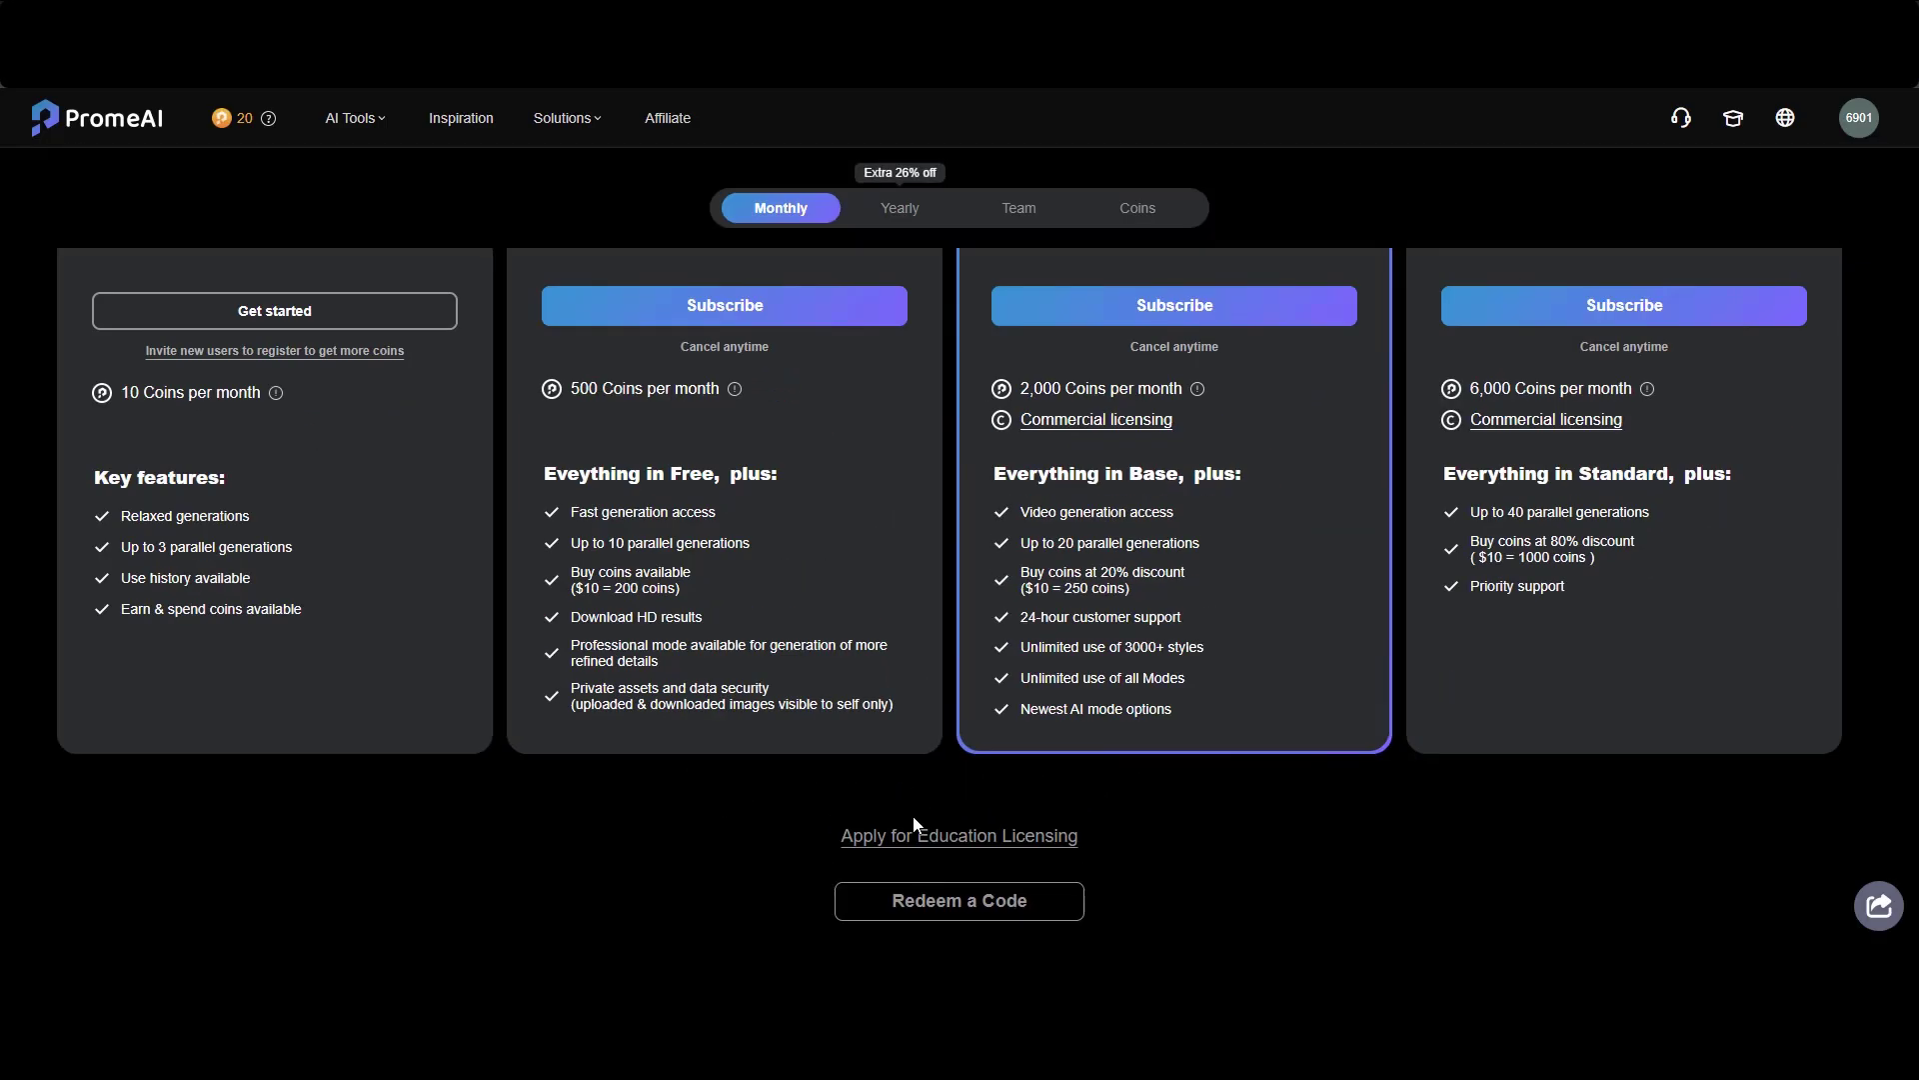
left_click(957, 900)
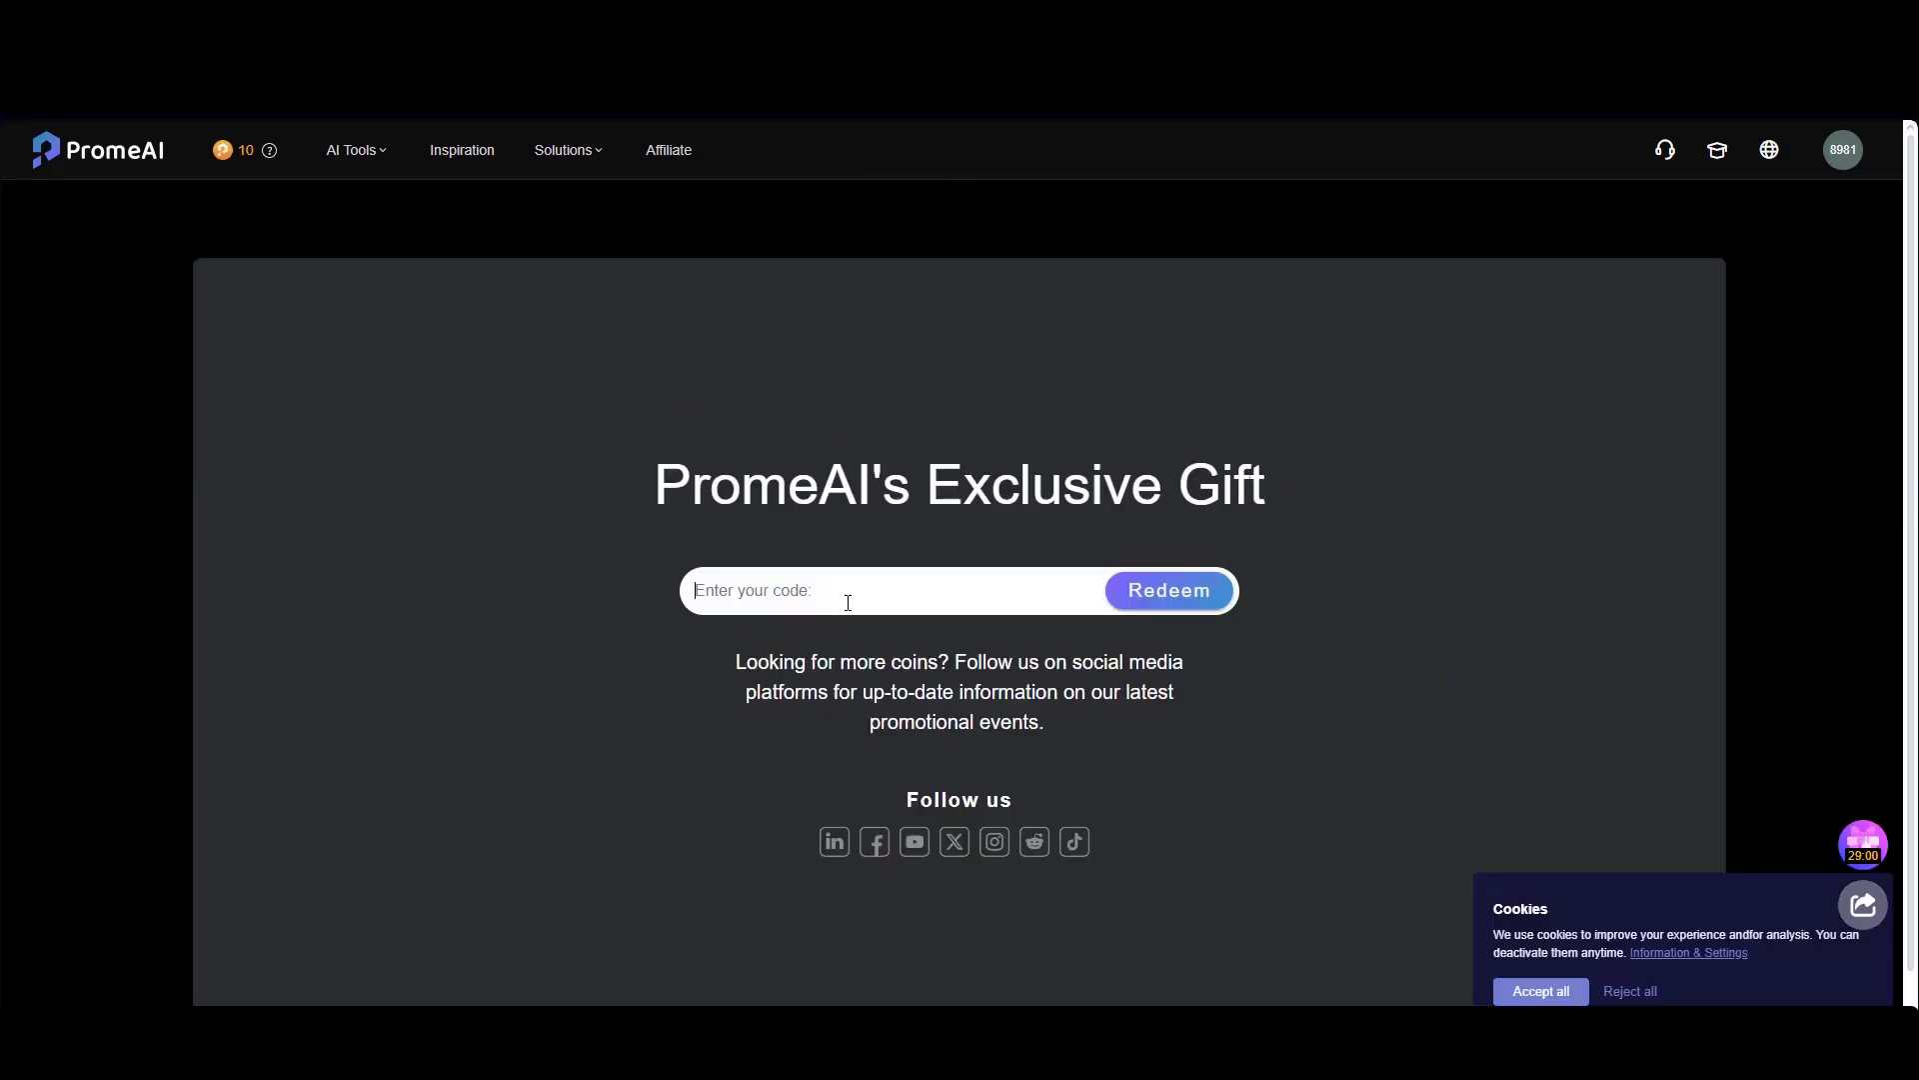
left_click(1166, 590)
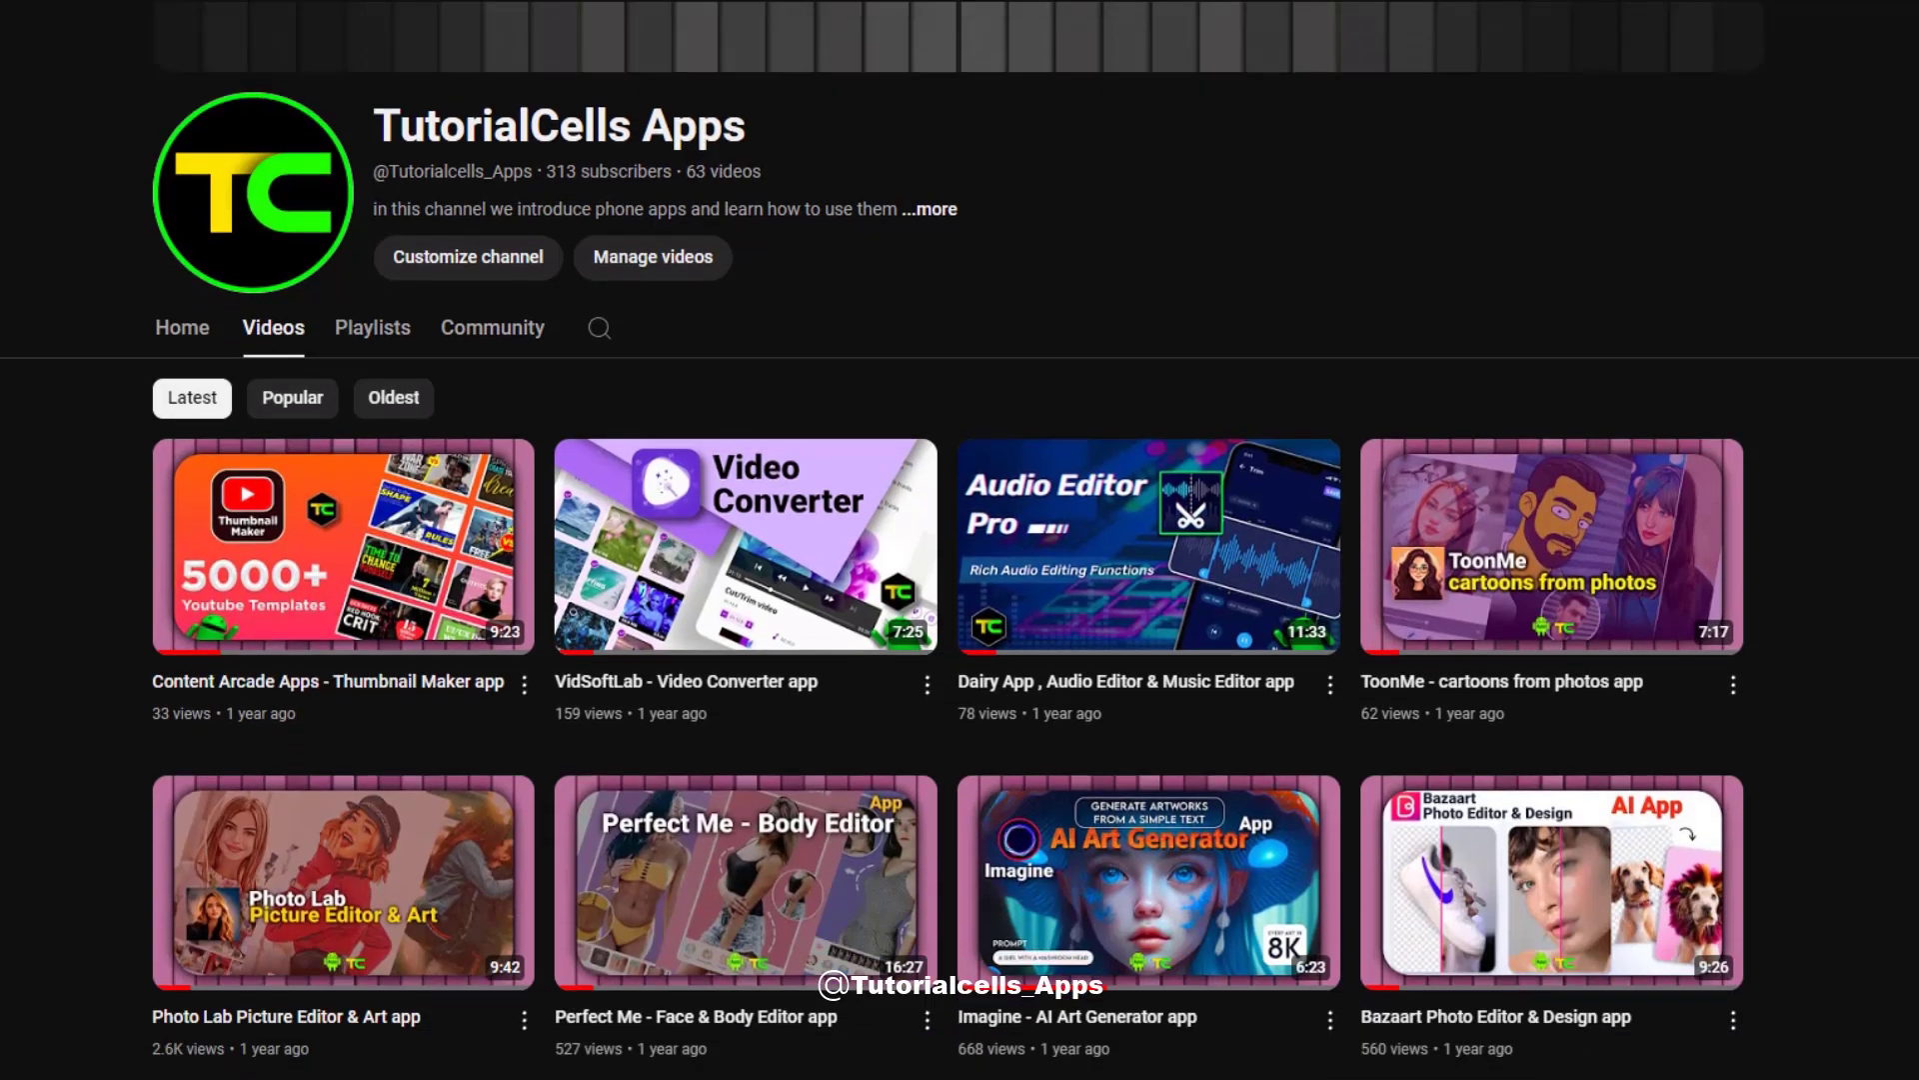
scroll("down", 3)
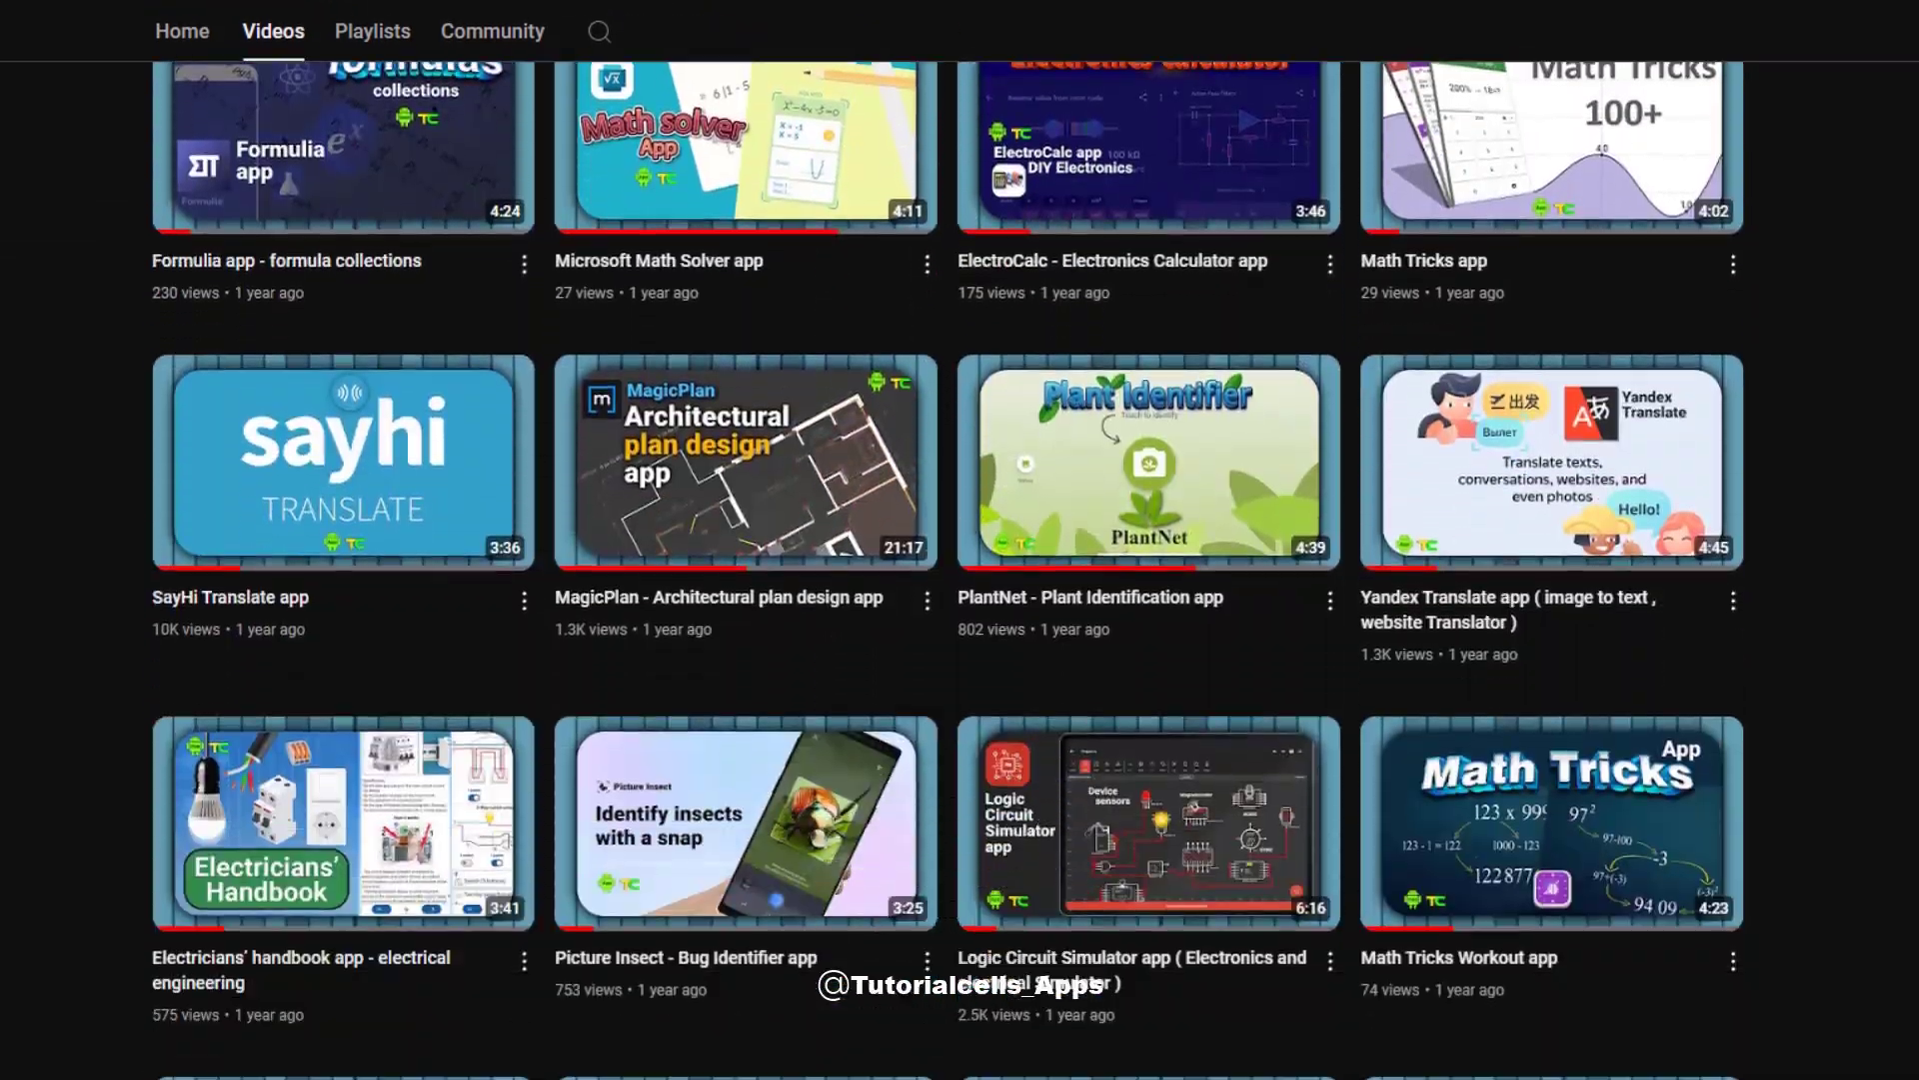
scroll("down", 3)
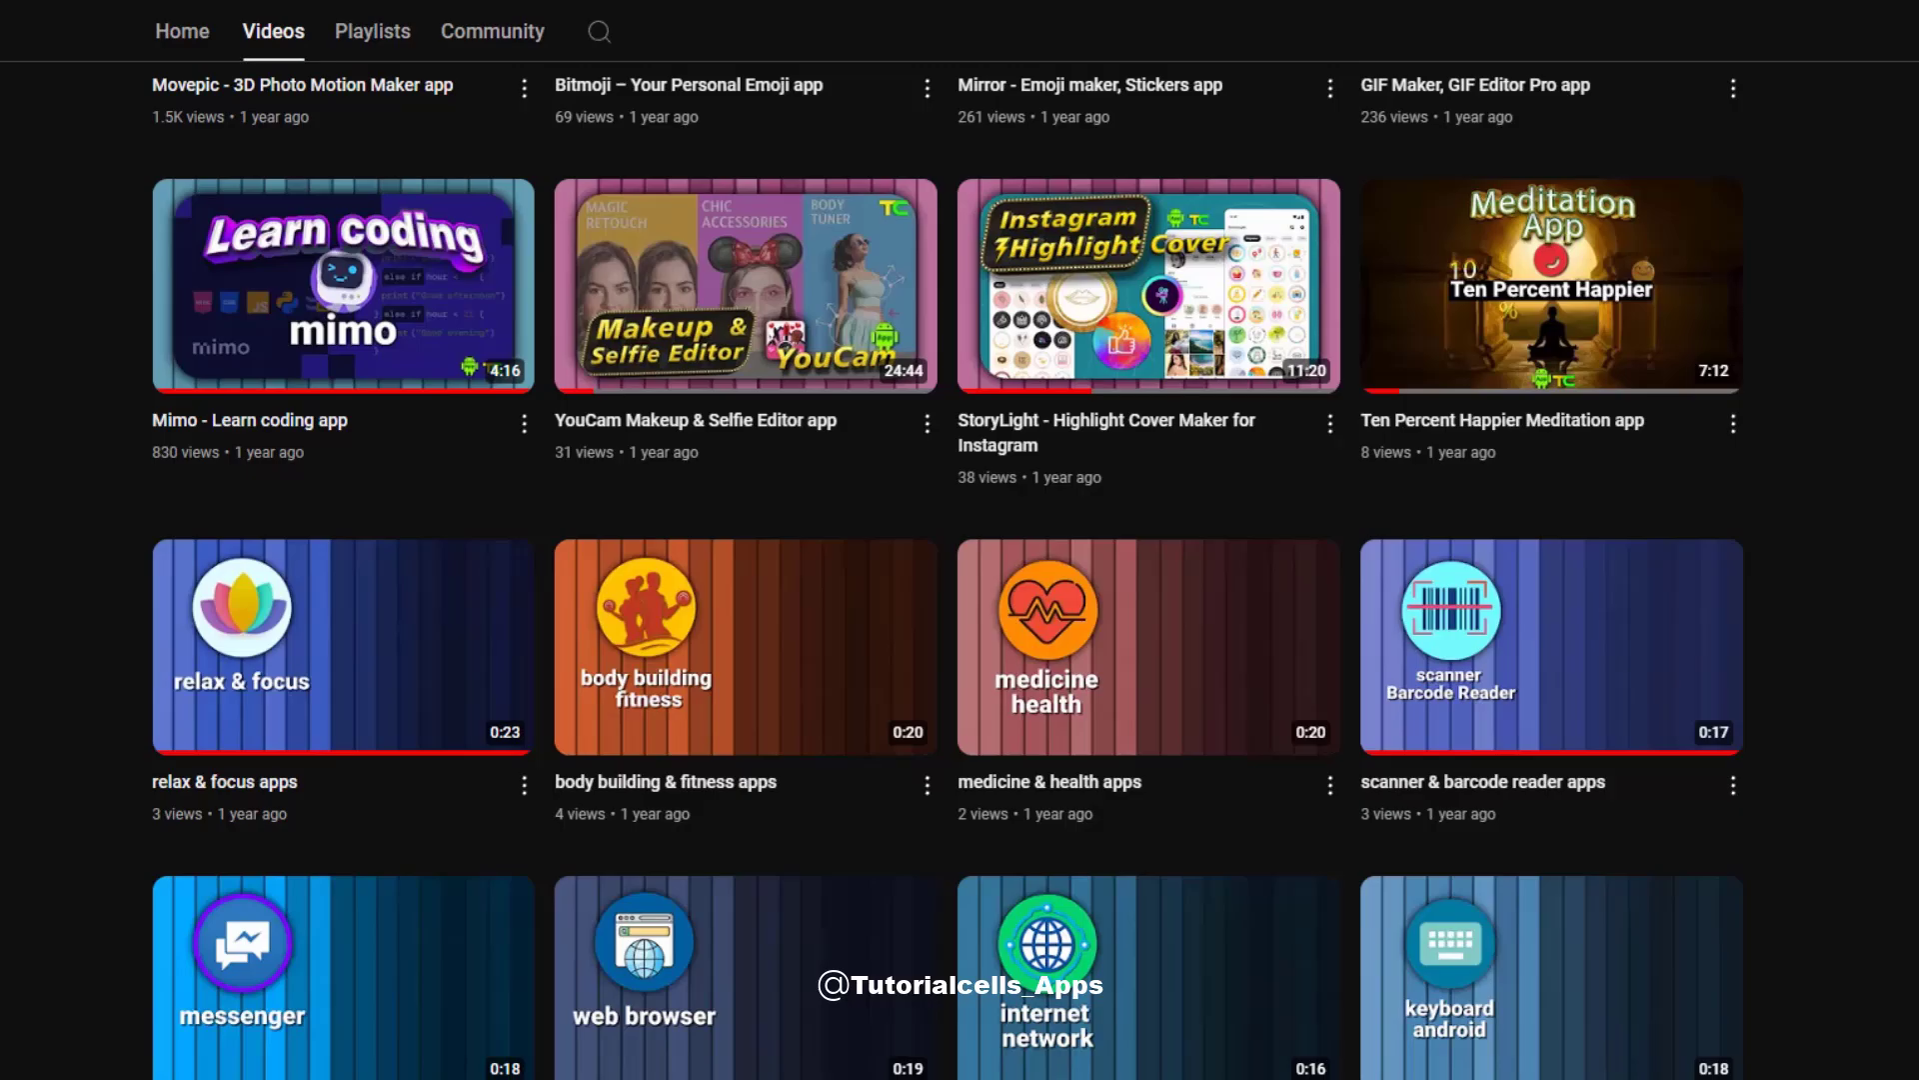